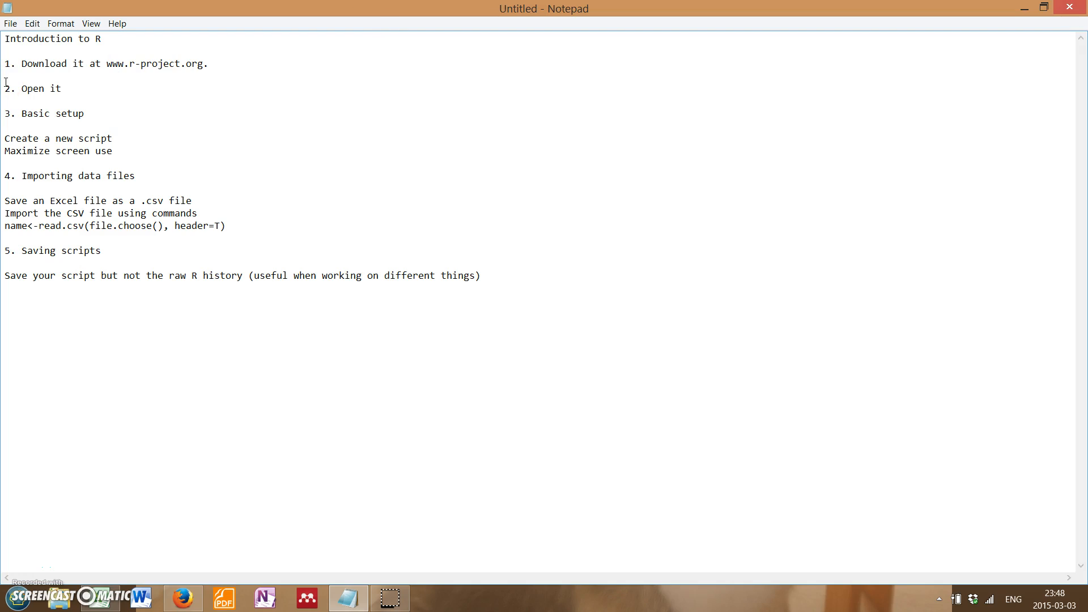
Choose the University of Toronto CRAN mirror and go to the R for Windows downloads.
left_click_drag(6, 63, 191, 63)
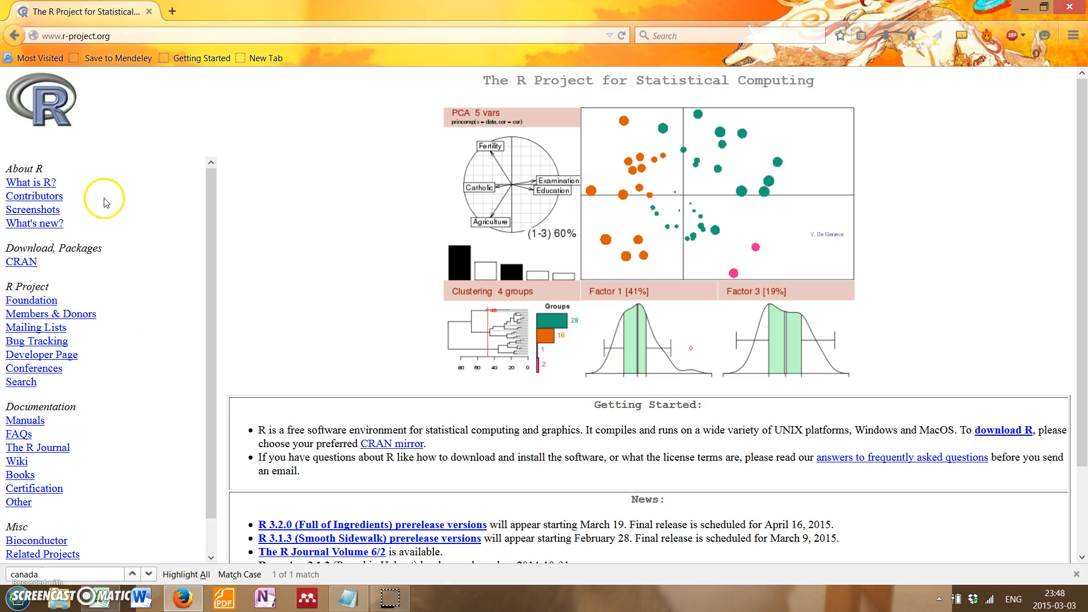
mouse_move(394, 310)
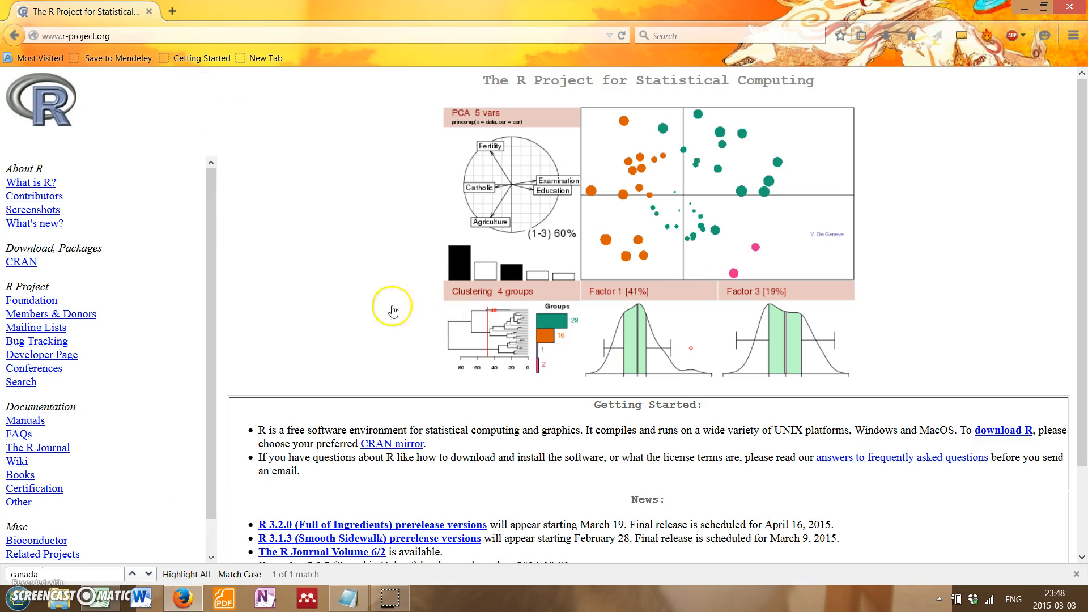
mouse_move(172, 260)
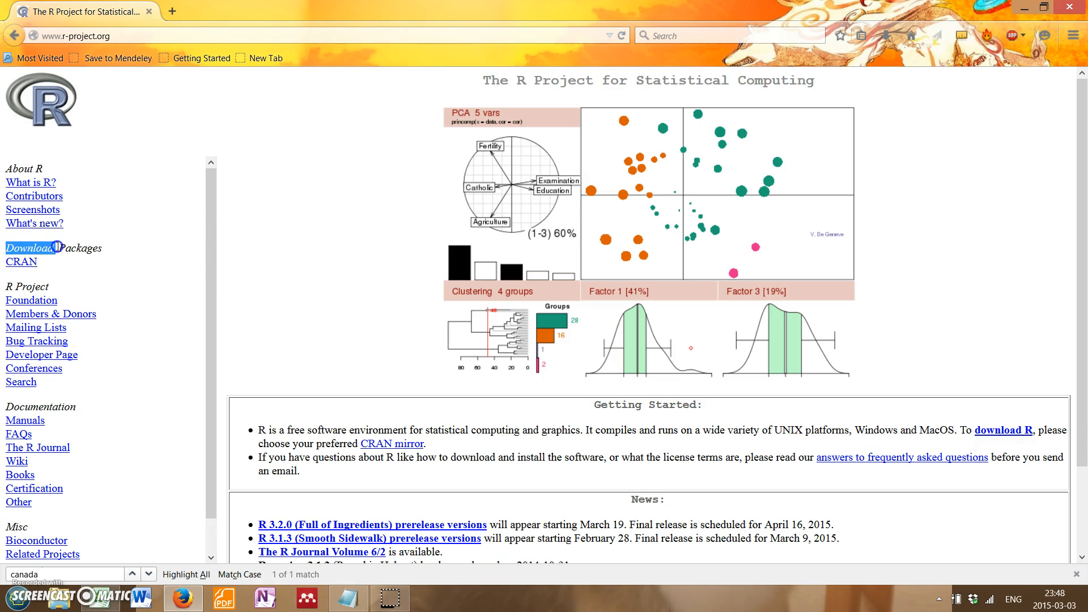
left_click(21, 262)
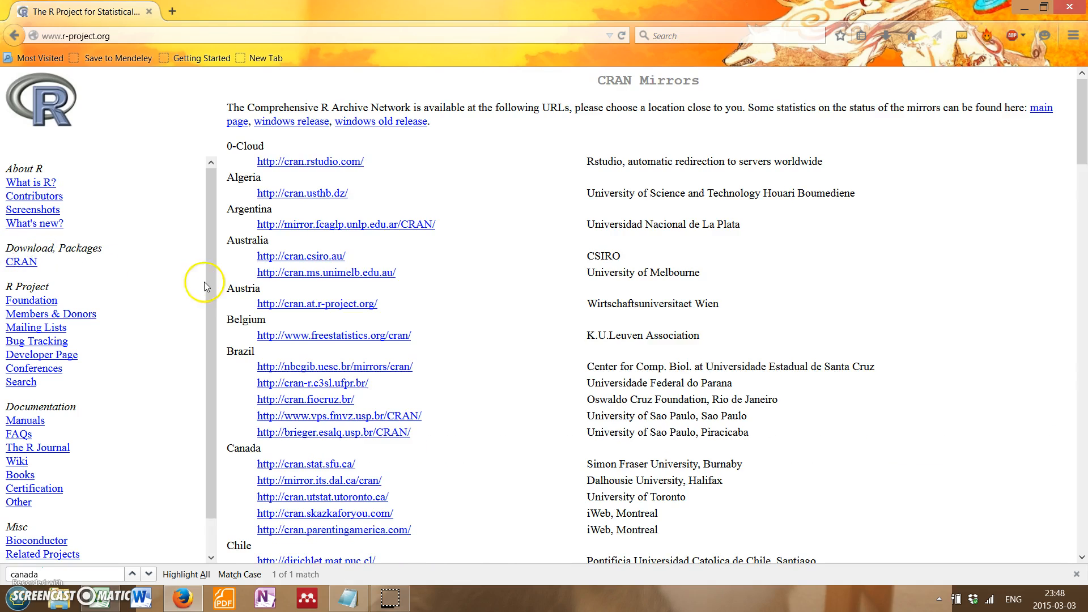
mouse_move(674, 495)
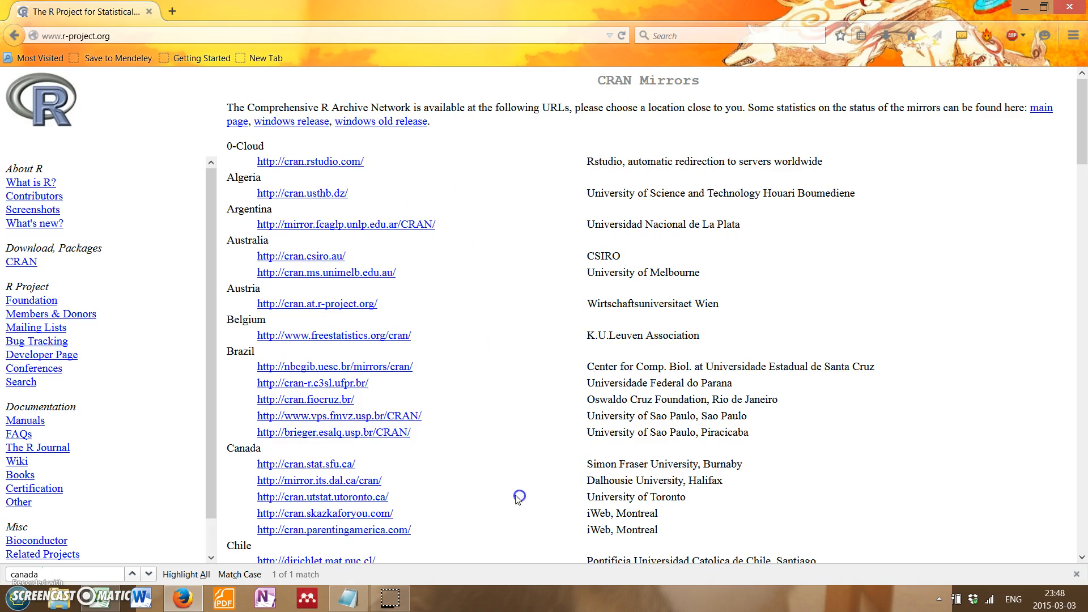
left_click(322, 497)
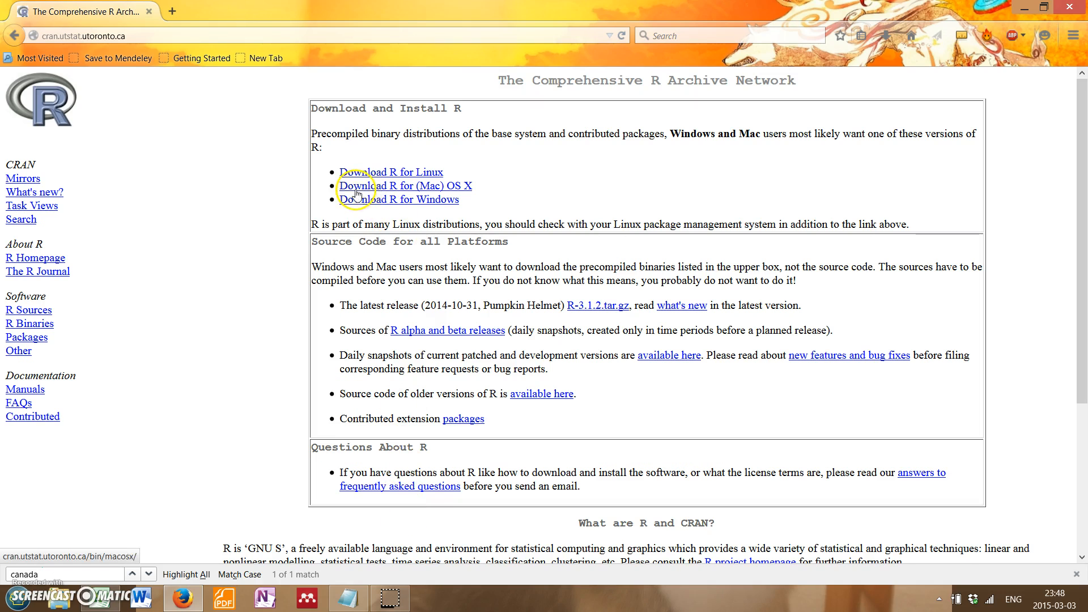
mouse_move(388, 180)
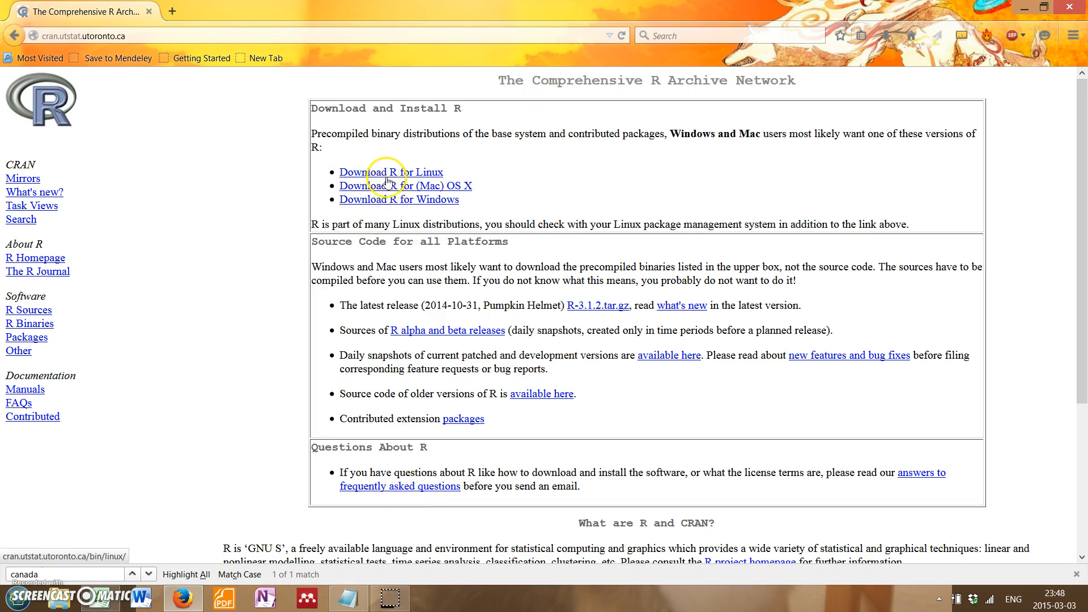
mouse_move(402, 199)
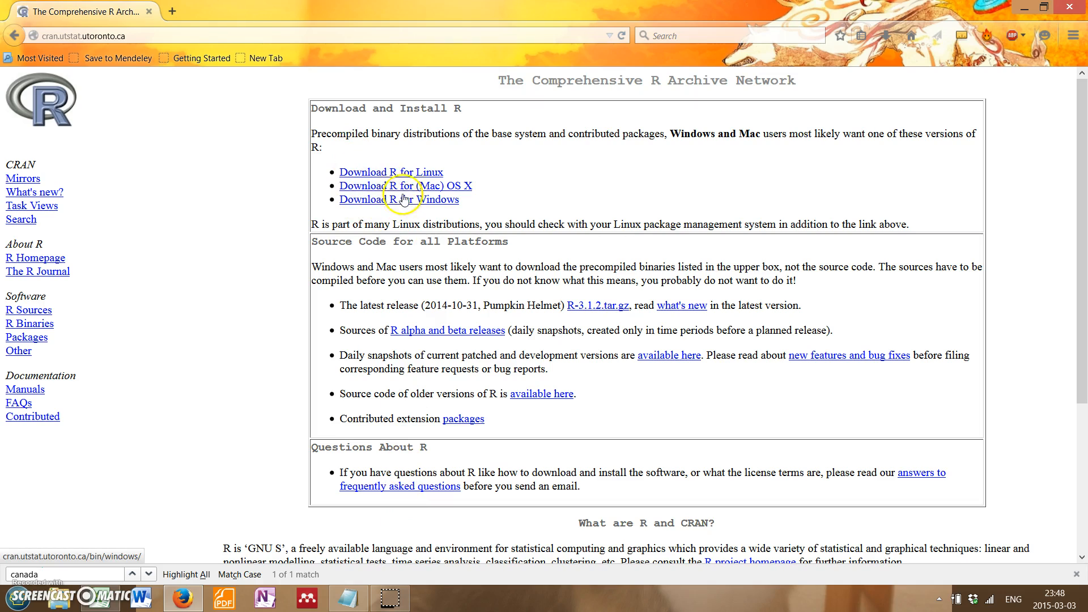
mouse_move(414, 206)
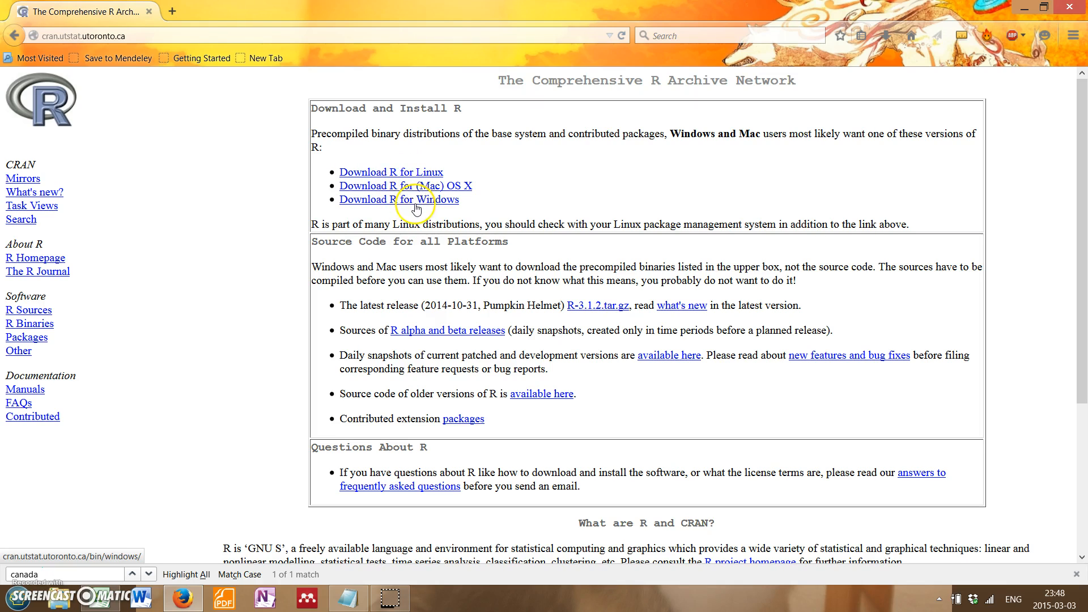
left_click(400, 199)
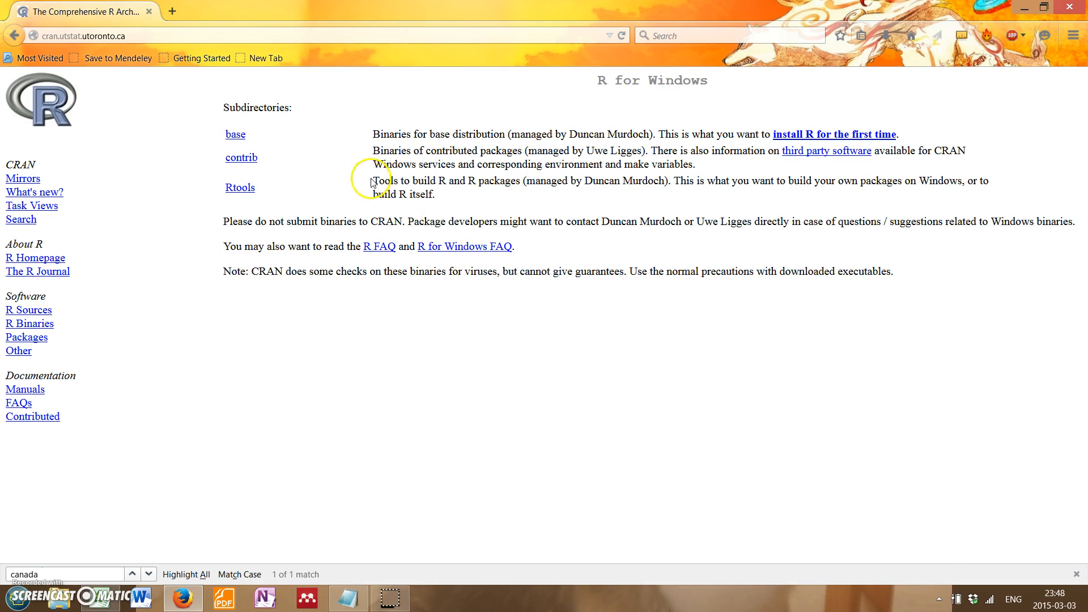
Open the first-time install page, start the R 3.1.2 download, and decline saving the installer.
left_click_drag(389, 134, 479, 133)
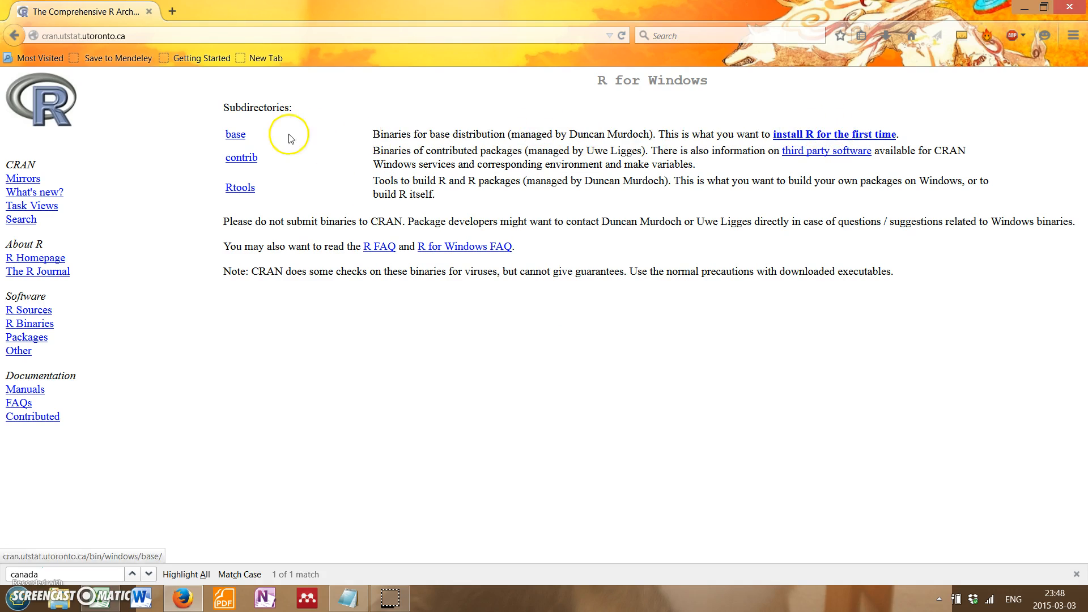
mouse_move(813, 128)
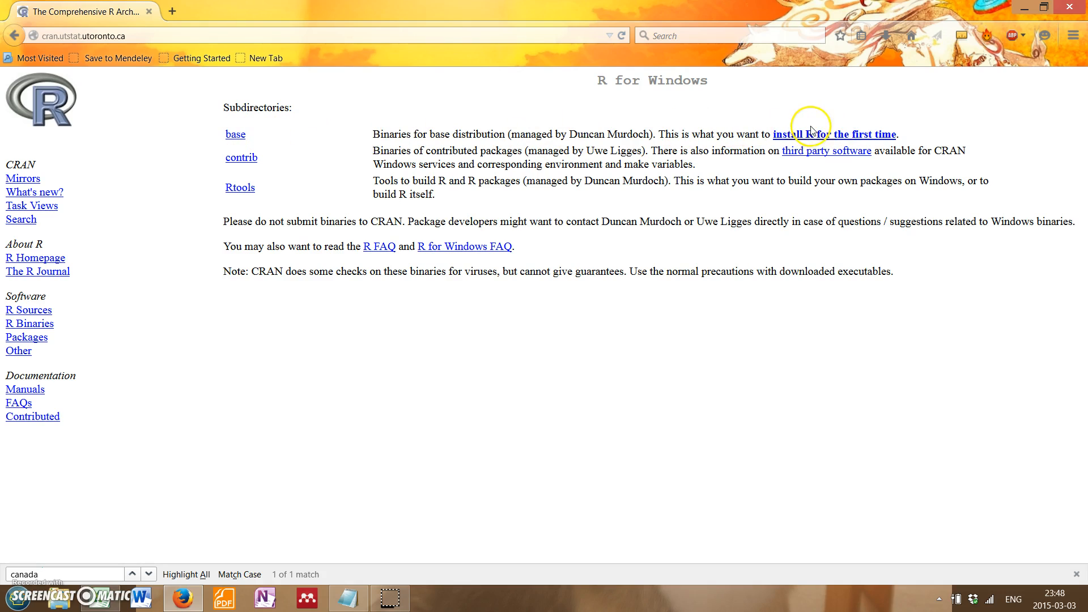
left_click(821, 134)
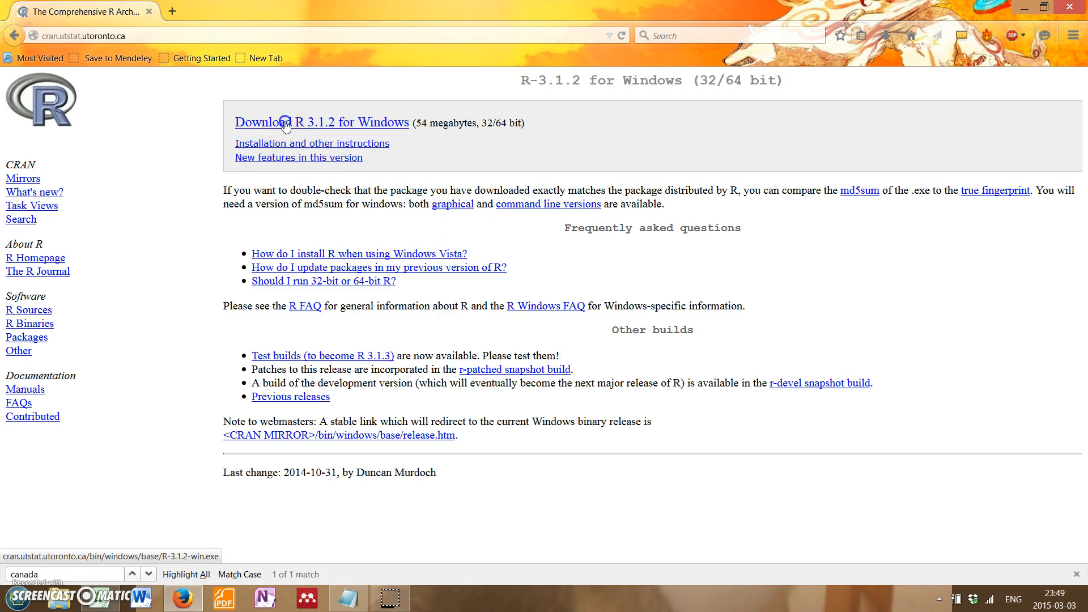
left_click(283, 122)
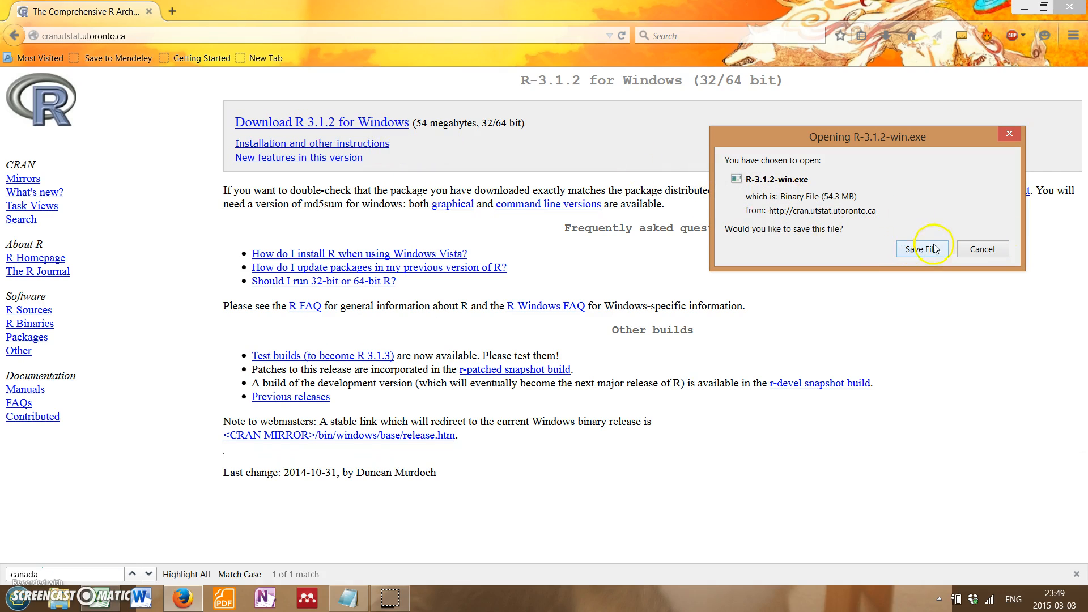
mouse_move(985, 254)
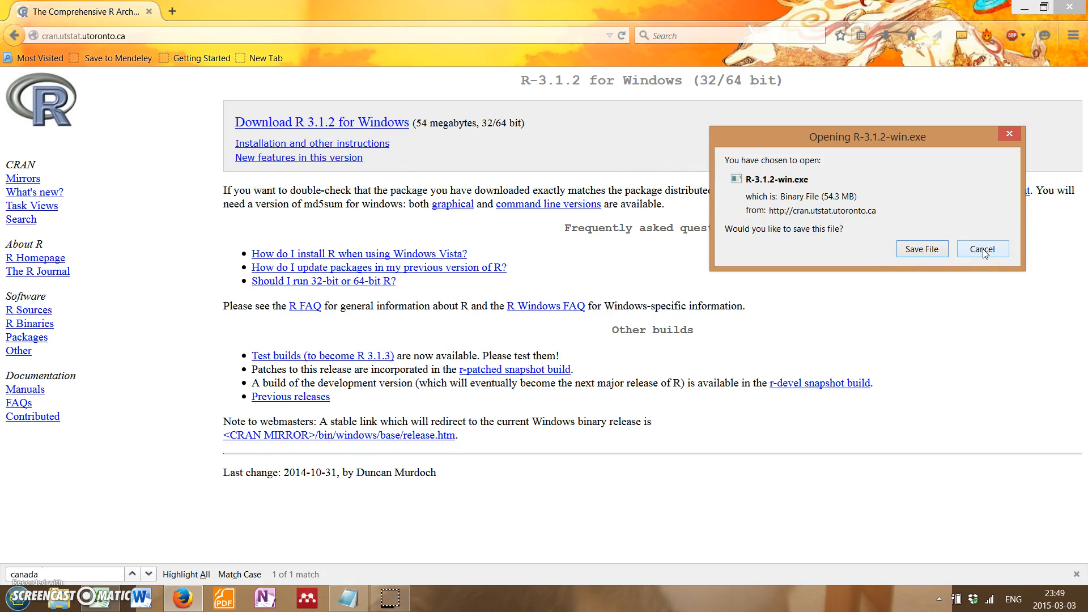
left_click(983, 249)
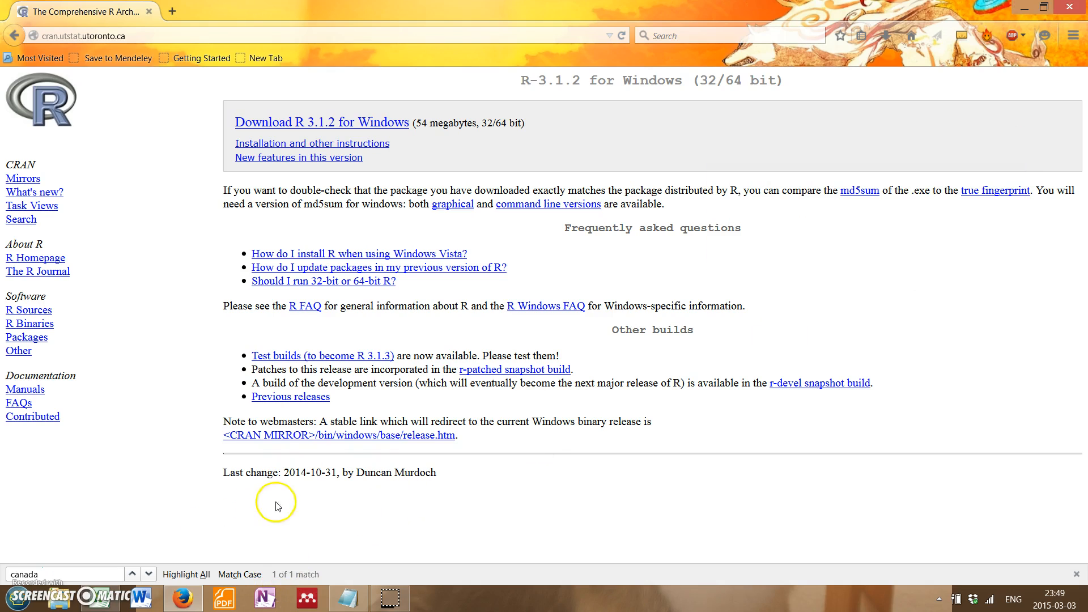
left_click(349, 599)
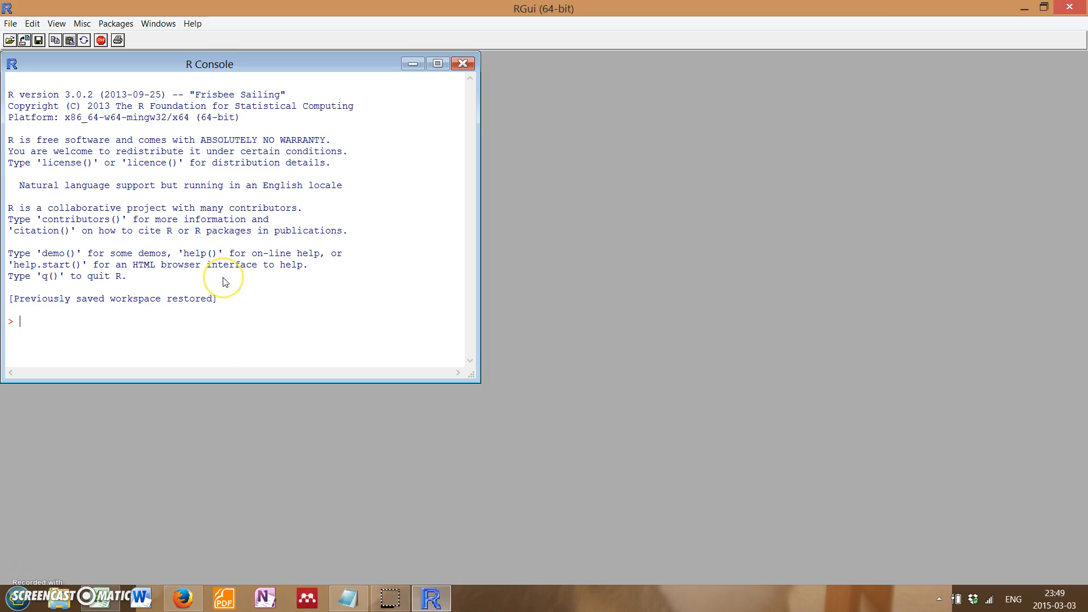
mouse_move(225, 282)
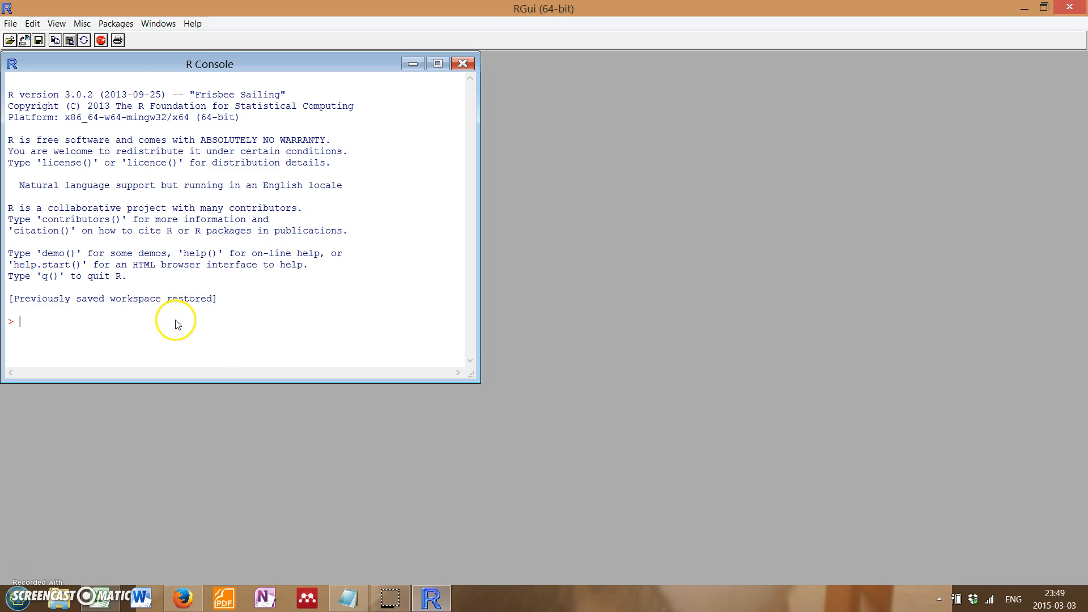
mouse_move(200, 345)
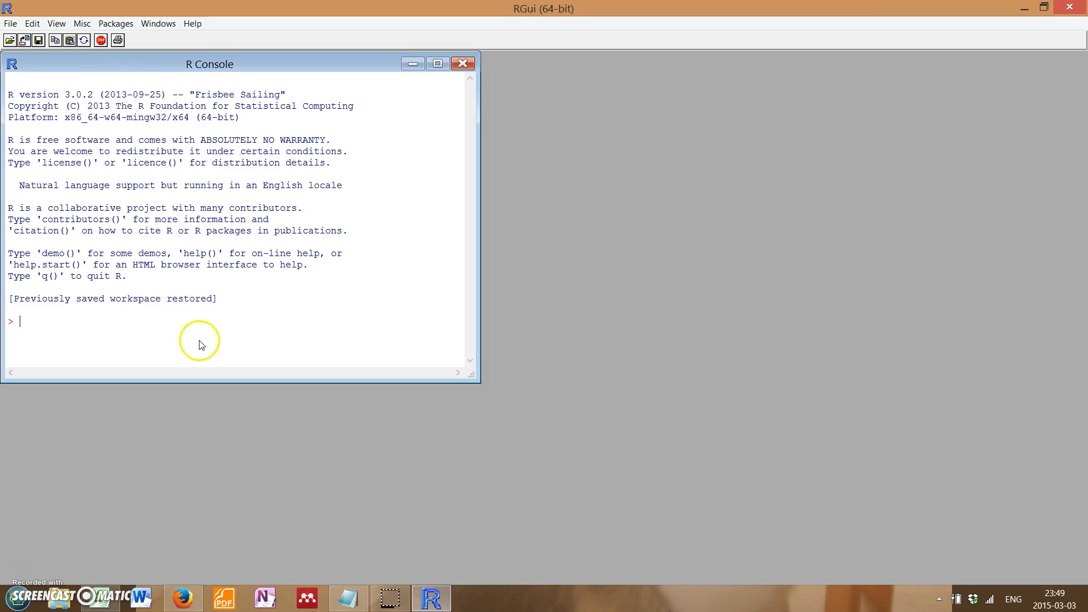
mouse_move(195, 341)
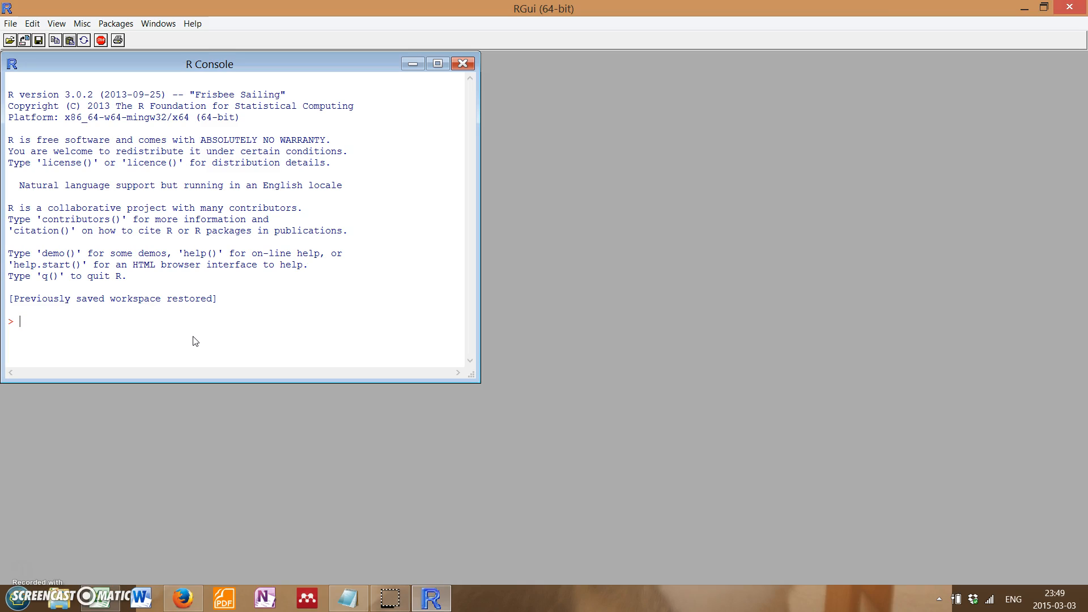
Enter sum(2,2) in the R Console so it prints 4.
type("sum")
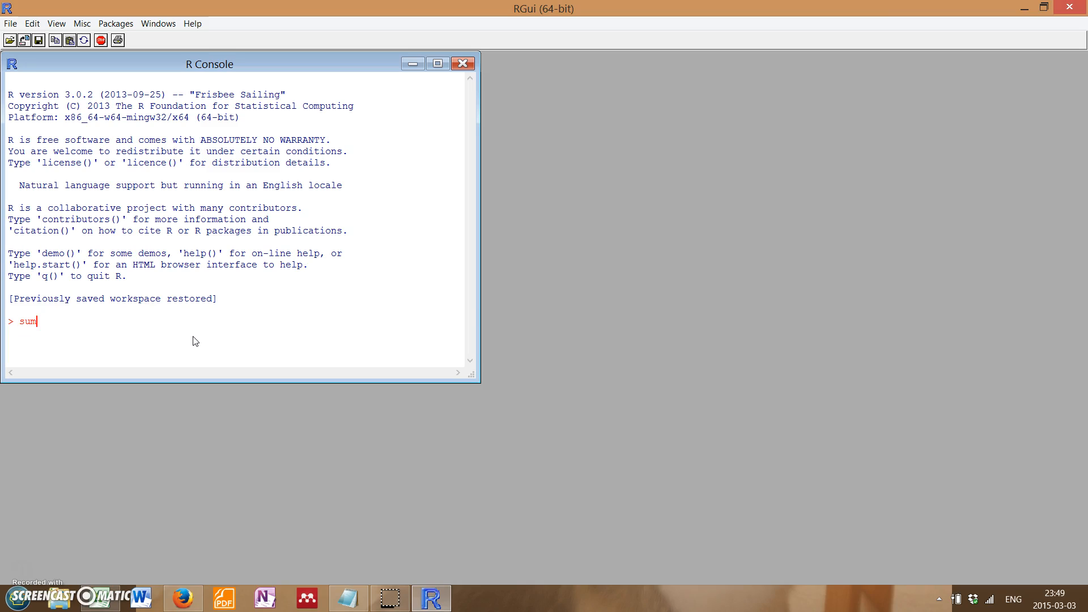
type("(2,2")
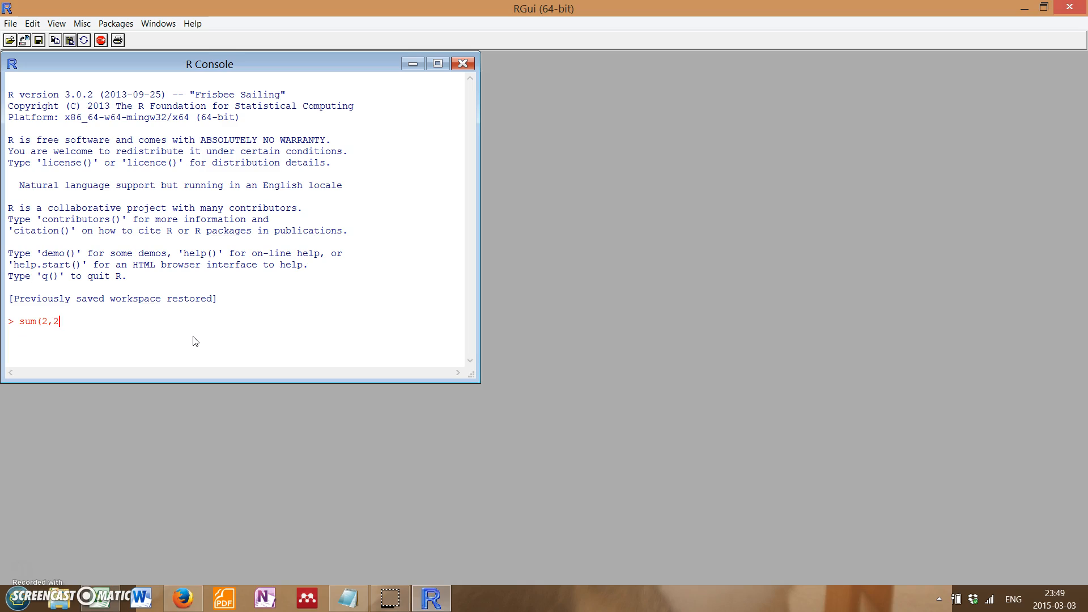
type(")")
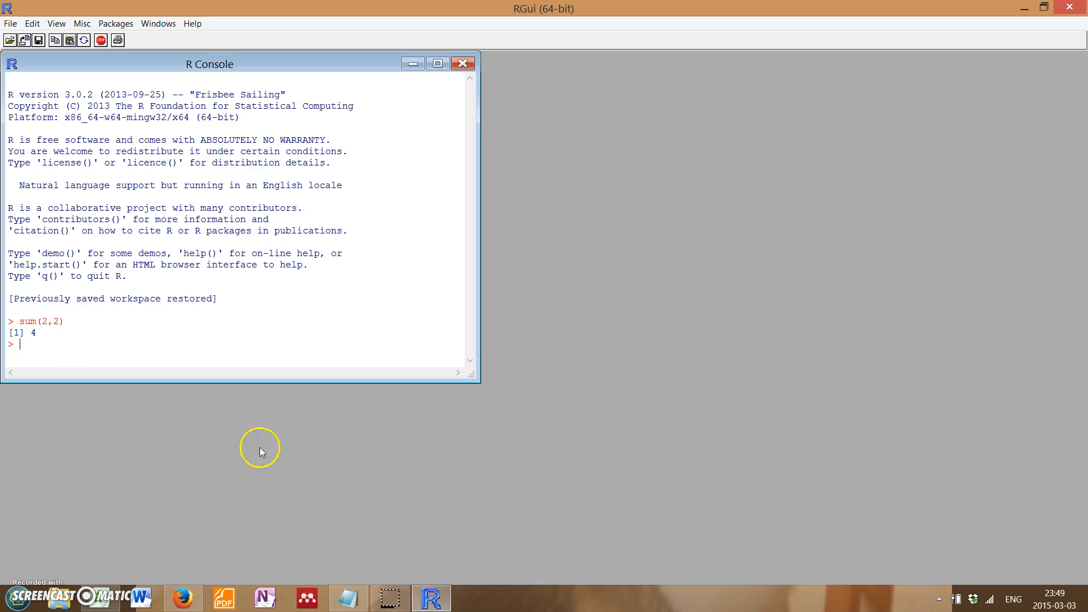
left_click(348, 598)
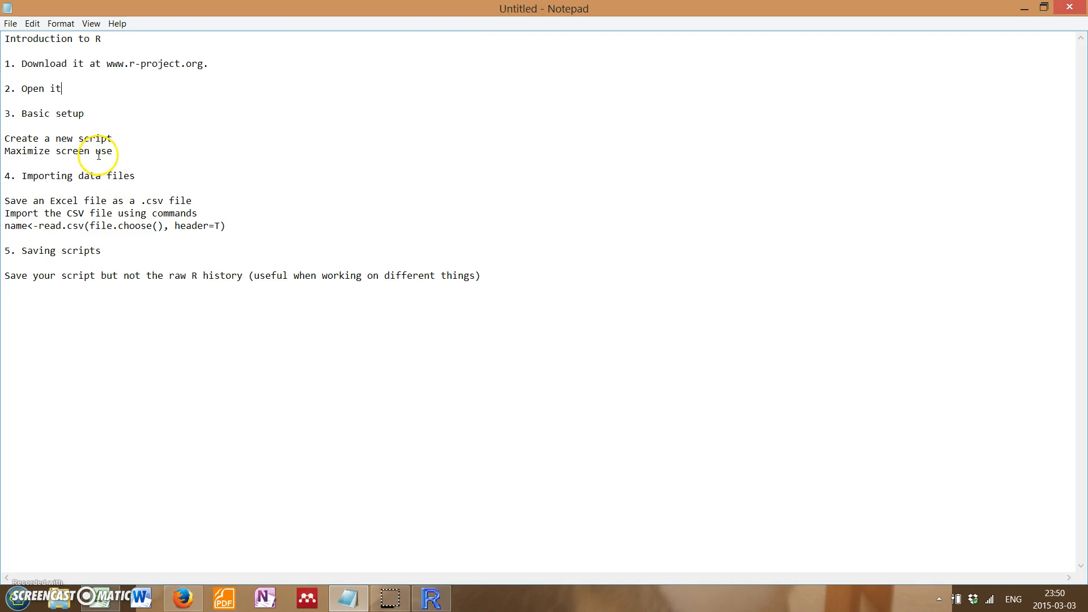
mouse_move(22, 137)
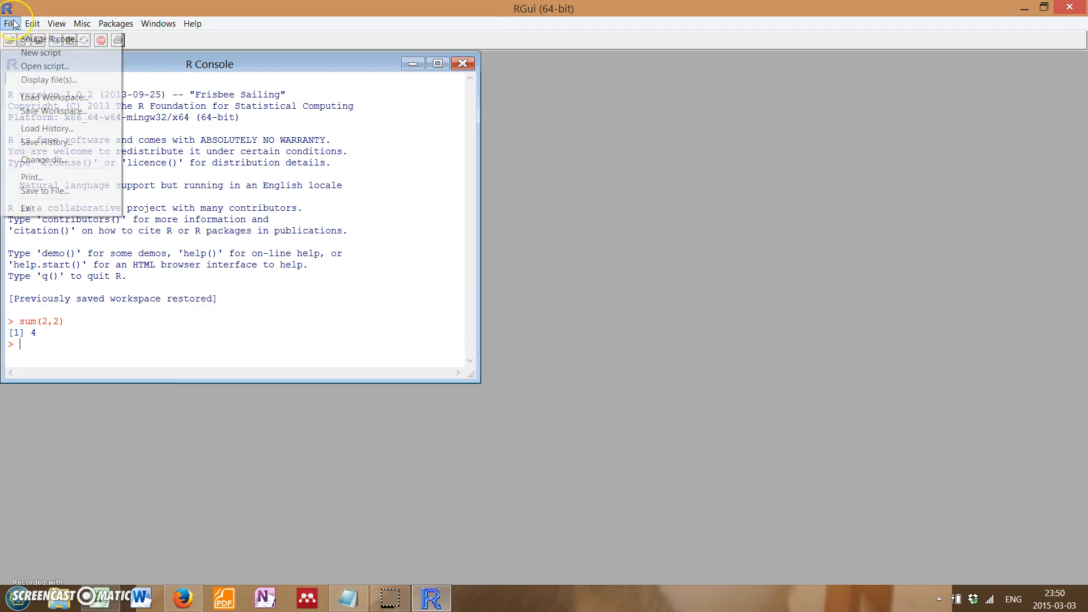
mouse_move(37, 52)
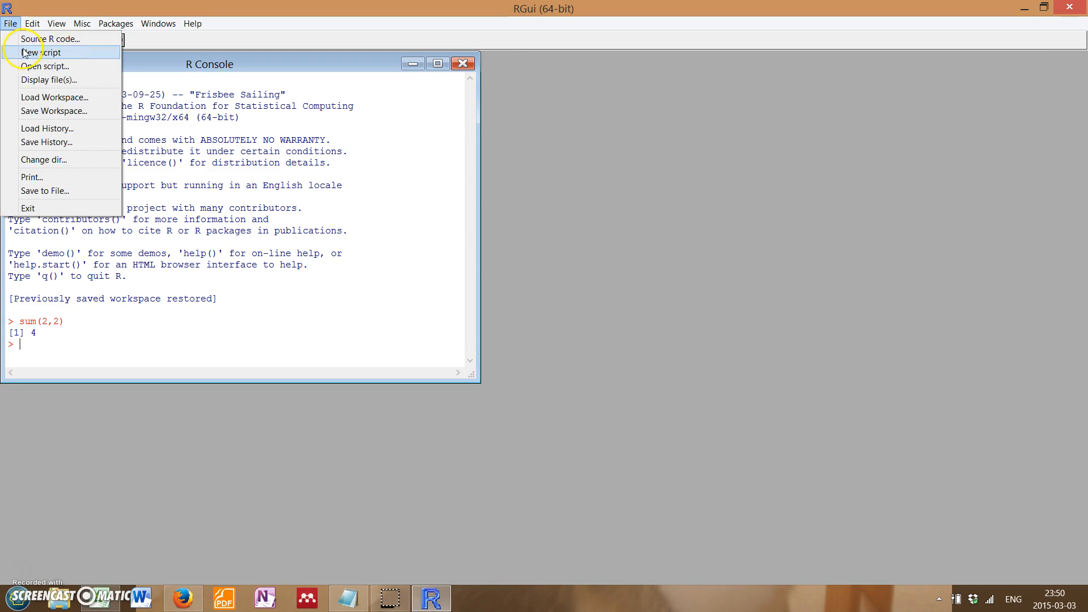
Create an empty Untitled R Editor script with File > New script.
left_click(46, 52)
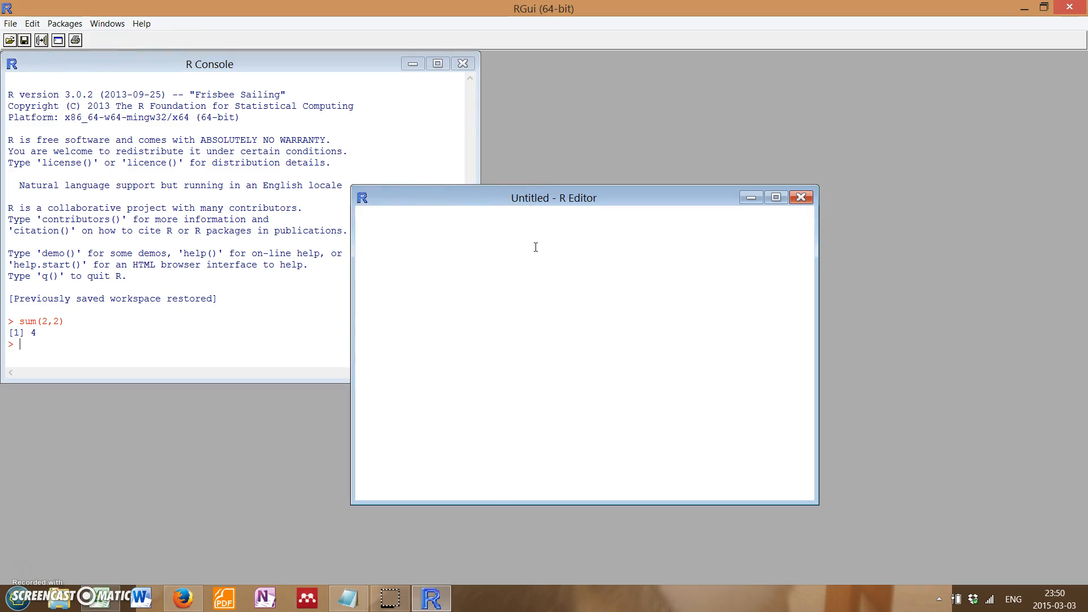
mouse_move(487, 237)
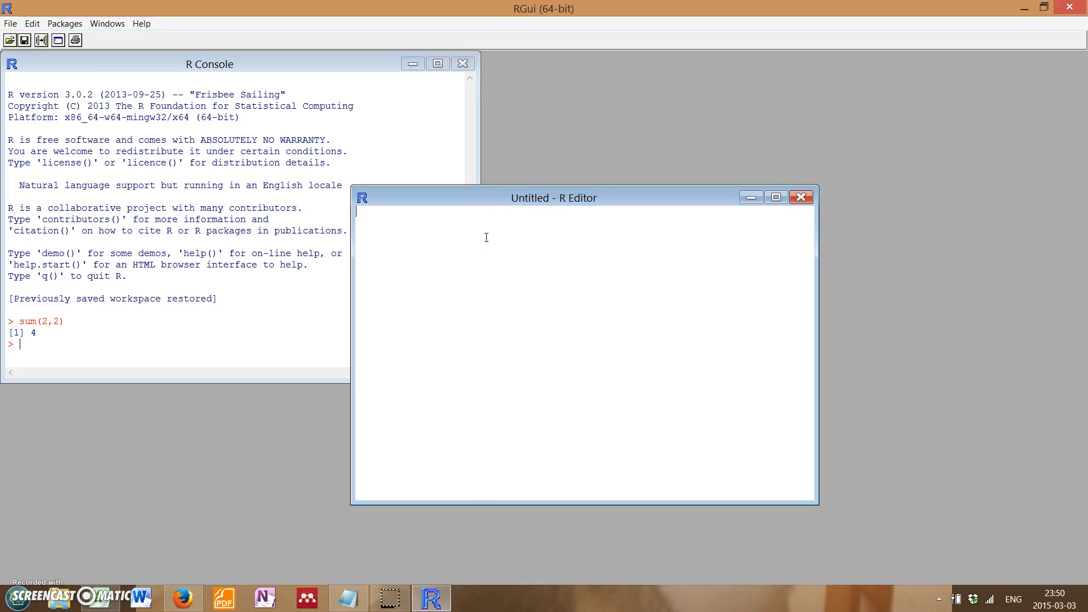
right_click(450, 234)
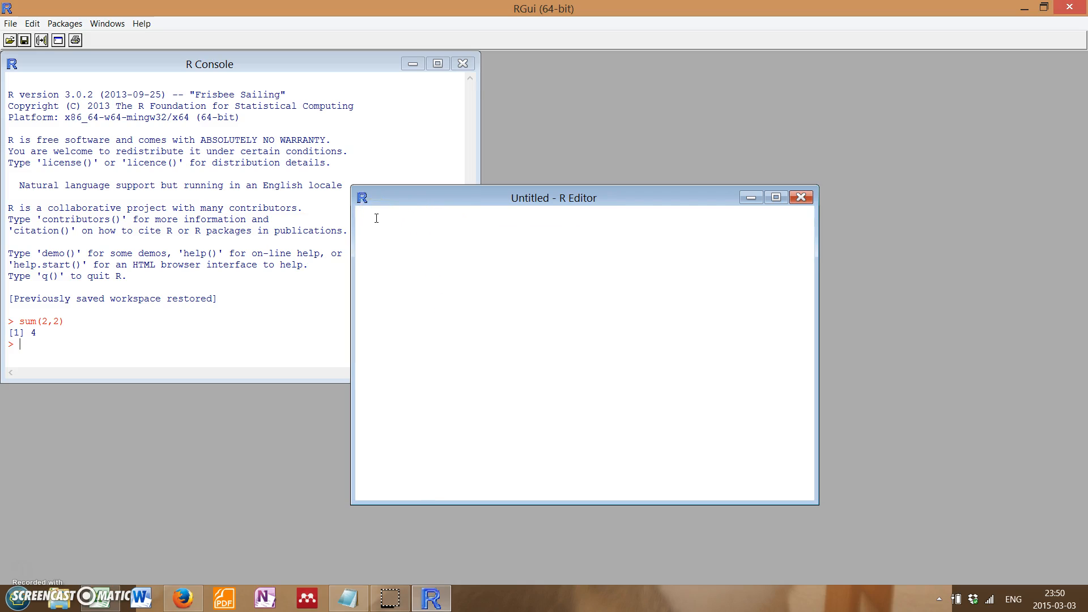
mouse_move(412, 200)
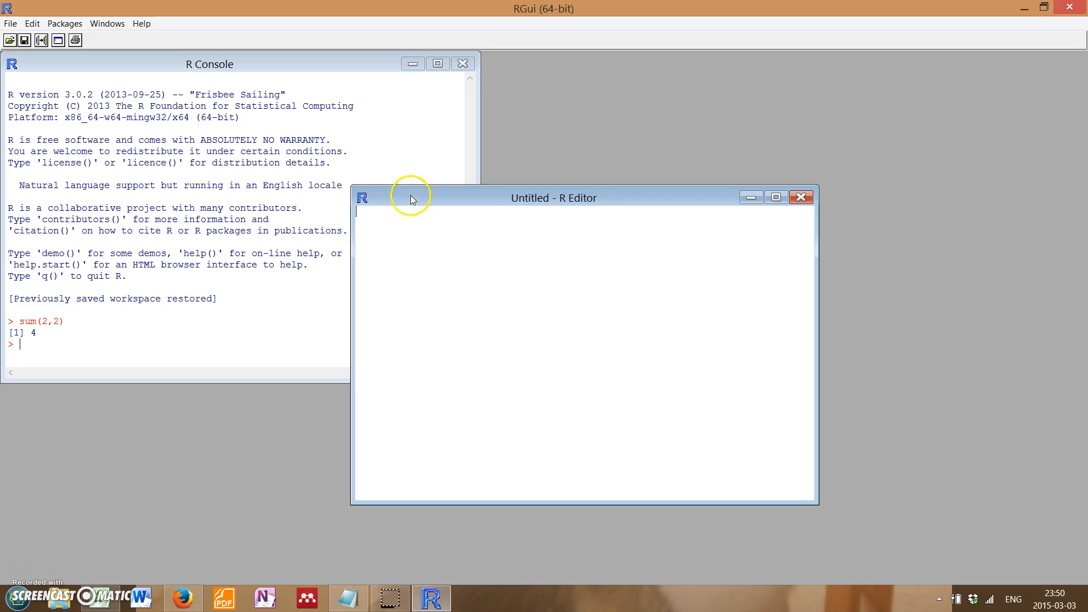
mouse_move(217, 267)
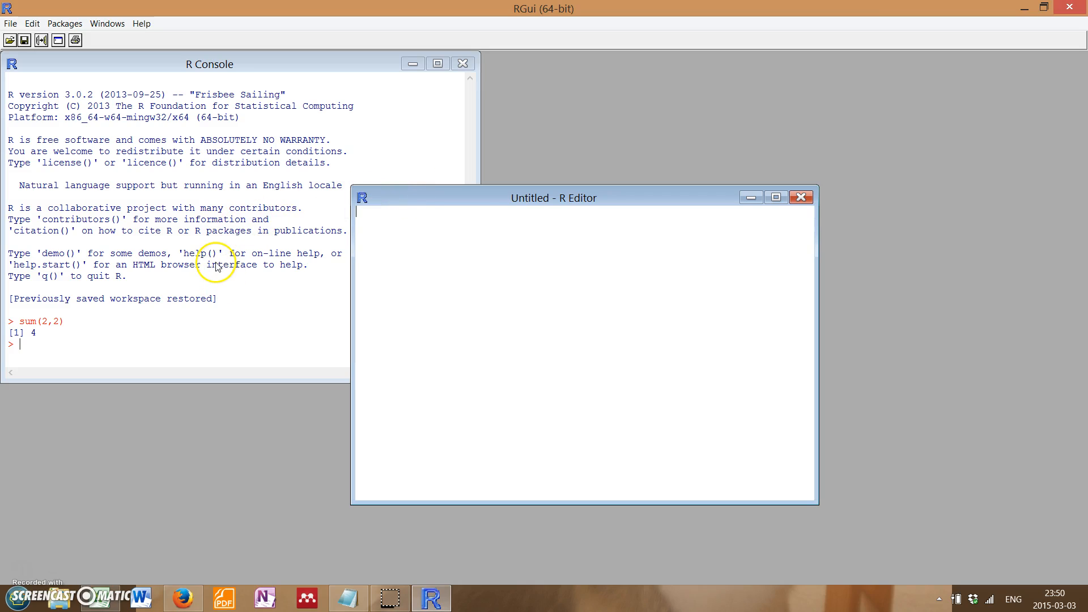
mouse_move(286, 67)
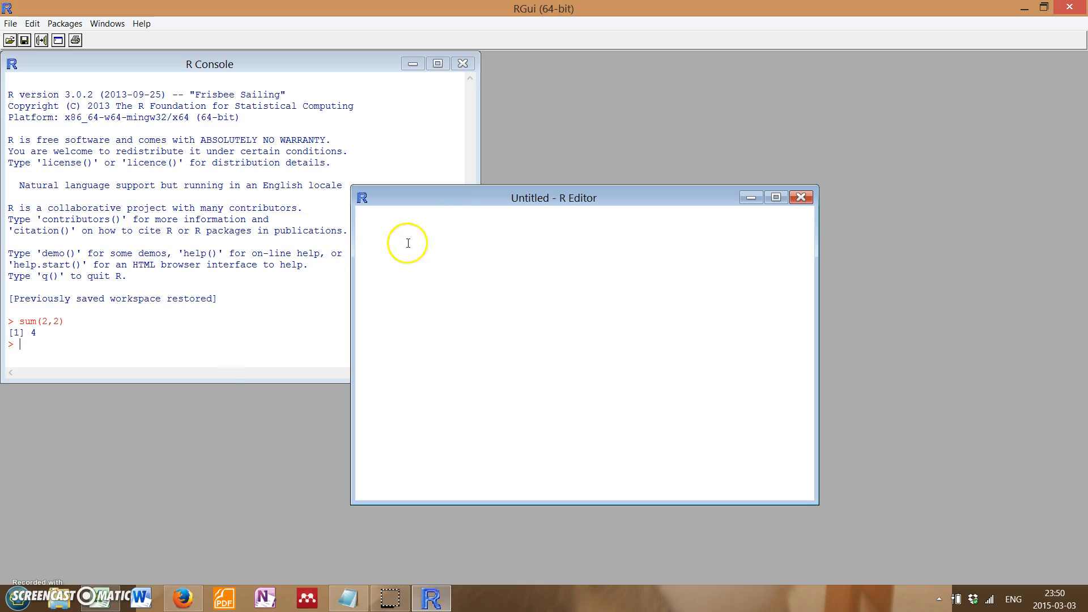
mouse_move(320, 126)
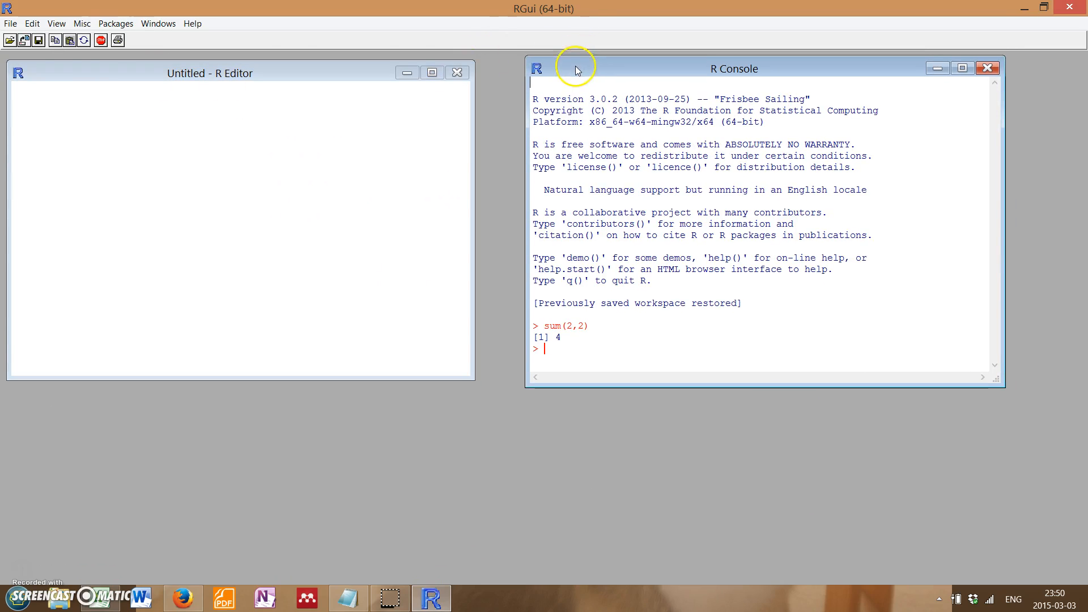
Tile the R Console and R Editor vertically from the Windows menu.
left_click(35, 24)
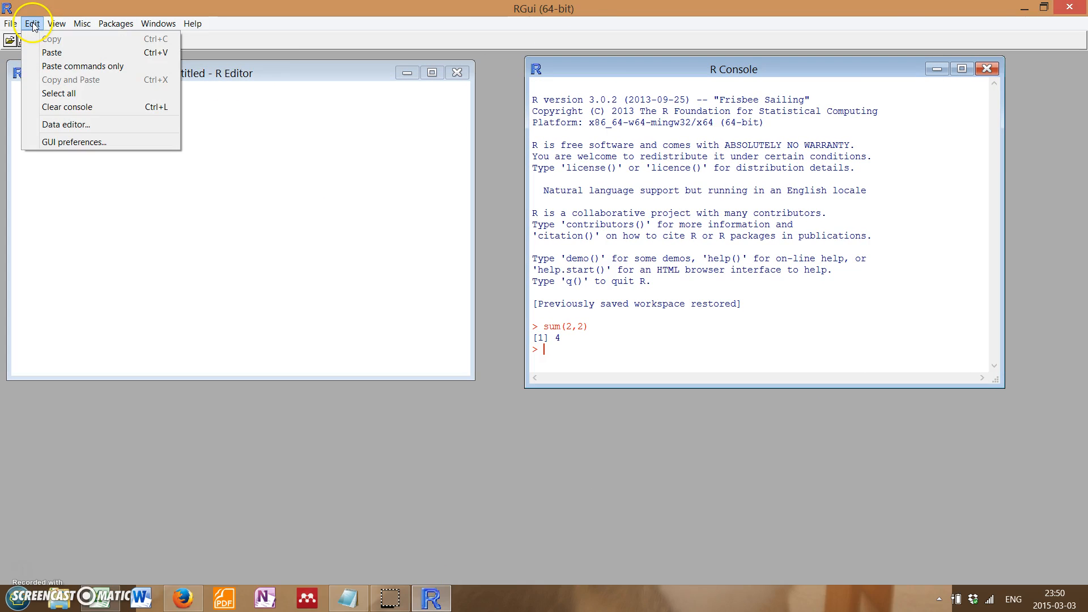
left_click(170, 23)
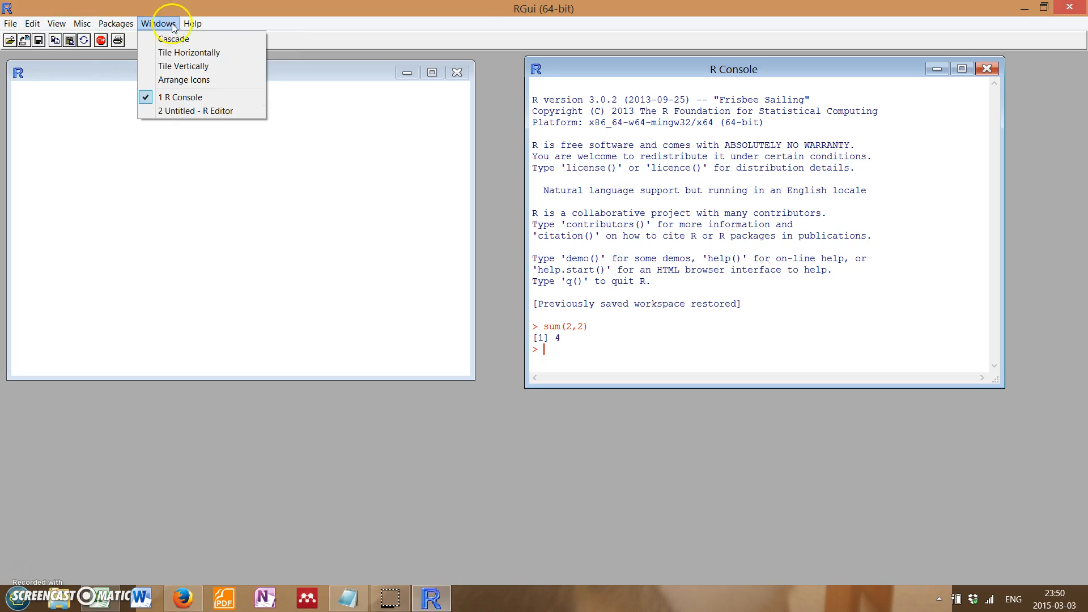
left_click(190, 65)
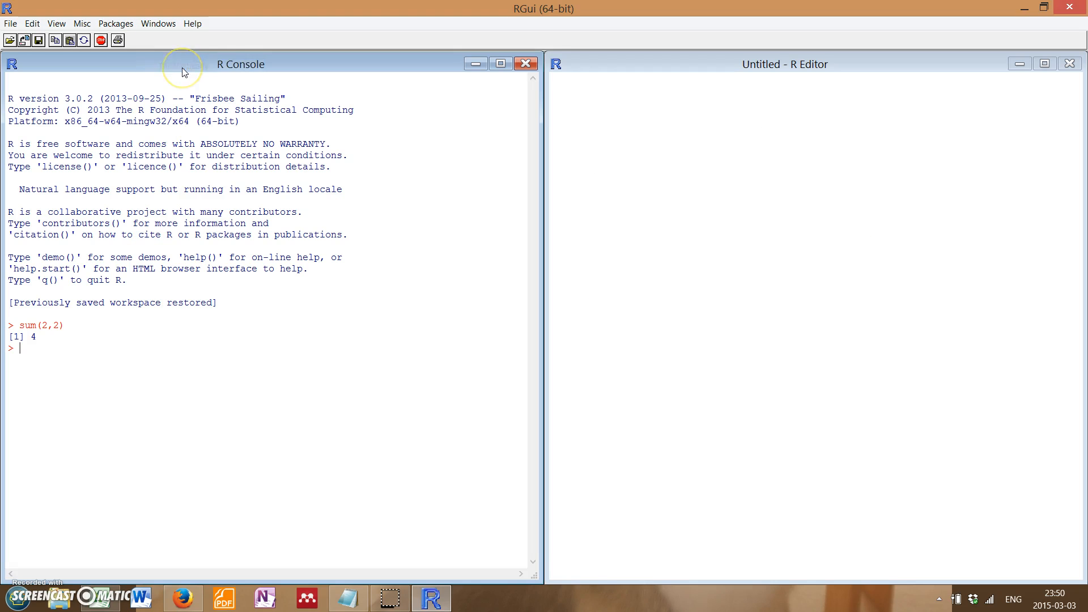
mouse_move(594, 111)
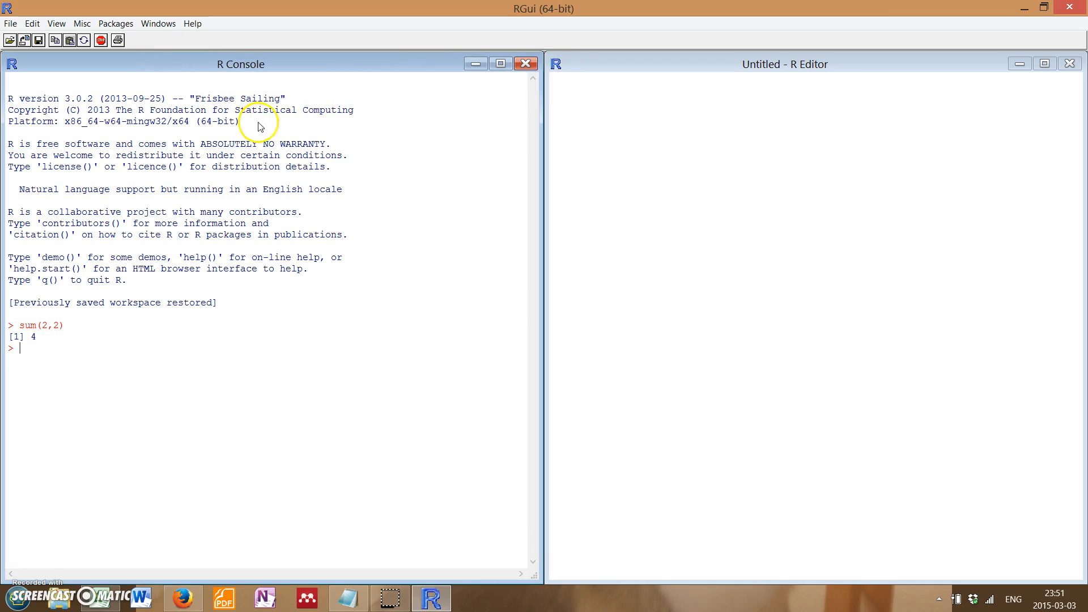
mouse_move(357, 262)
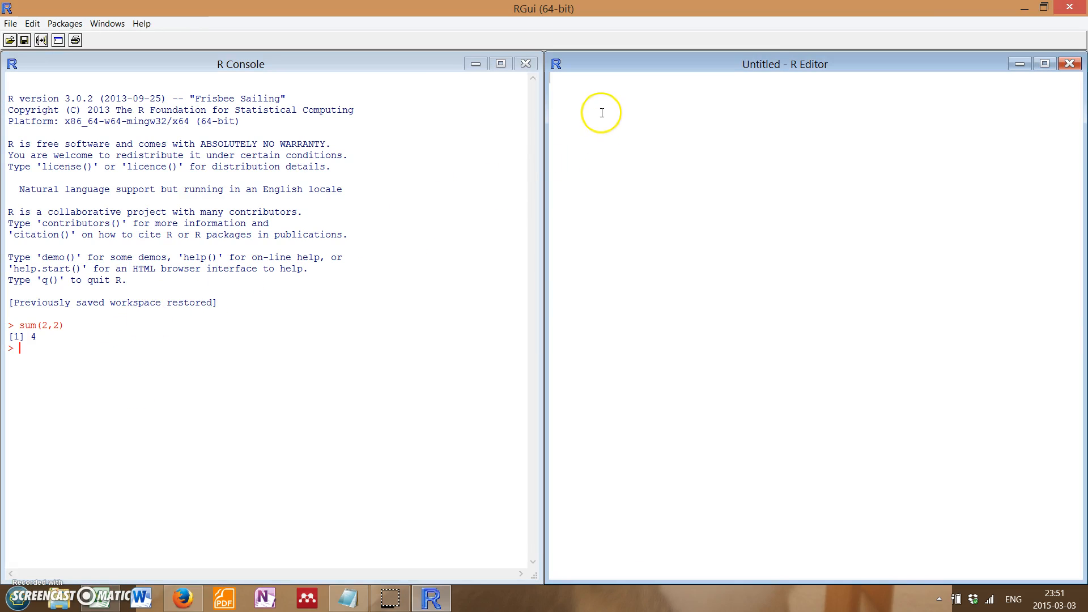
mouse_move(267, 287)
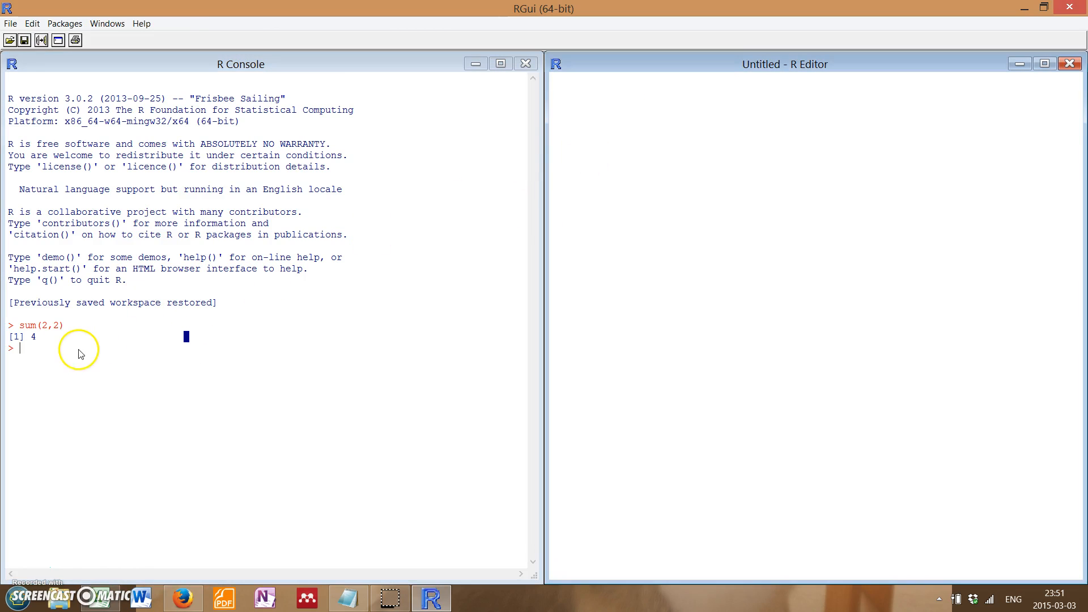
mouse_move(374, 544)
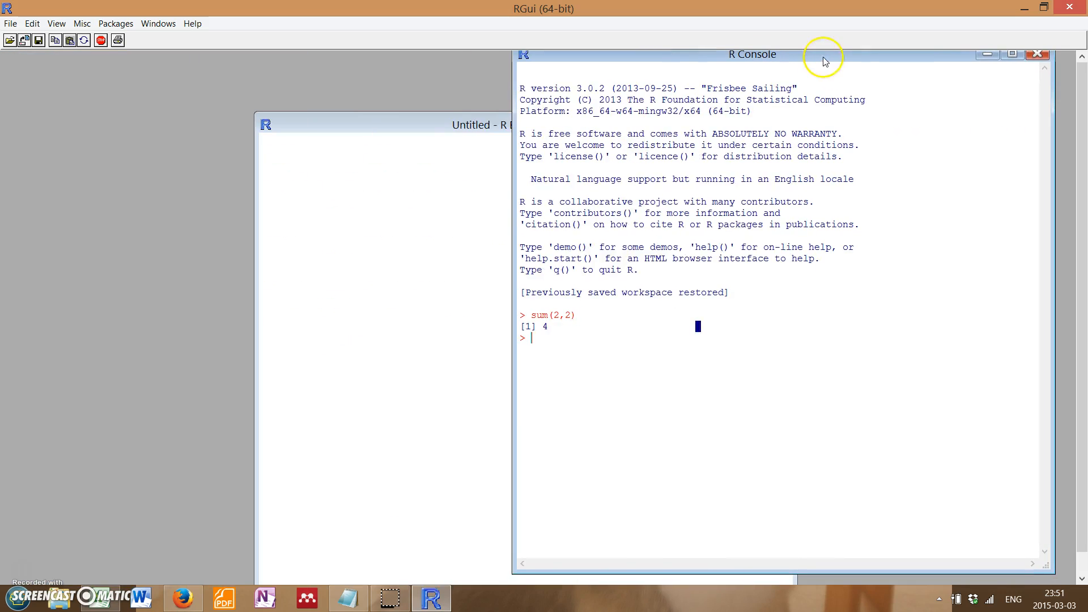
left_click(118, 23)
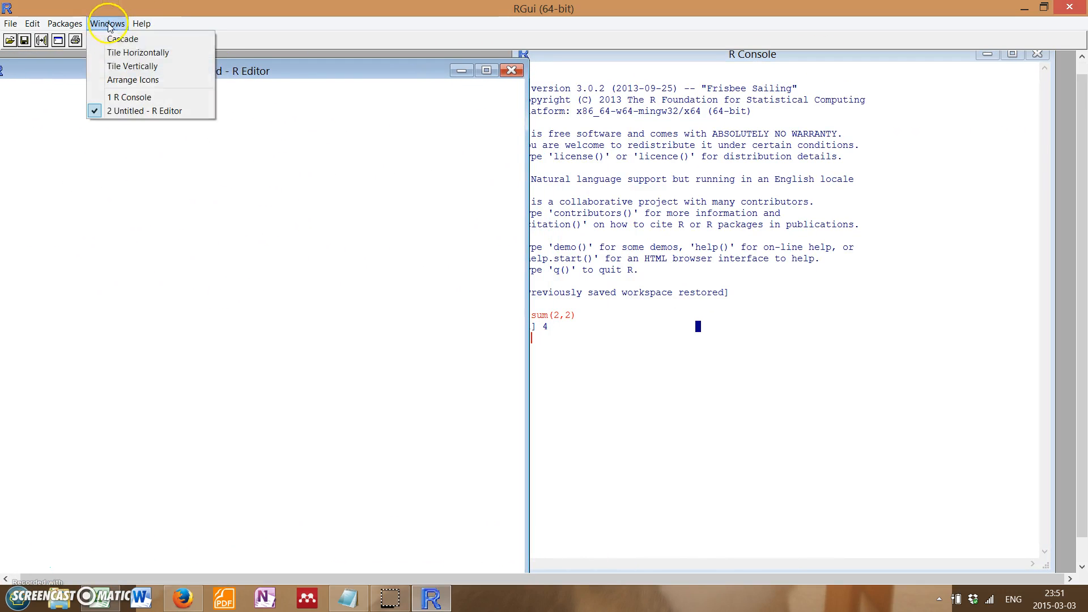
left_click(131, 66)
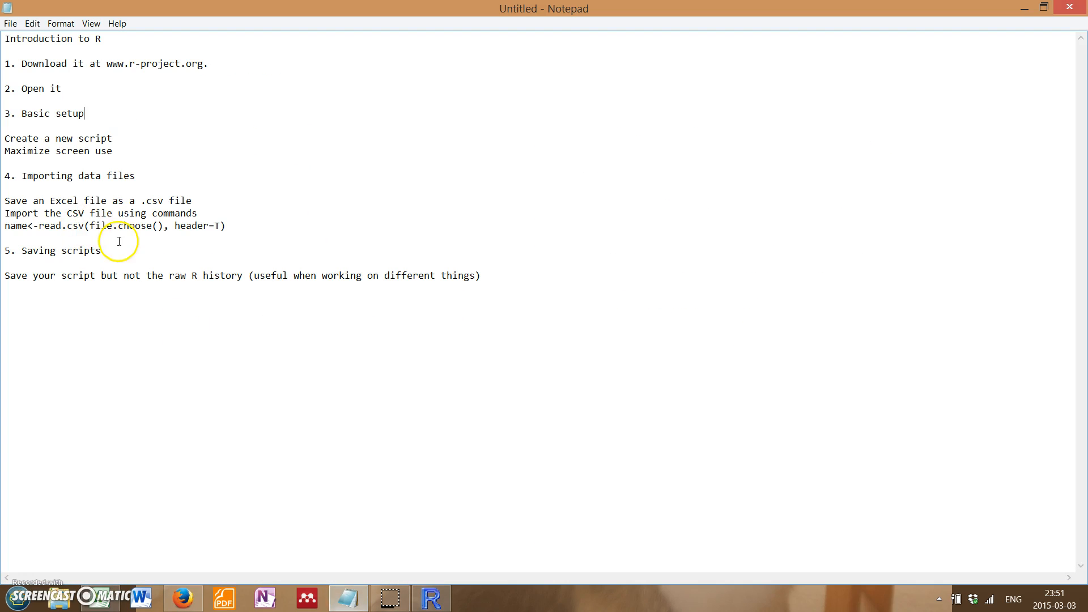
left_click_drag(5, 138, 115, 151)
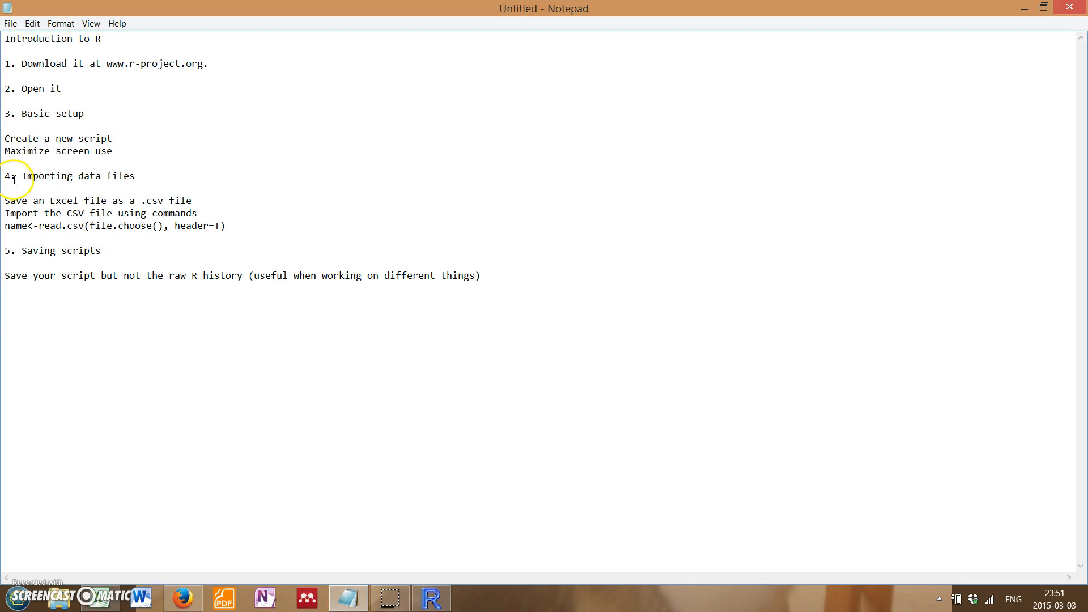
left_click_drag(5, 176, 139, 176)
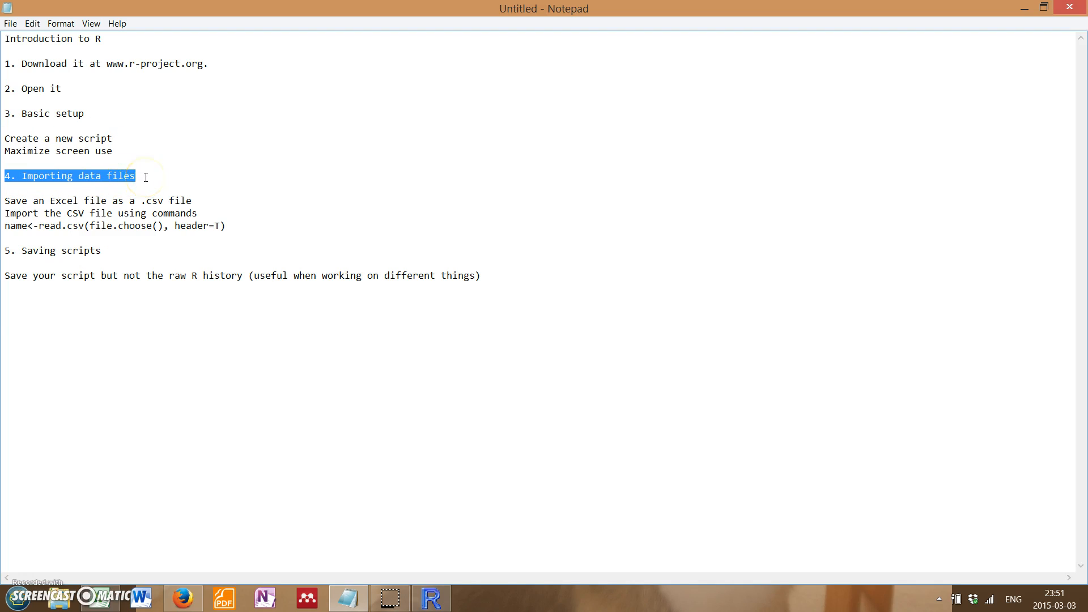
left_click(145, 176)
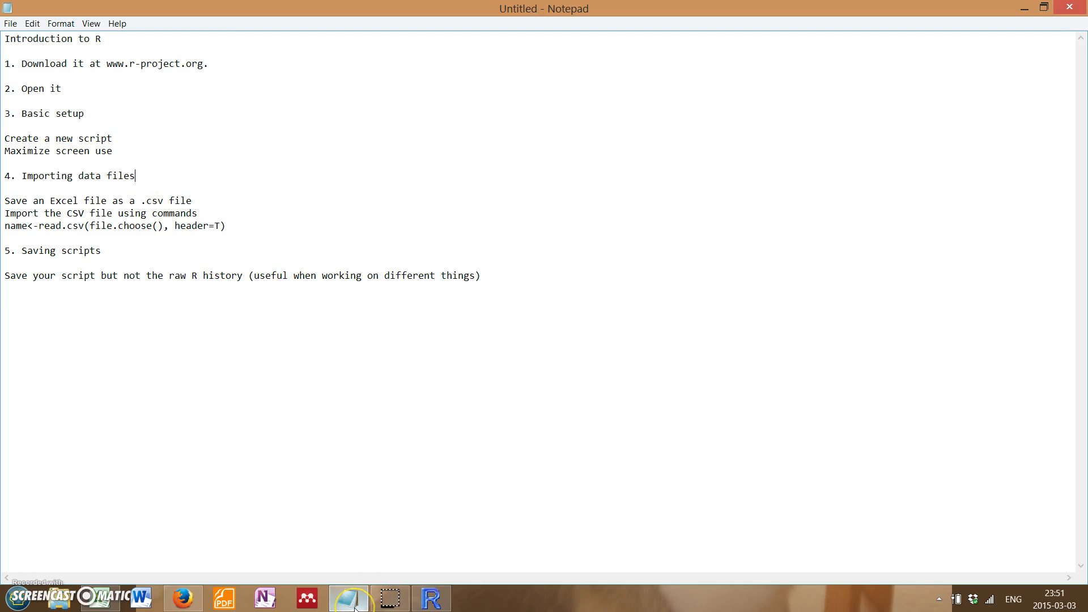
mouse_move(348, 600)
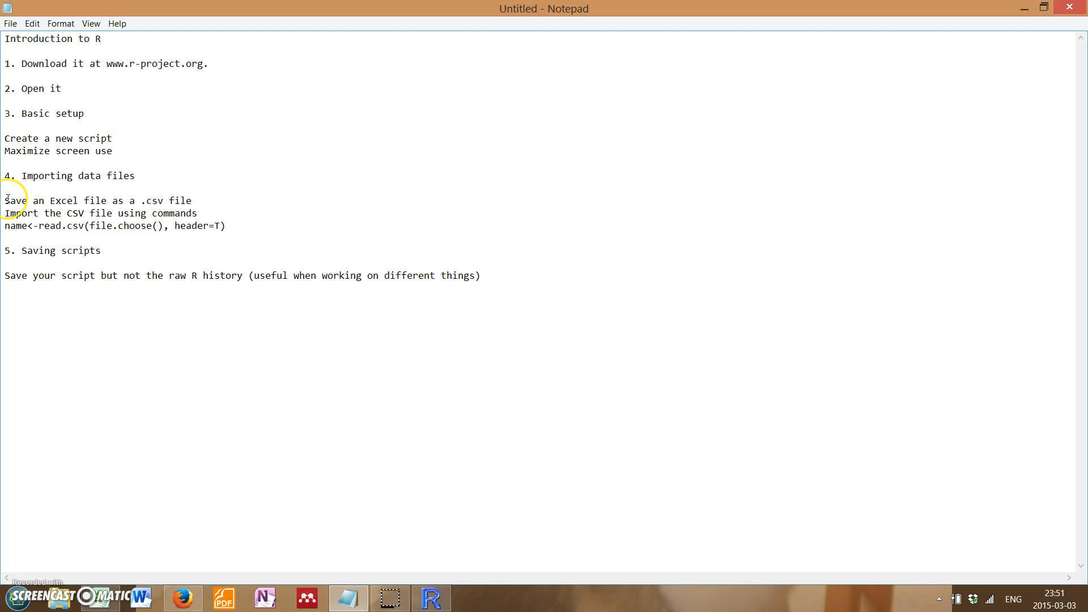
mouse_move(437, 490)
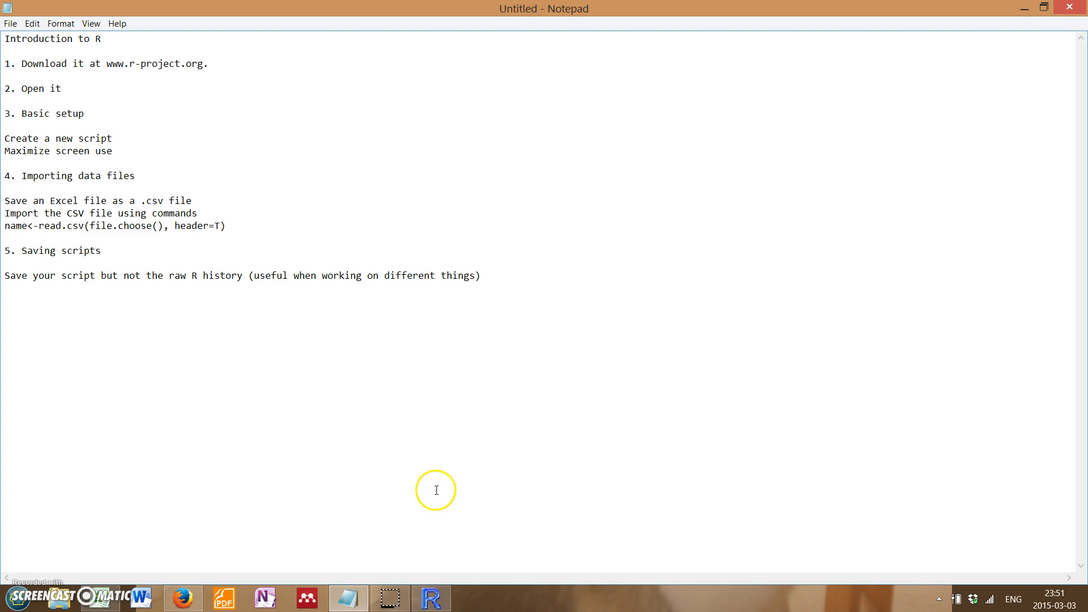
left_click(135, 176)
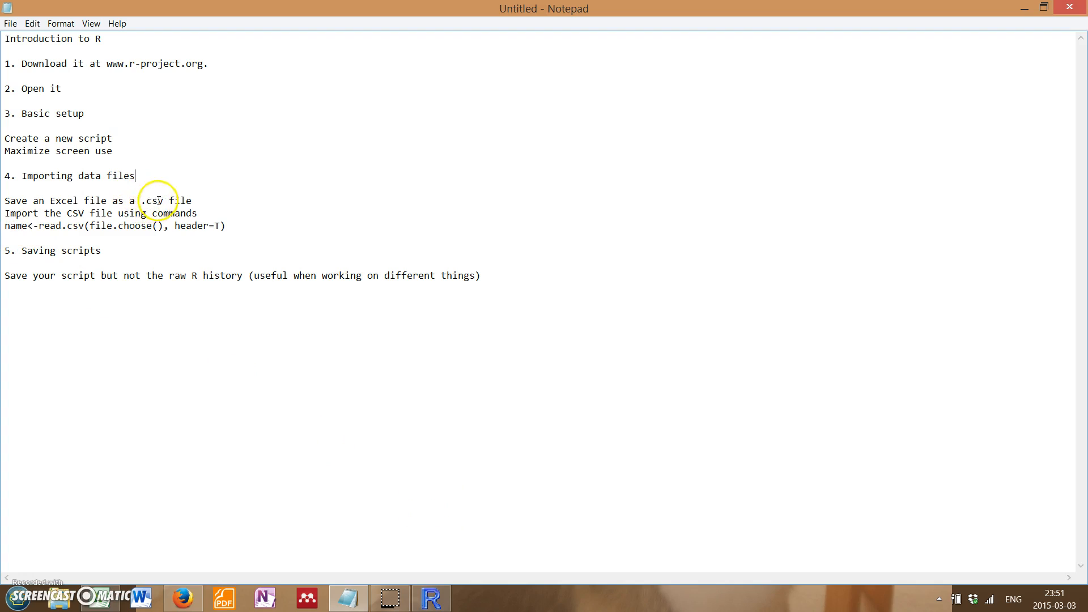
mouse_move(19, 201)
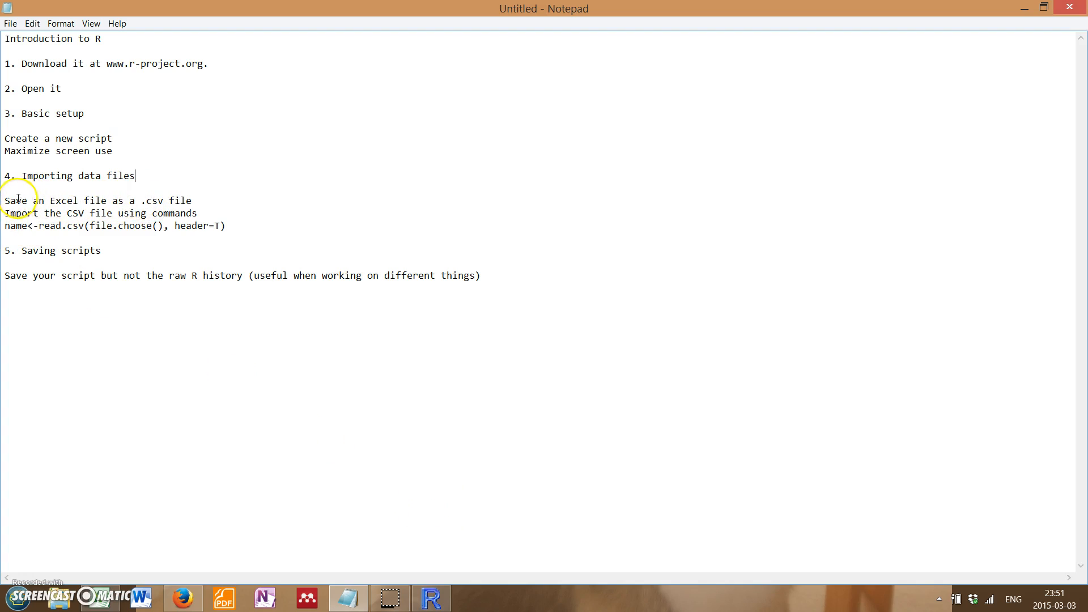
left_click_drag(6, 200, 194, 200)
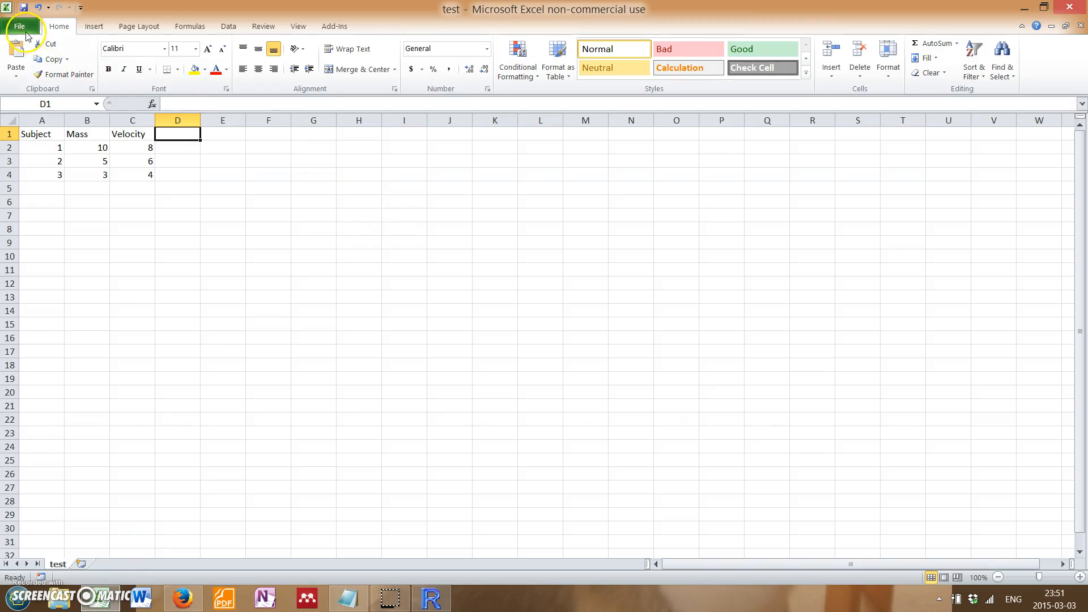
Select the Subject, Mass and Velocity table in cells A1:C4, then clear the selection.
left_click(22, 27)
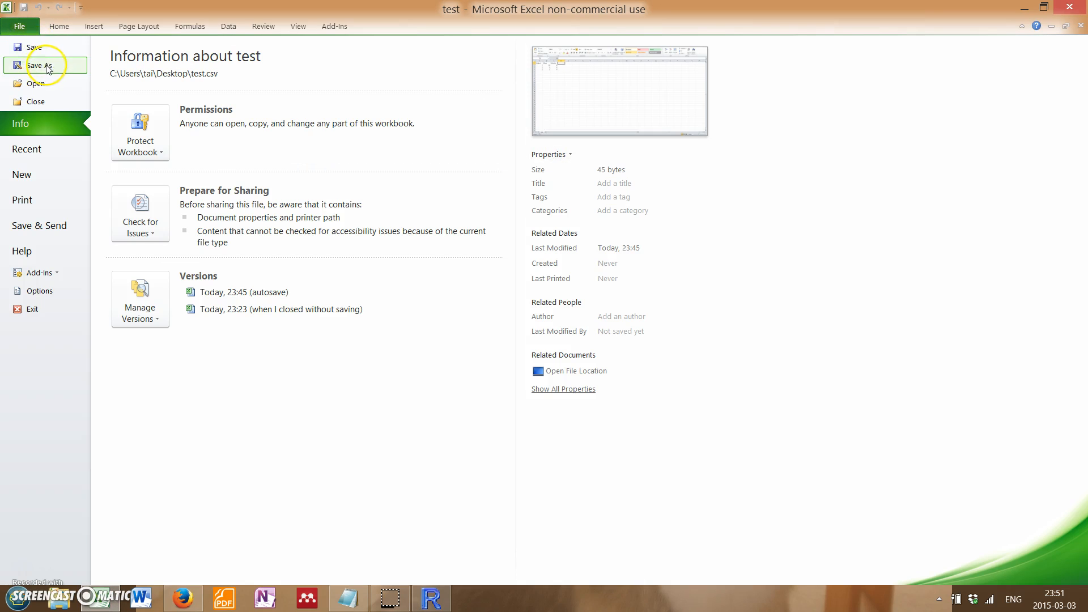
left_click(24, 26)
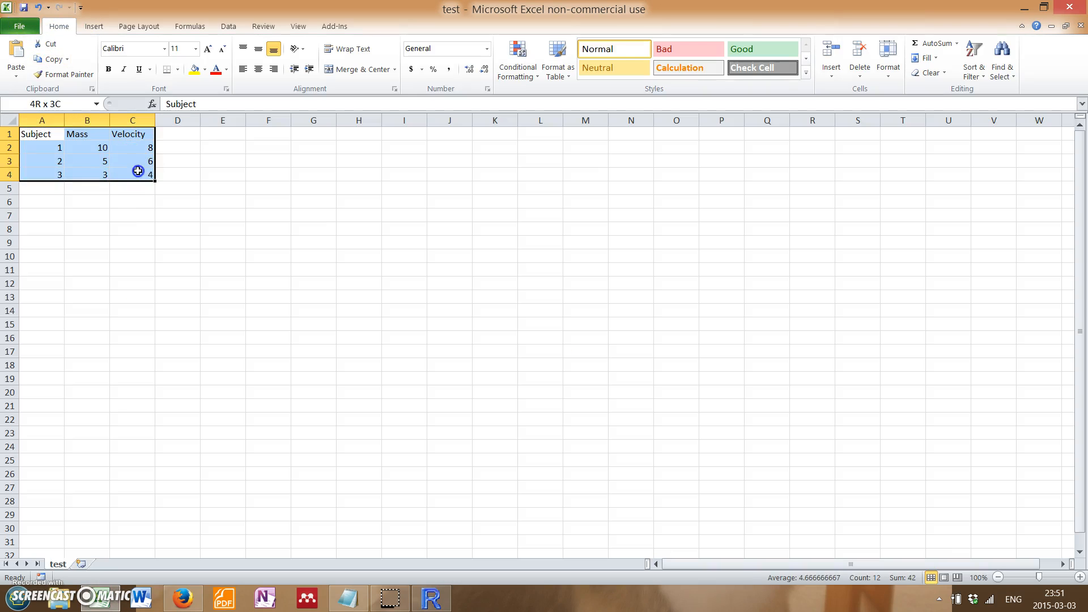
left_click(132, 188)
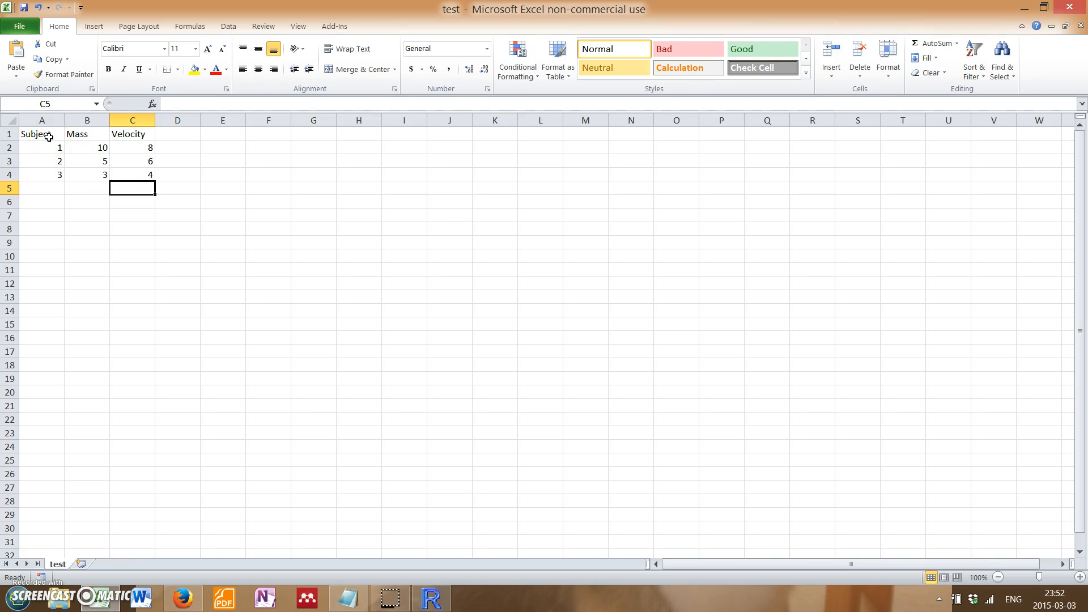
left_click(86, 134)
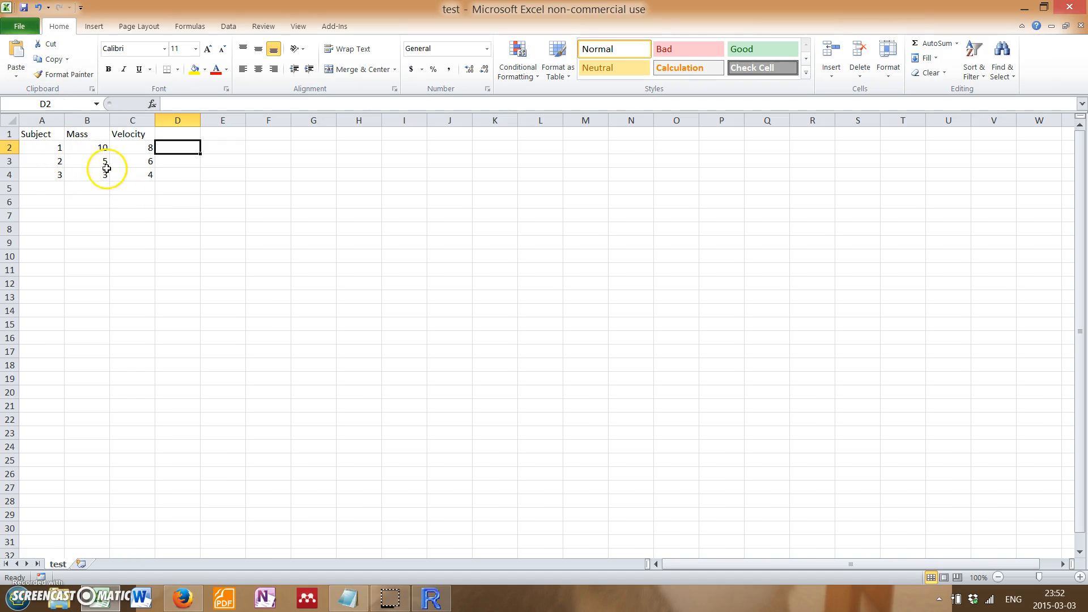
mouse_move(48, 144)
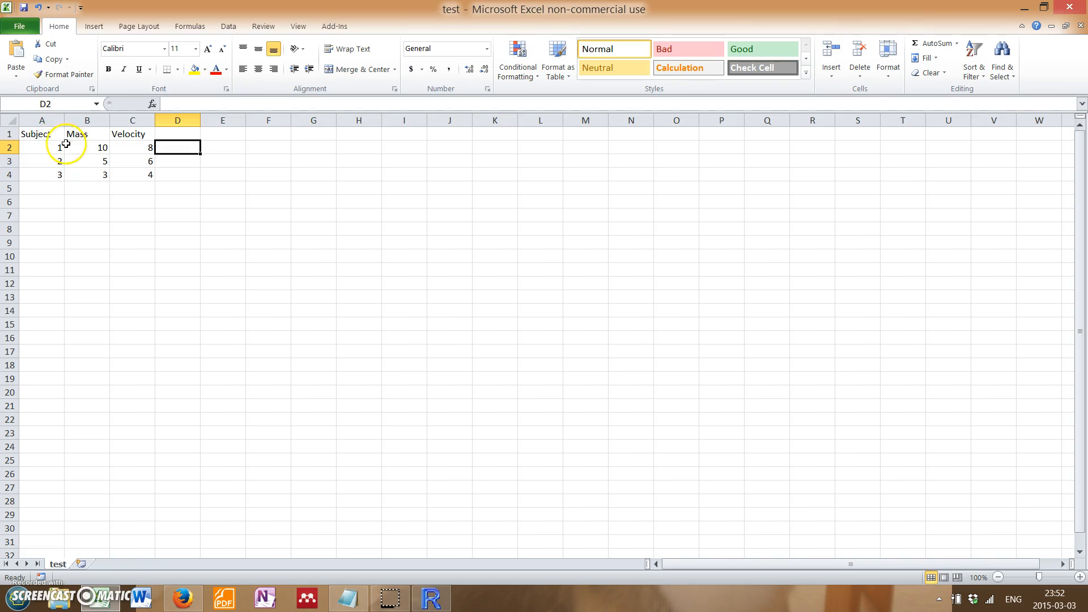
Point out the Mass value 5 and Velocity value 8, then open the File options.
left_click_drag(36, 133, 86, 133)
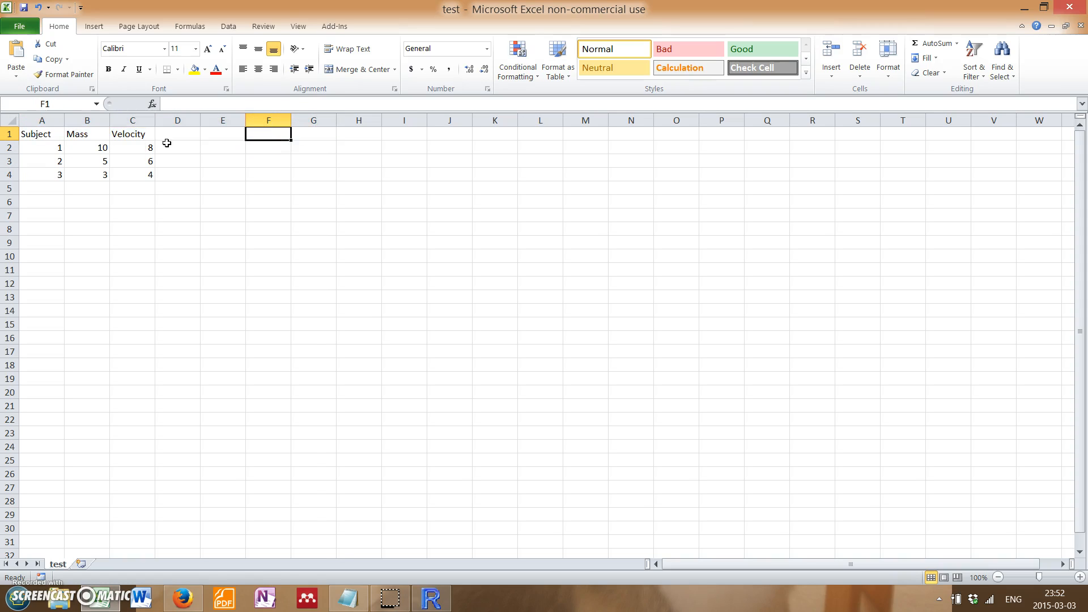
left_click(87, 161)
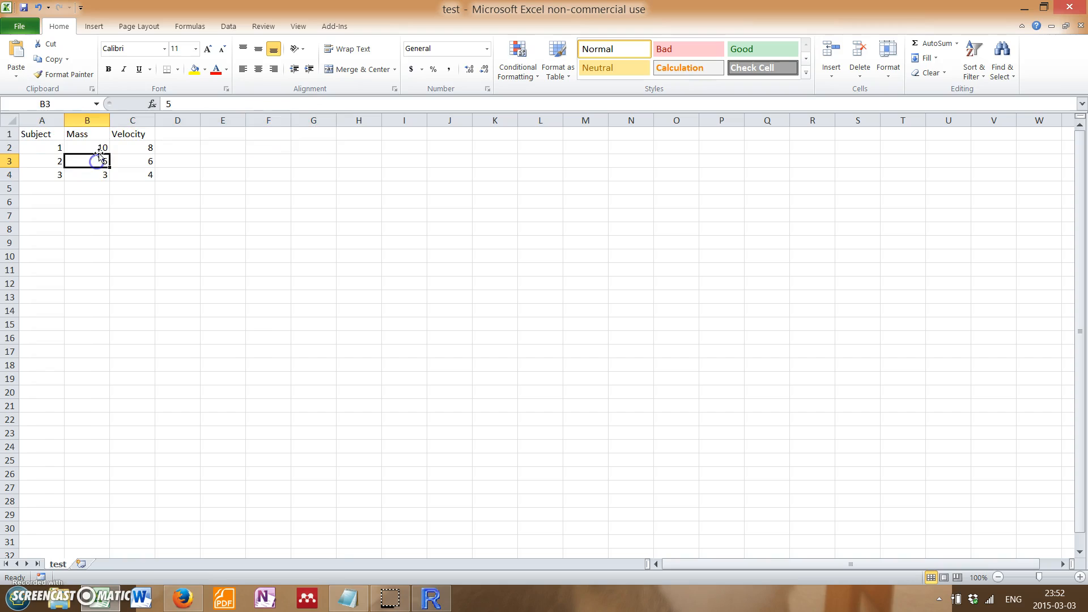
left_click(132, 147)
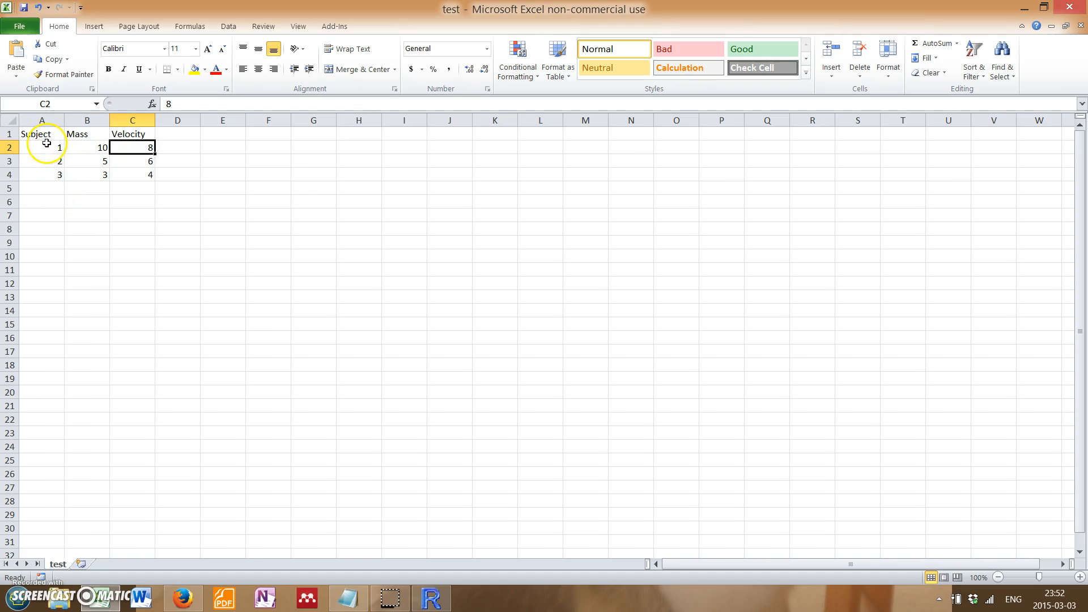
left_click(40, 134)
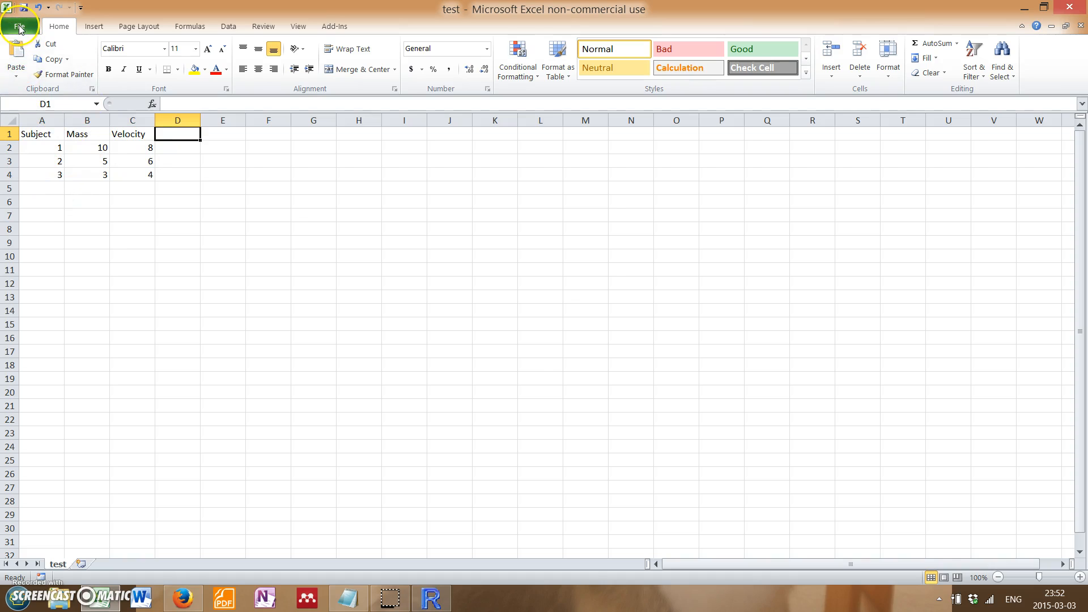
left_click(19, 25)
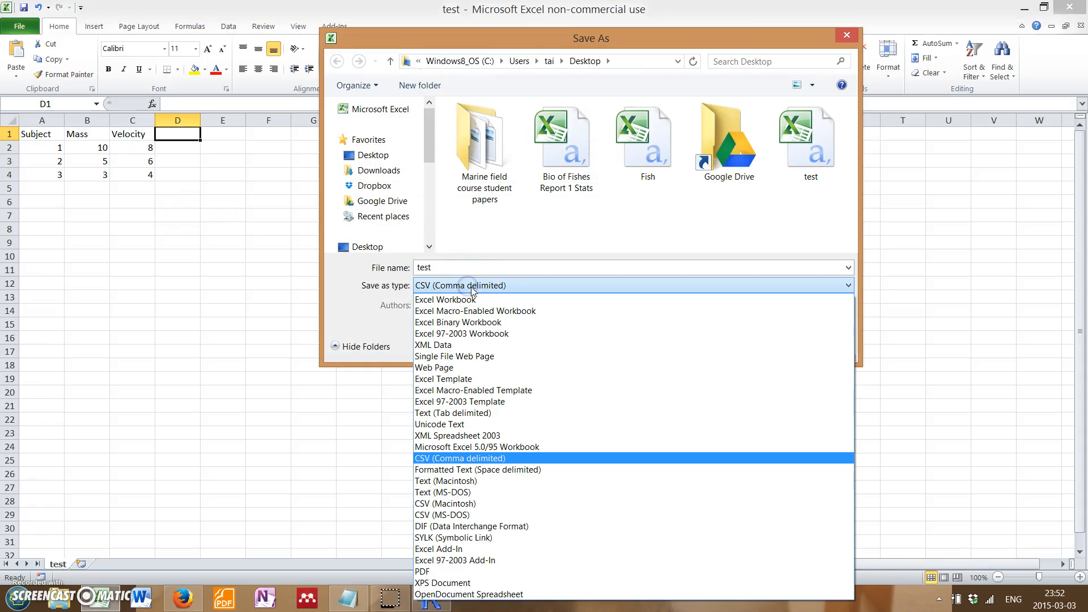
Save the workbook as CSV (Comma delimited) test.csv, replacing the old file and keeping CSV.
left_click(460, 458)
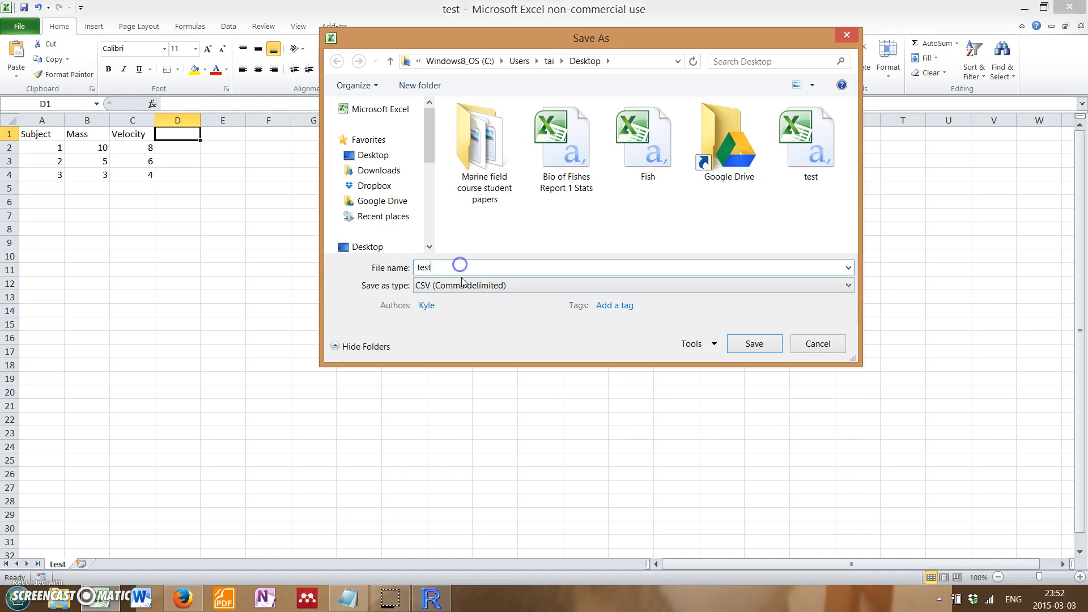
left_click(848, 285)
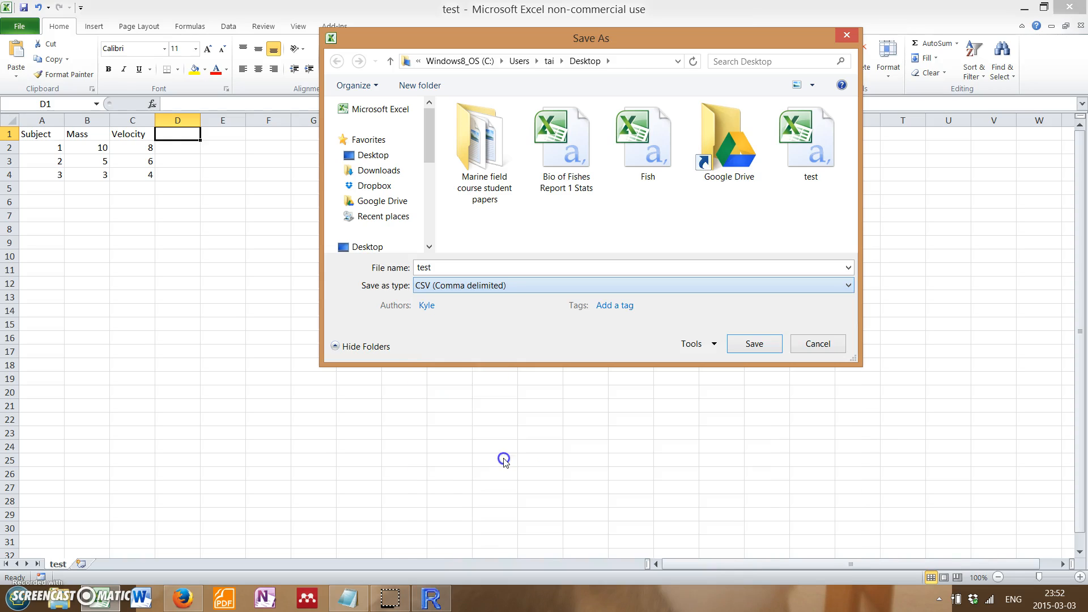
left_click(754, 344)
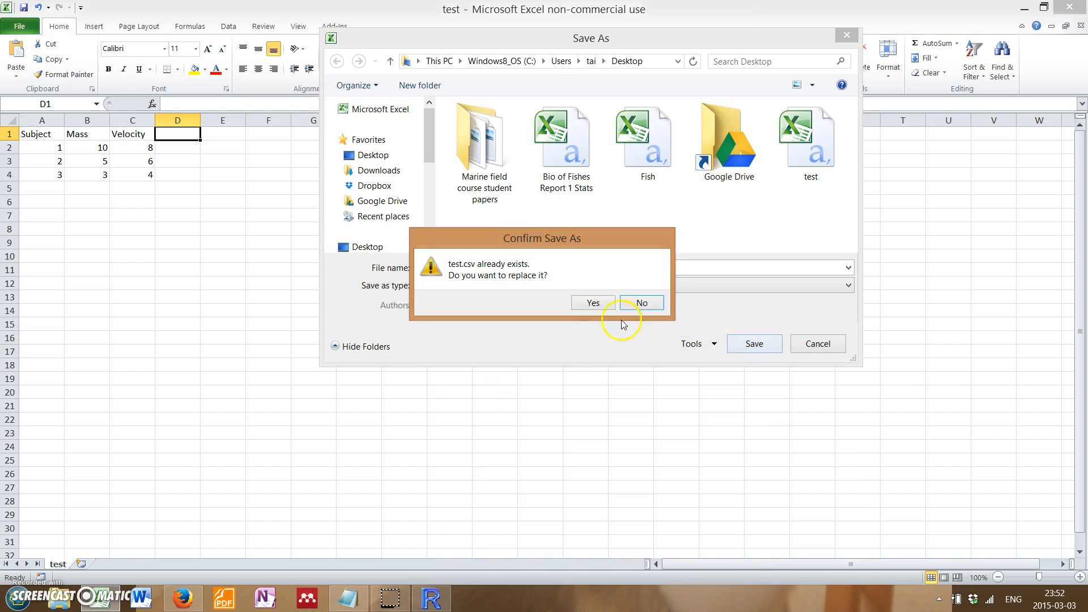
left_click(593, 302)
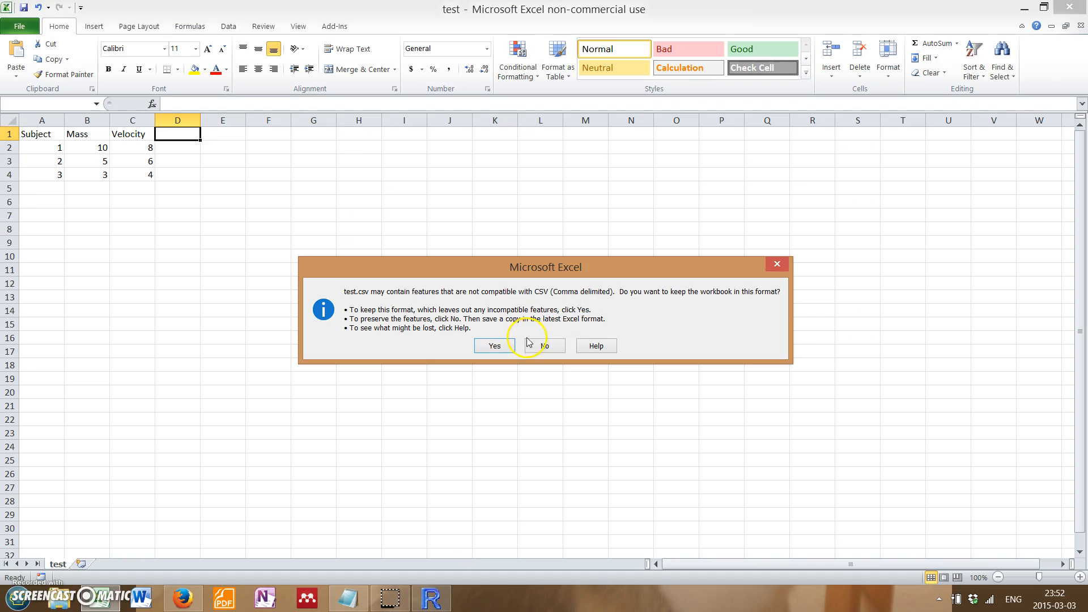
mouse_move(497, 343)
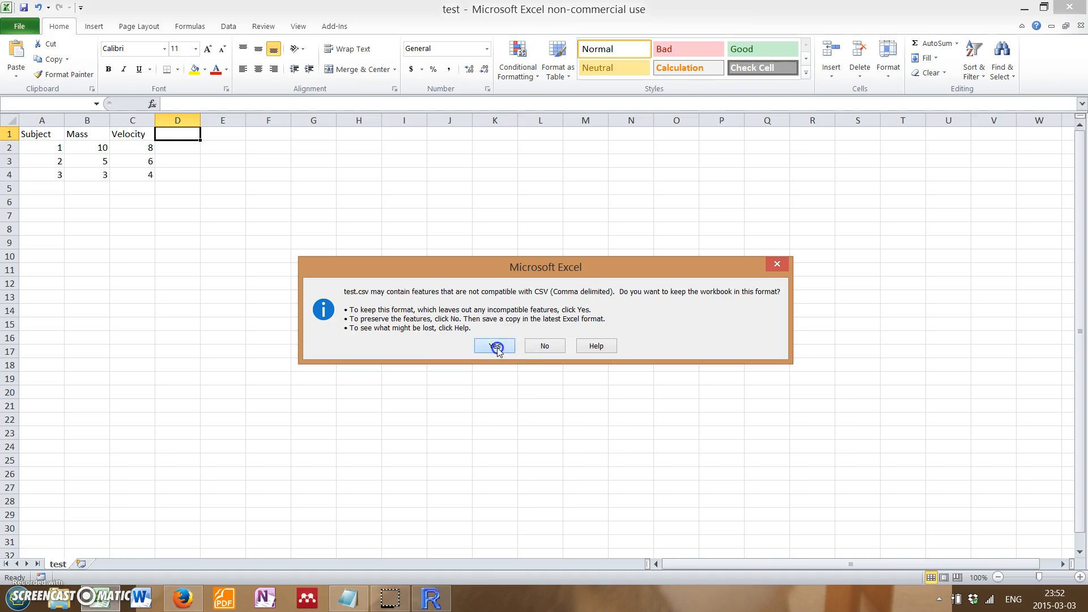
left_click(494, 346)
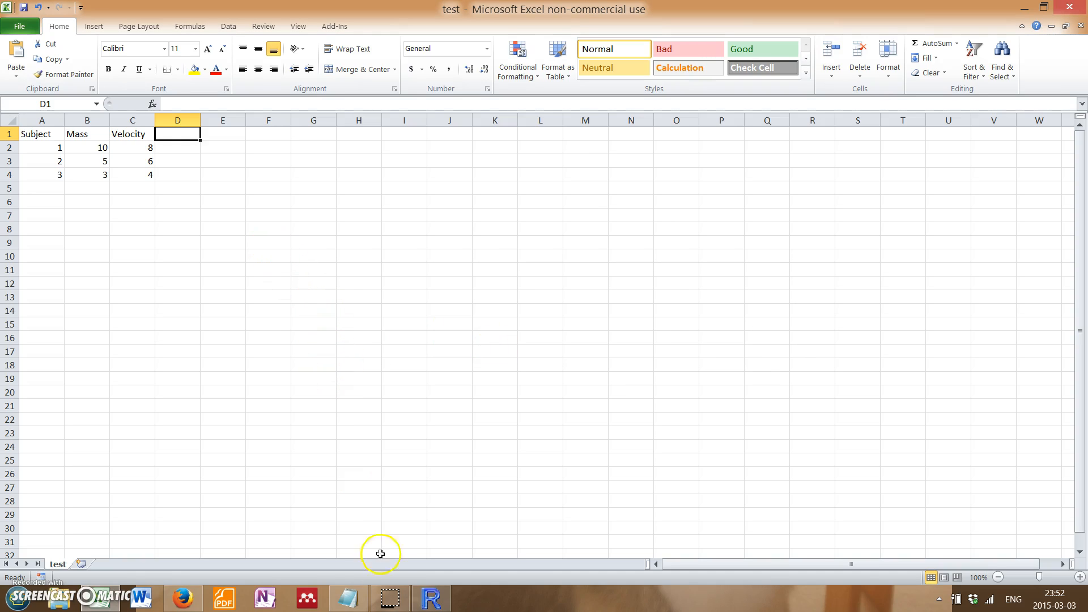
left_click(348, 598)
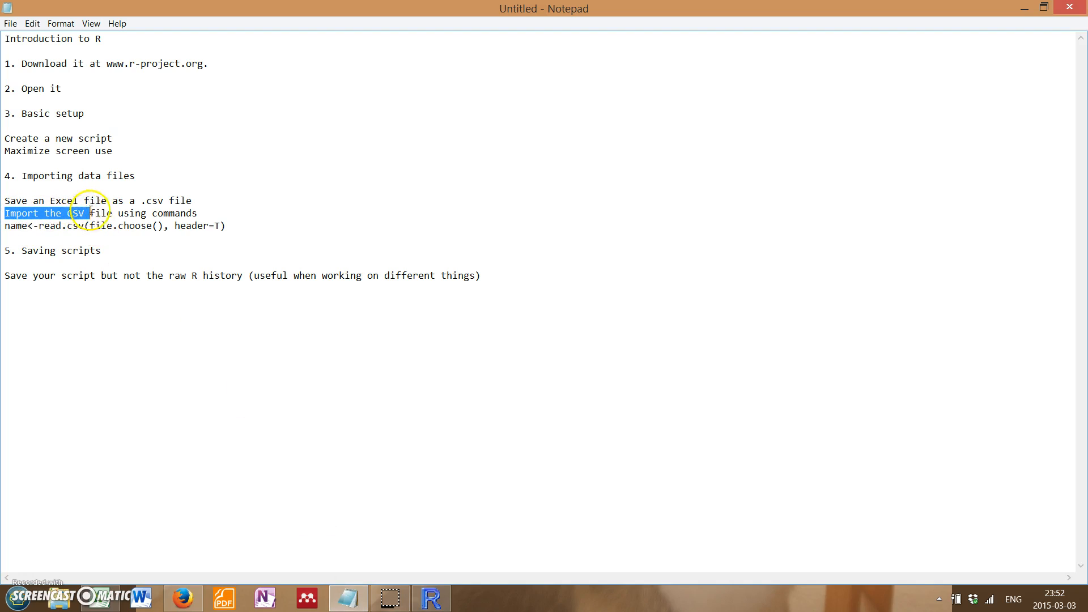
Revisit the Notepad import notes and select the read.csv command line.
left_click(228, 294)
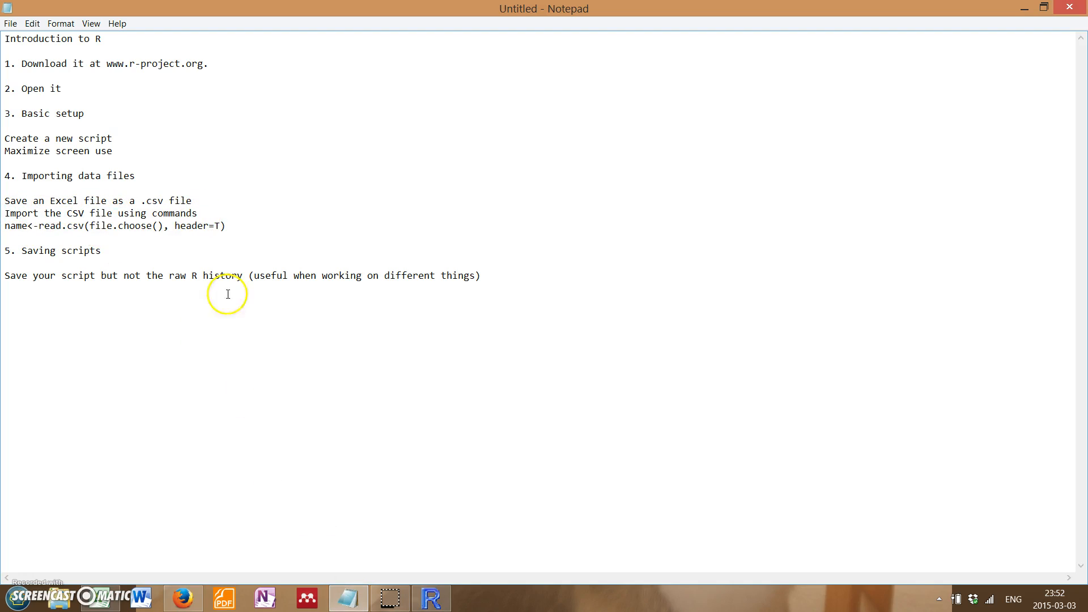
left_click(432, 598)
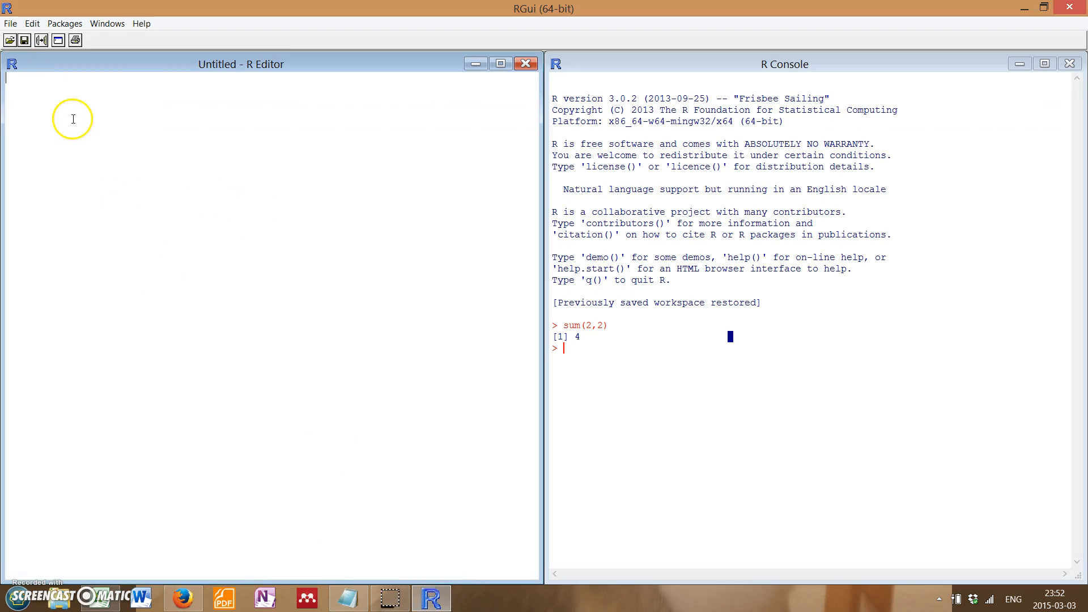
mouse_move(139, 171)
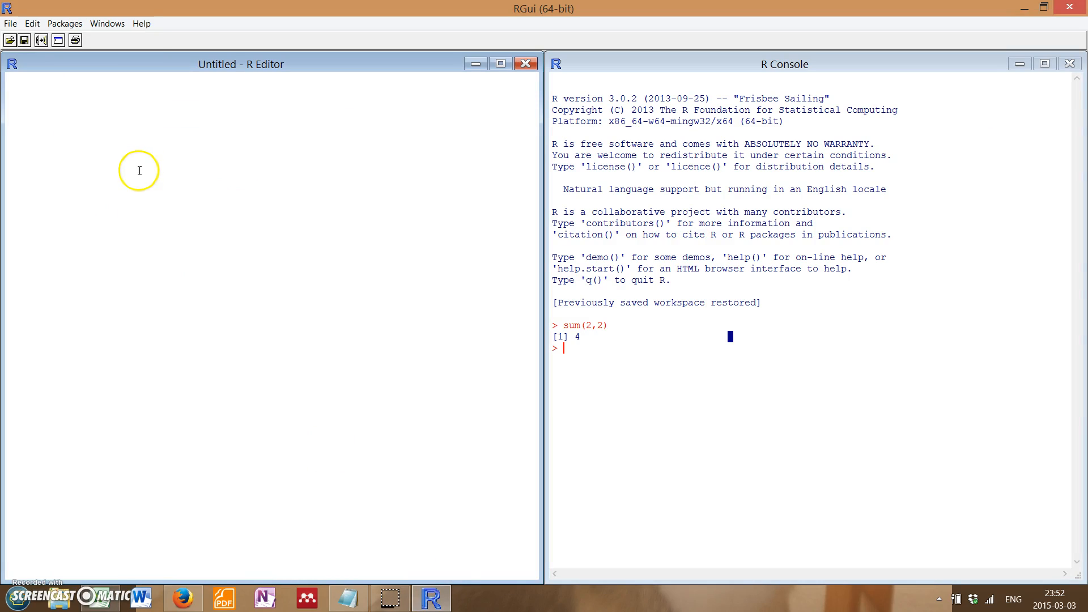
mouse_move(266, 522)
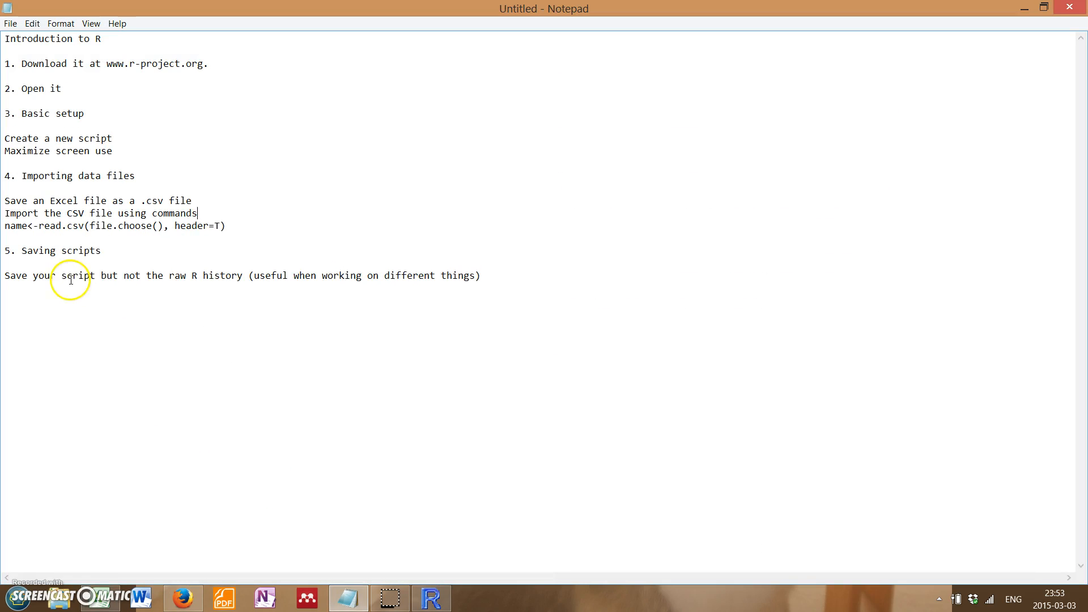
left_click_drag(129, 226, 225, 226)
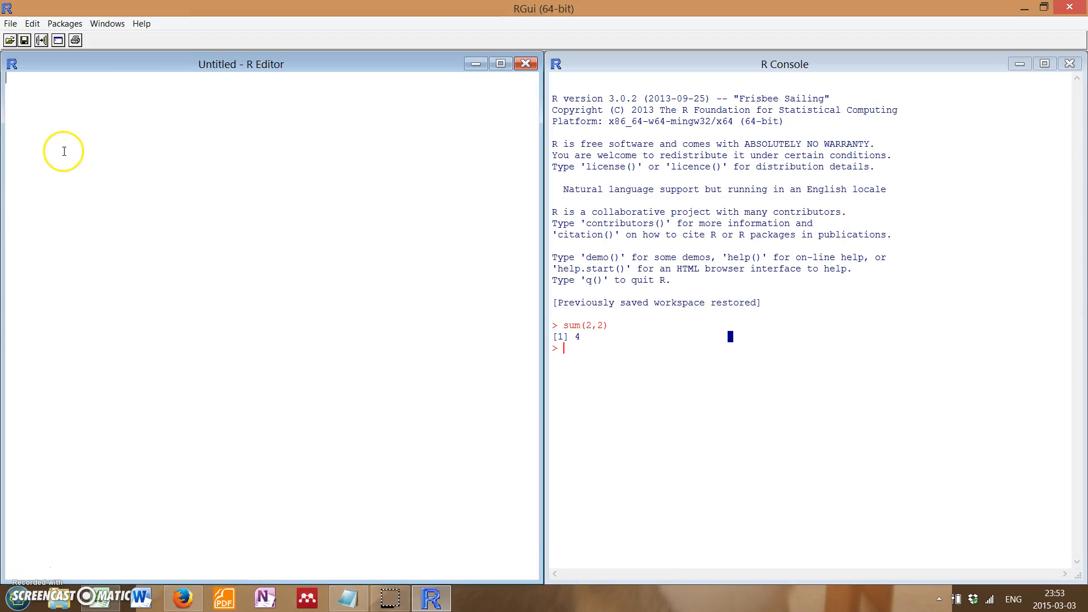
mouse_move(159, 134)
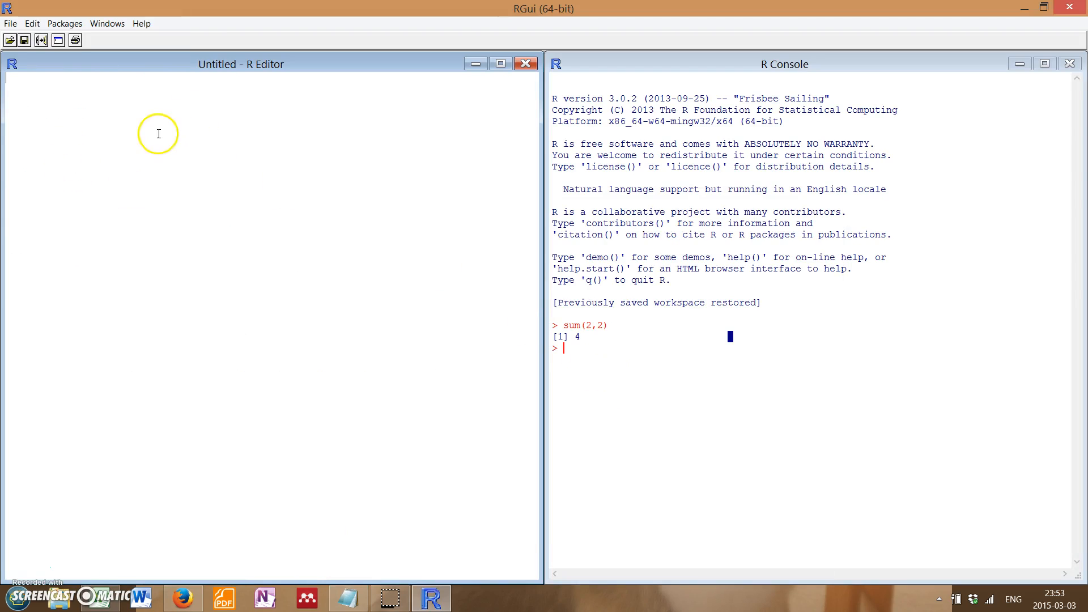
Type name<-read.csv(file.choose(), header=T) in the script and delete the gibberish line after it.
left_click(784, 63)
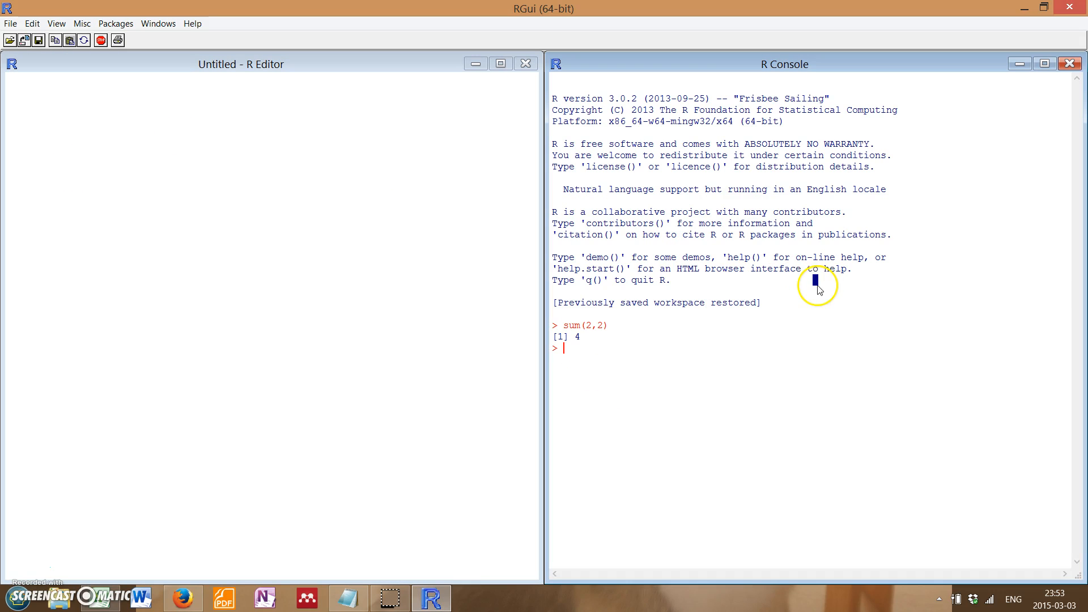
left_click(163, 104)
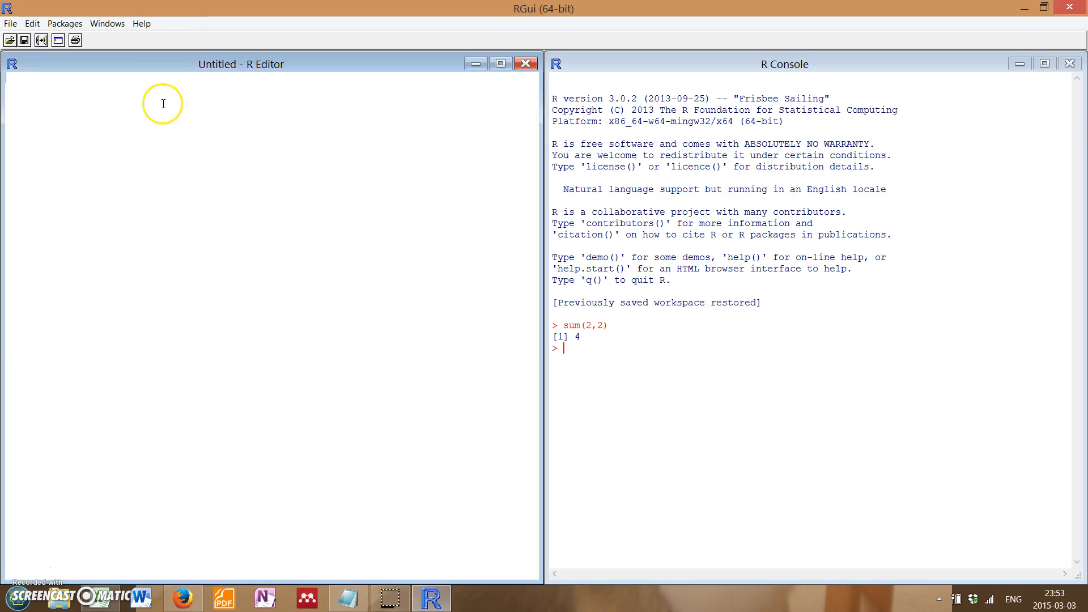
type("name<-read.csv(file.choose(), header=T)")
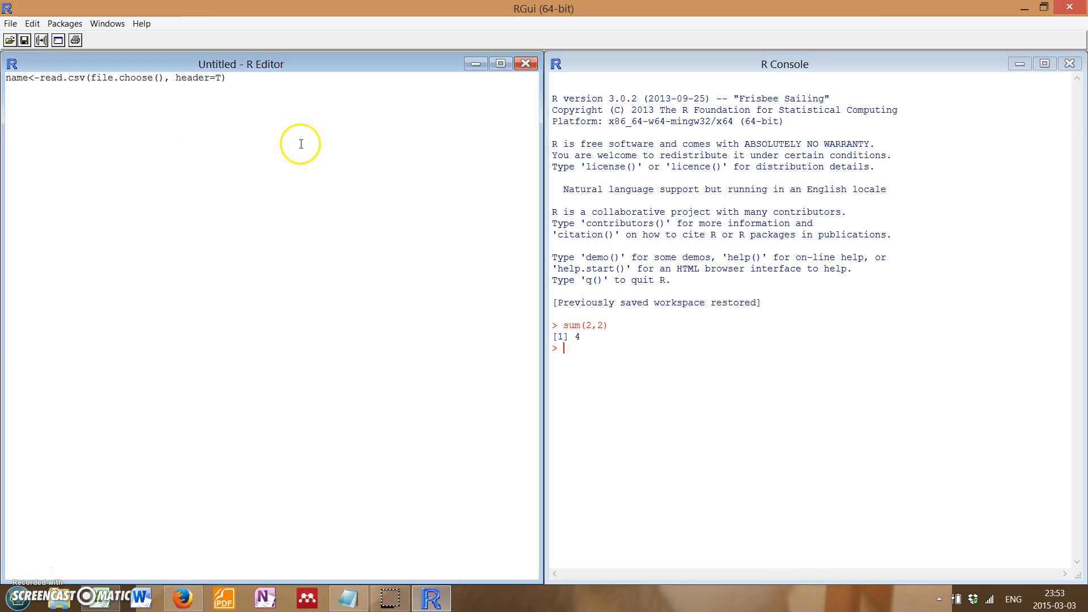
type("ajnfajkgfnajkngabhkga")
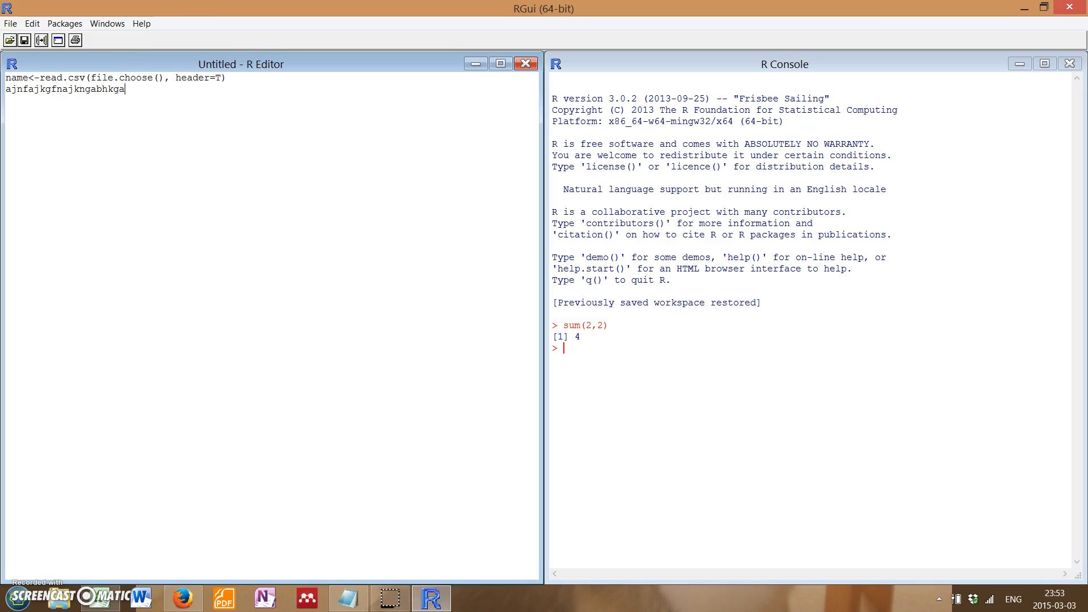
left_click_drag(28, 89, 130, 89)
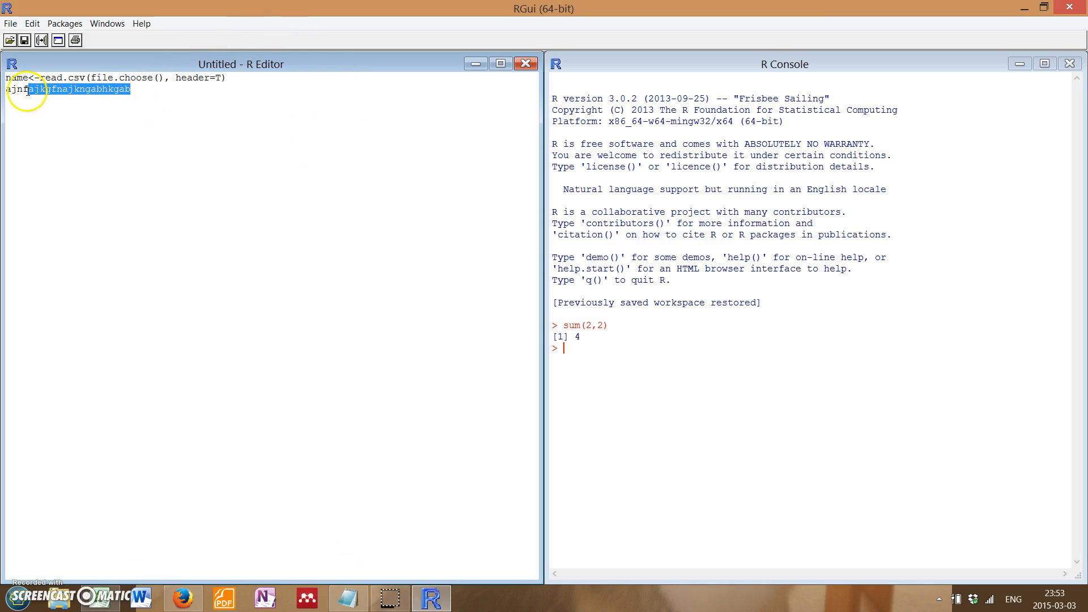
key("Delete")
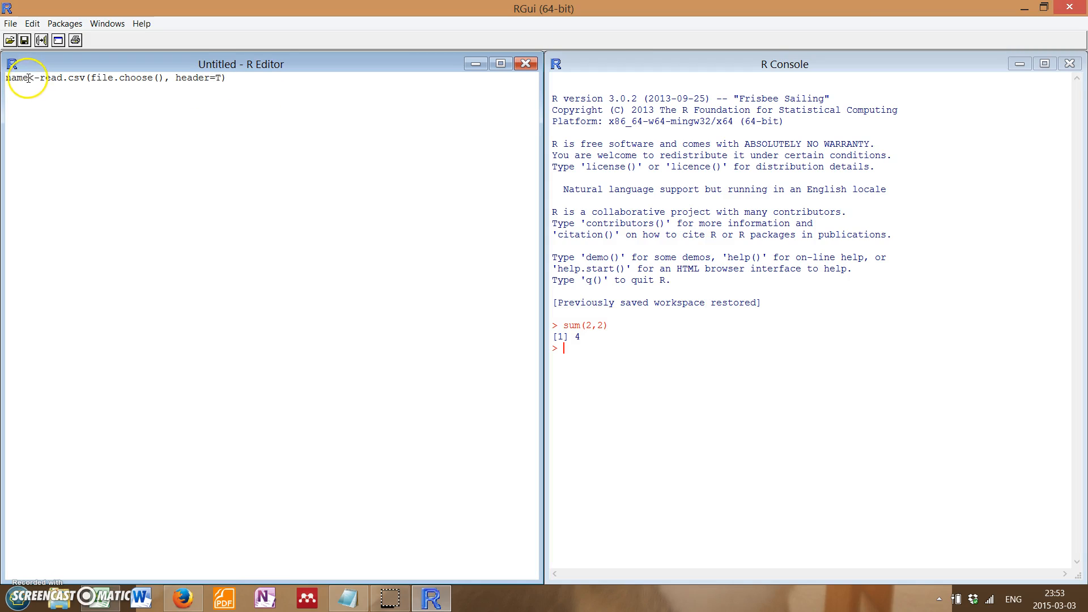
double_click(14, 76)
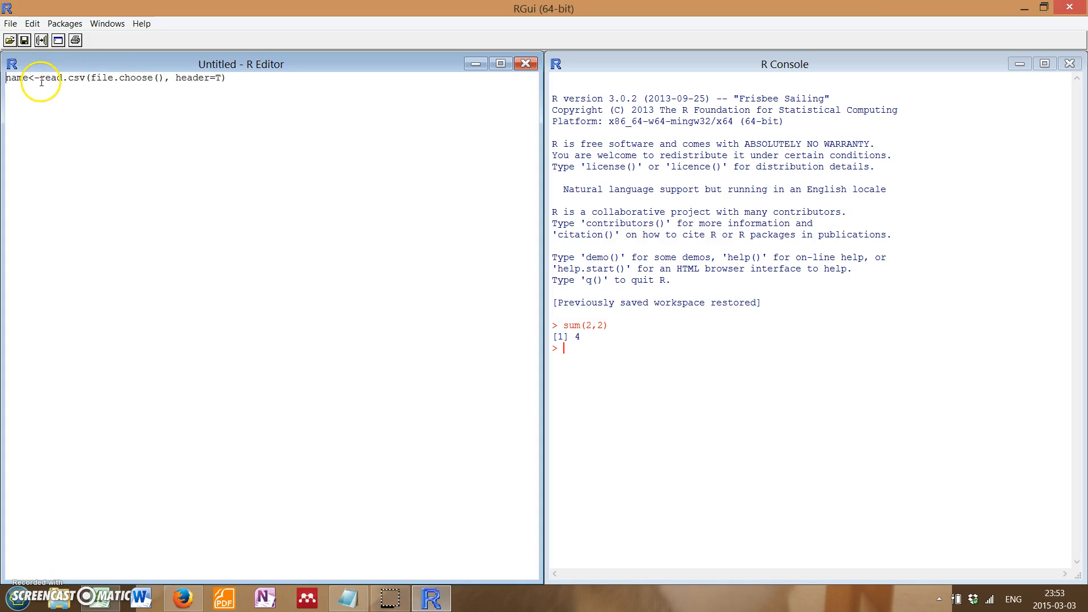
left_click_drag(44, 78, 226, 77)
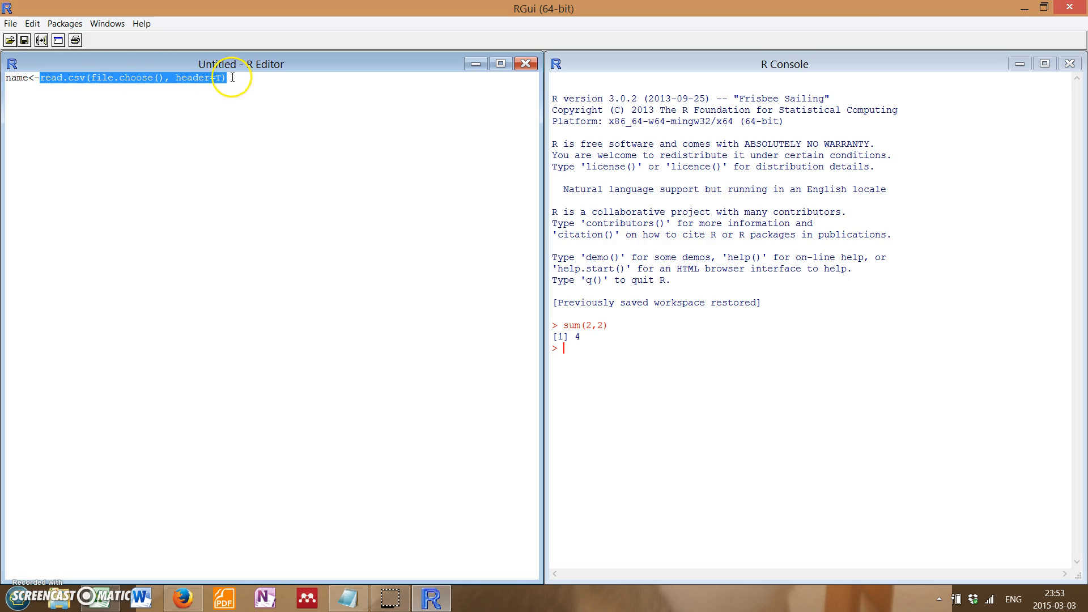
left_click(7, 83)
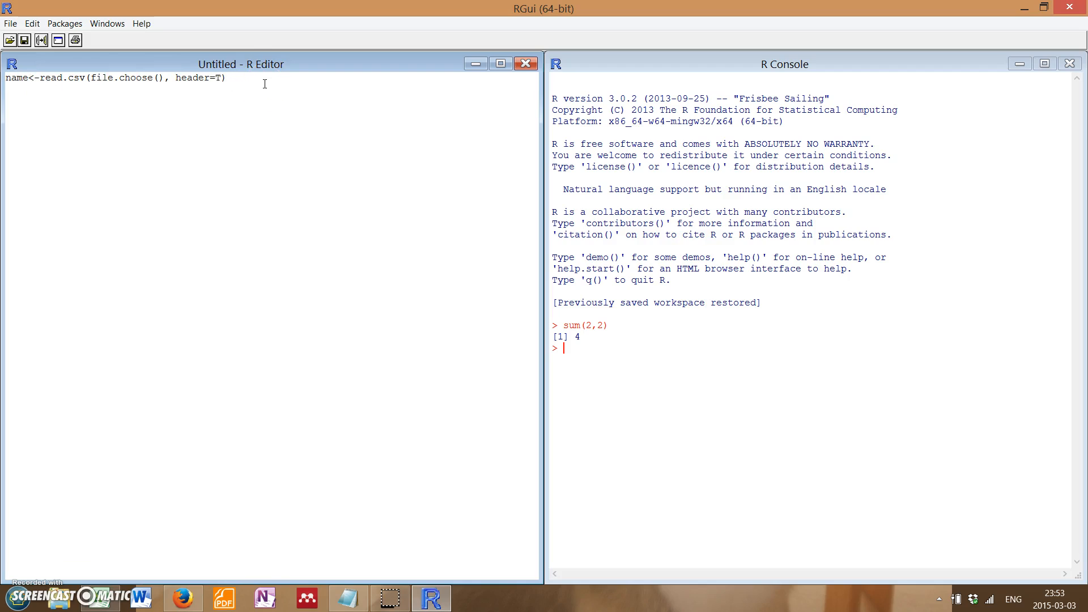
type("name")
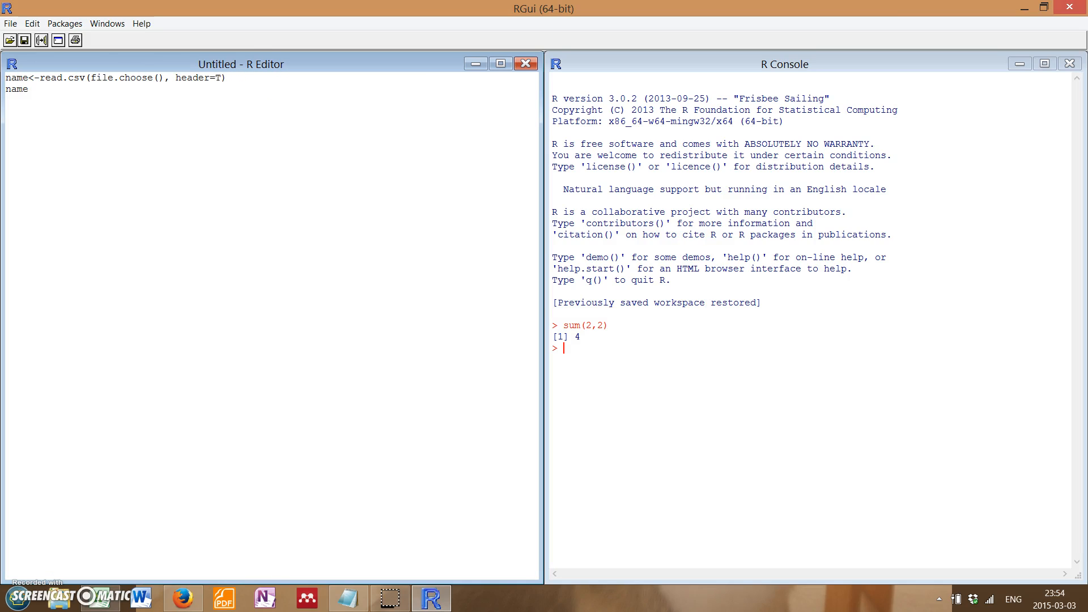
mouse_move(406, 213)
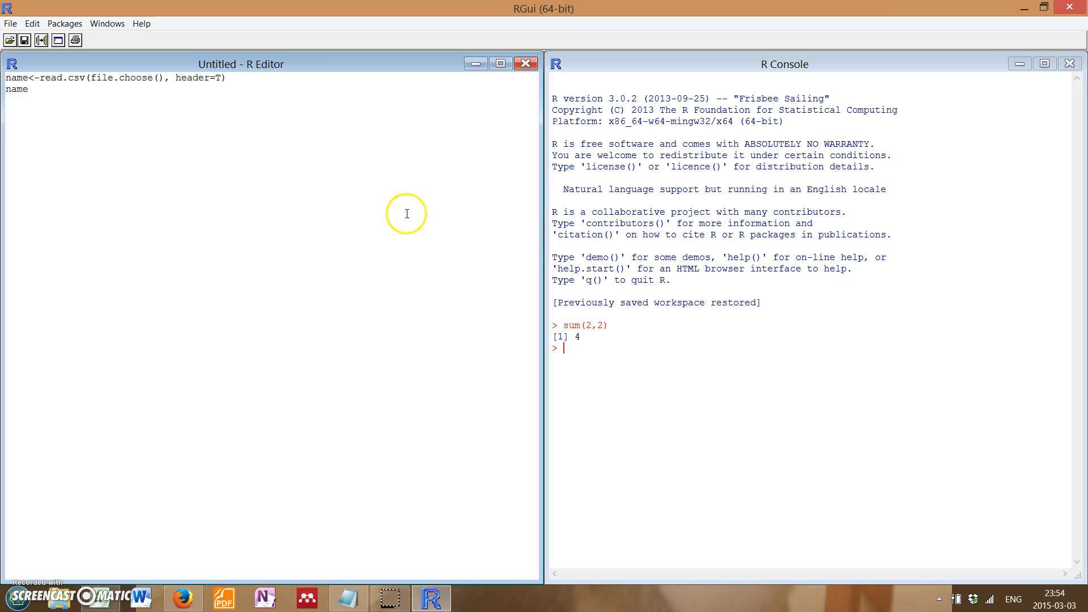
double_click(18, 89)
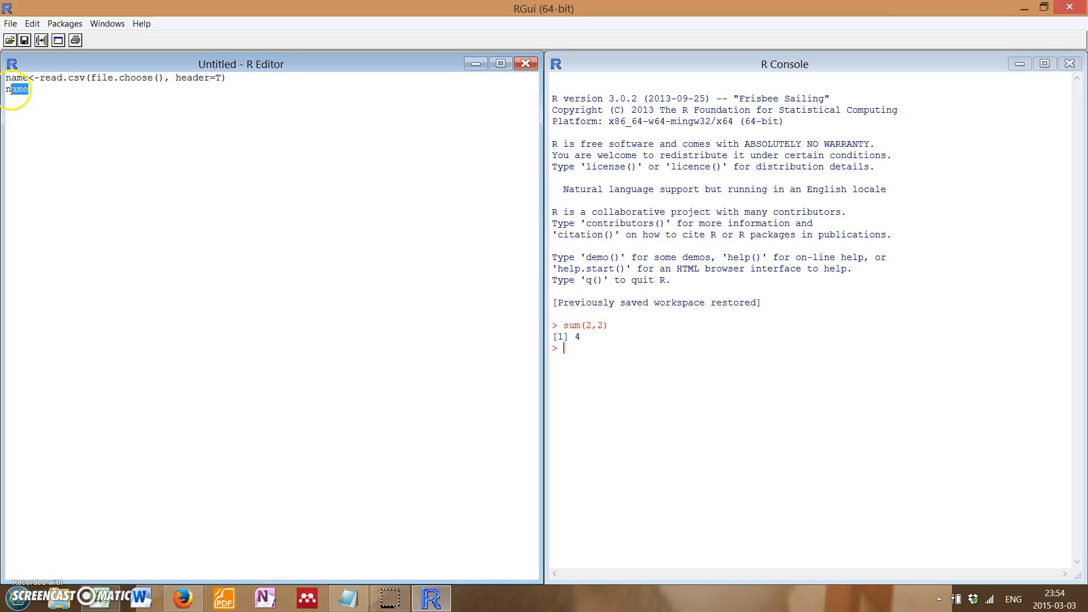
left_click(27, 88)
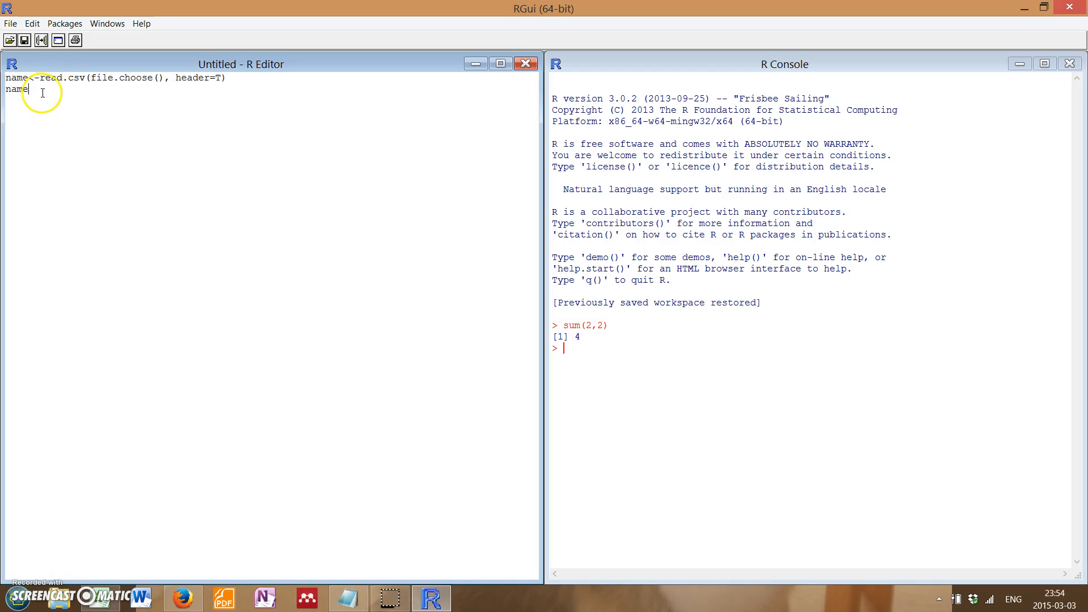
double_click(45, 79)
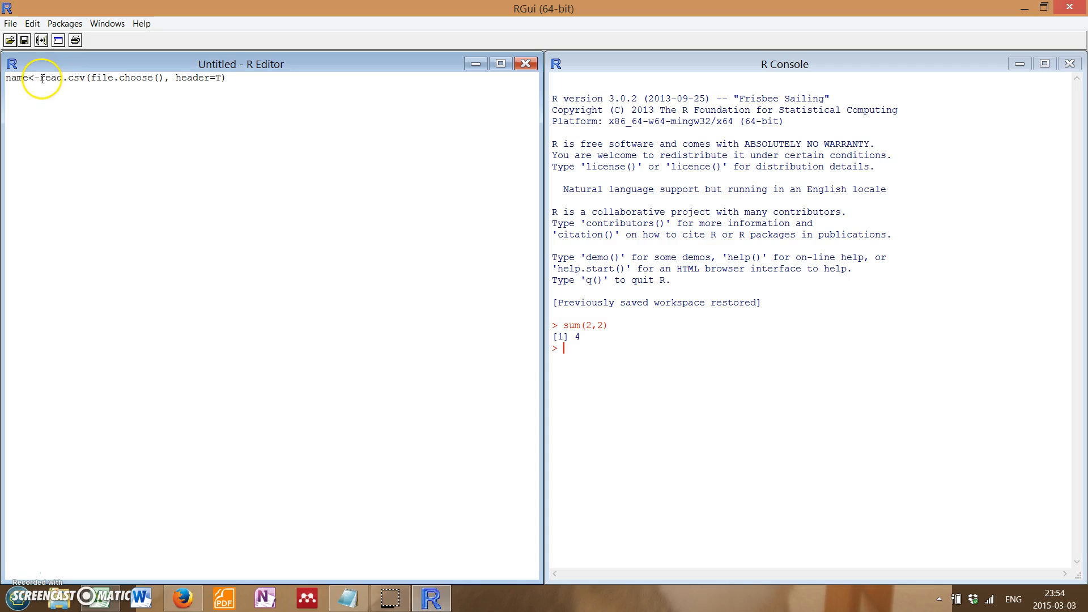
left_click_drag(42, 78, 226, 78)
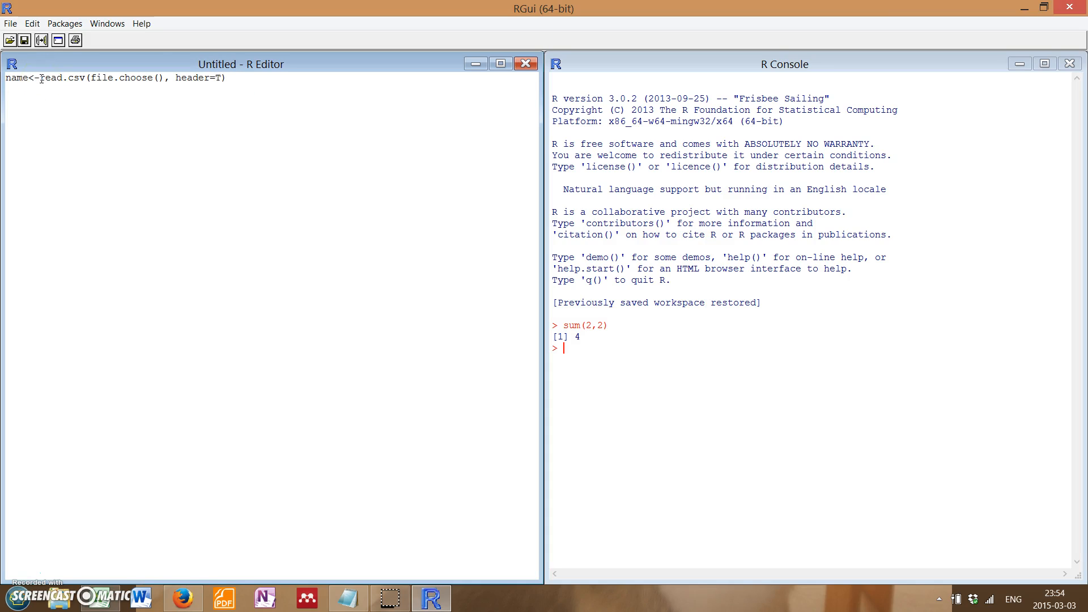
double_click(75, 78)
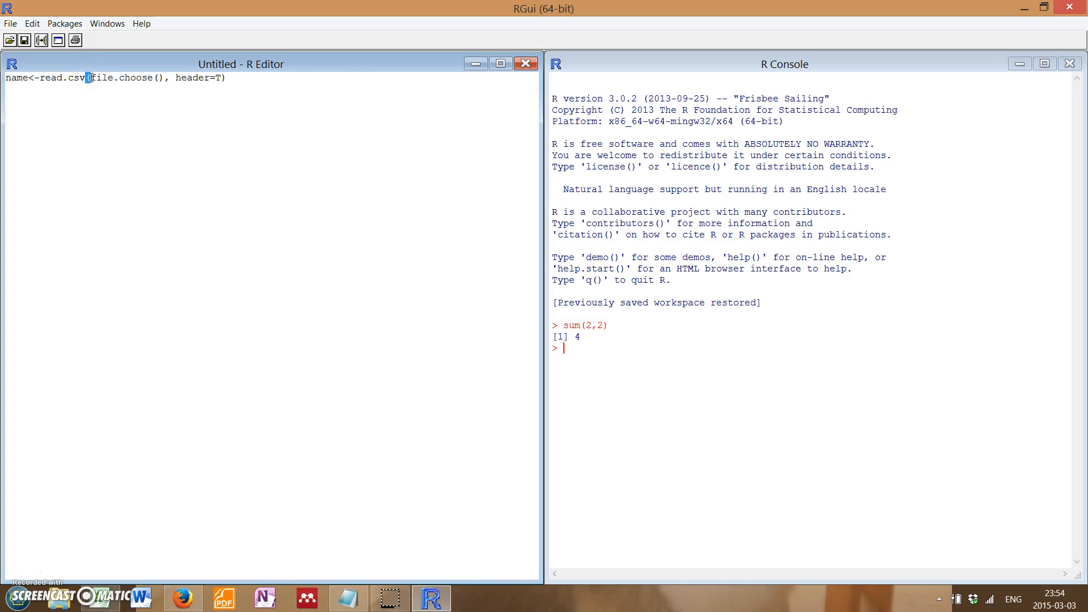
double_click(125, 78)
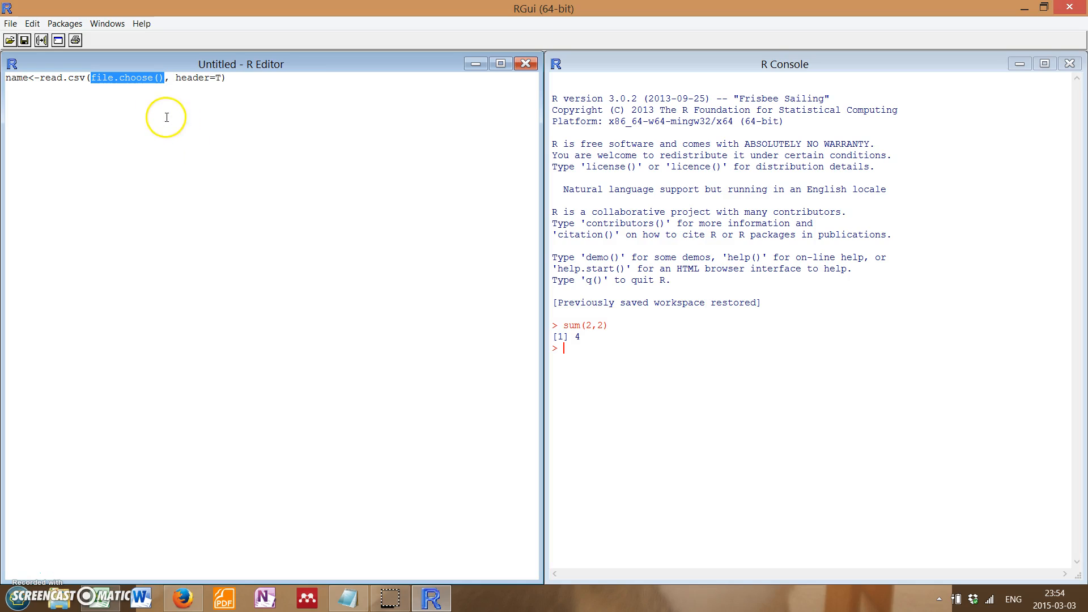
left_click(173, 79)
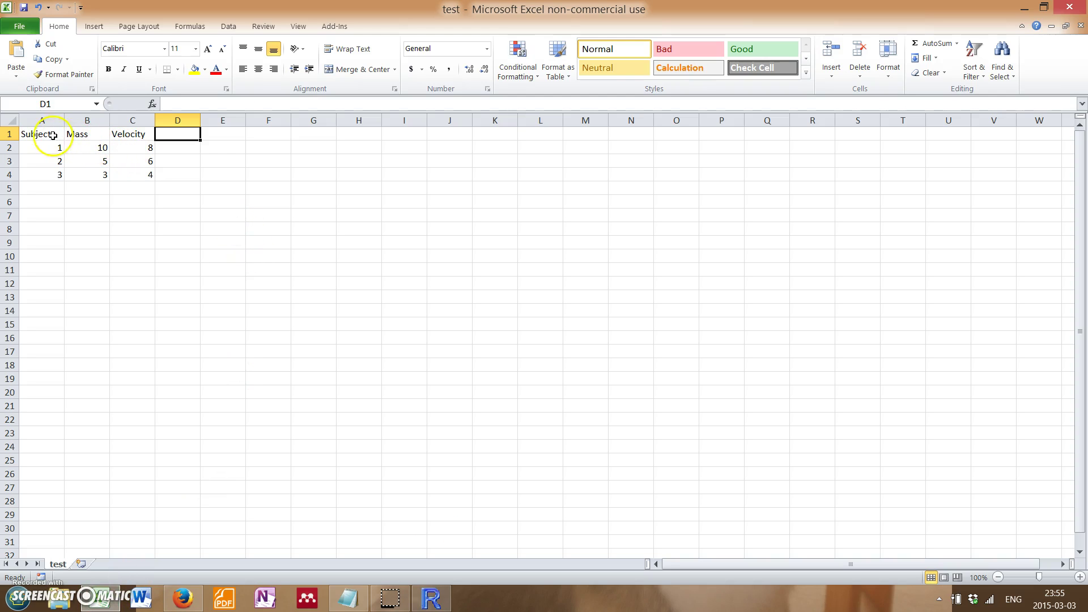
left_click_drag(41, 133, 132, 134)
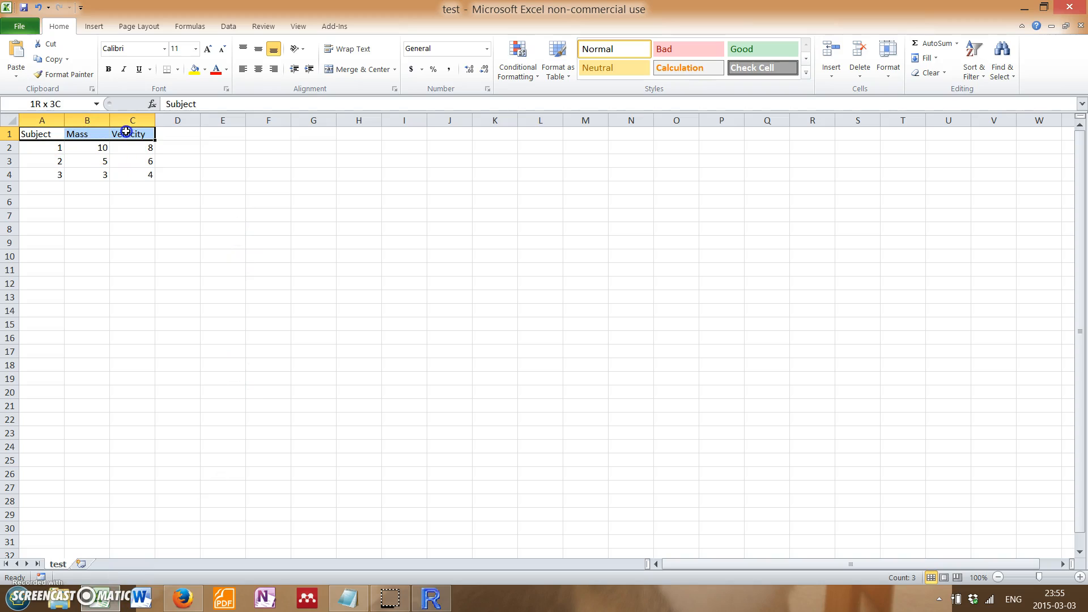
left_click_drag(133, 134, 176, 134)
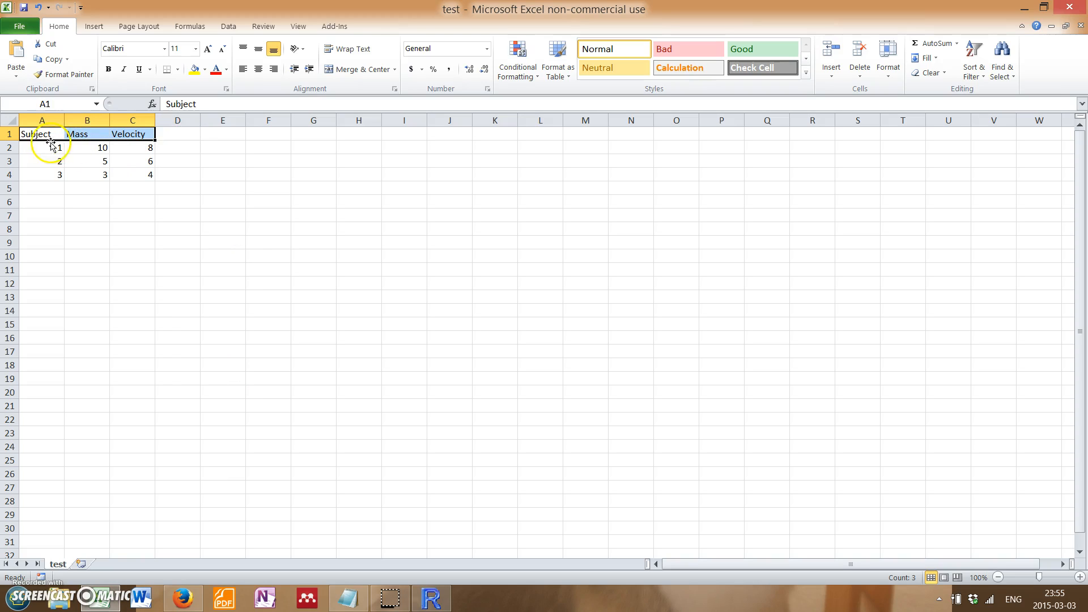
left_click(42, 148)
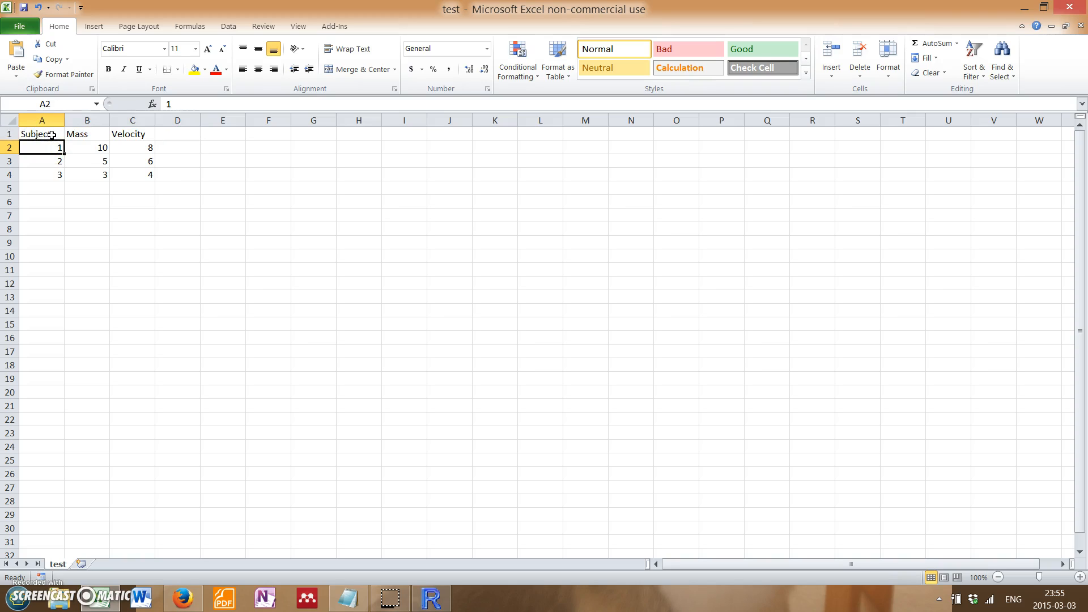
left_click(41, 134)
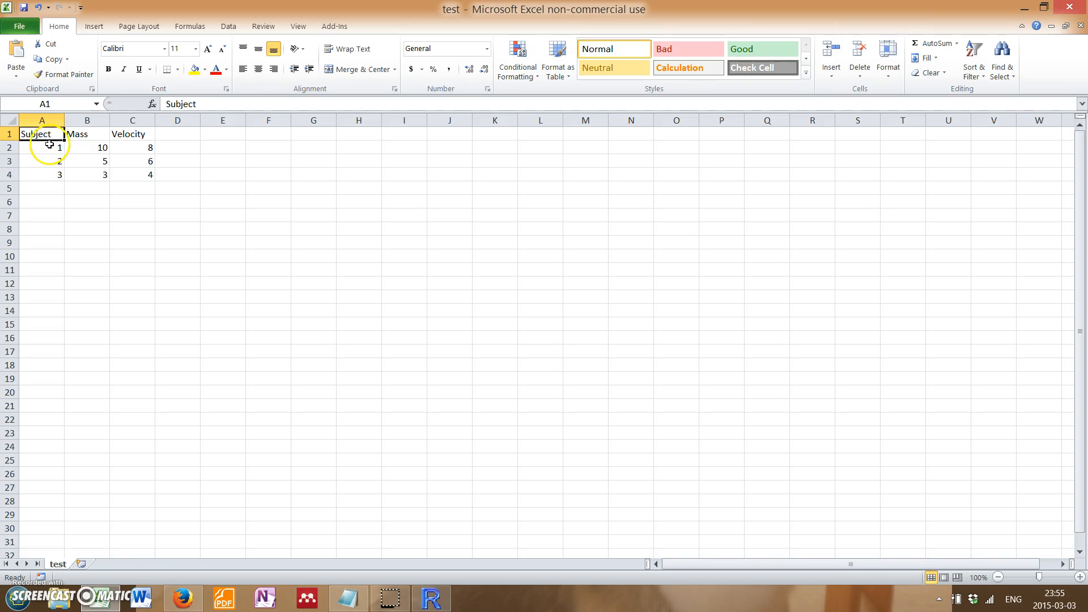
left_click(41, 148)
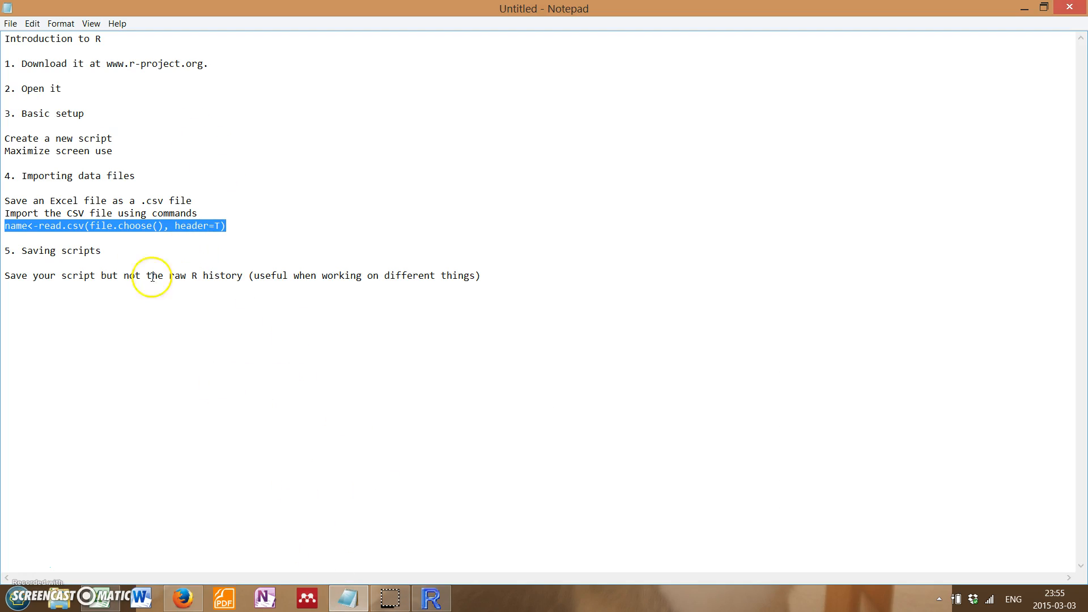
Switch from the Notepad notes back to RGui to run the import.
left_click(431, 598)
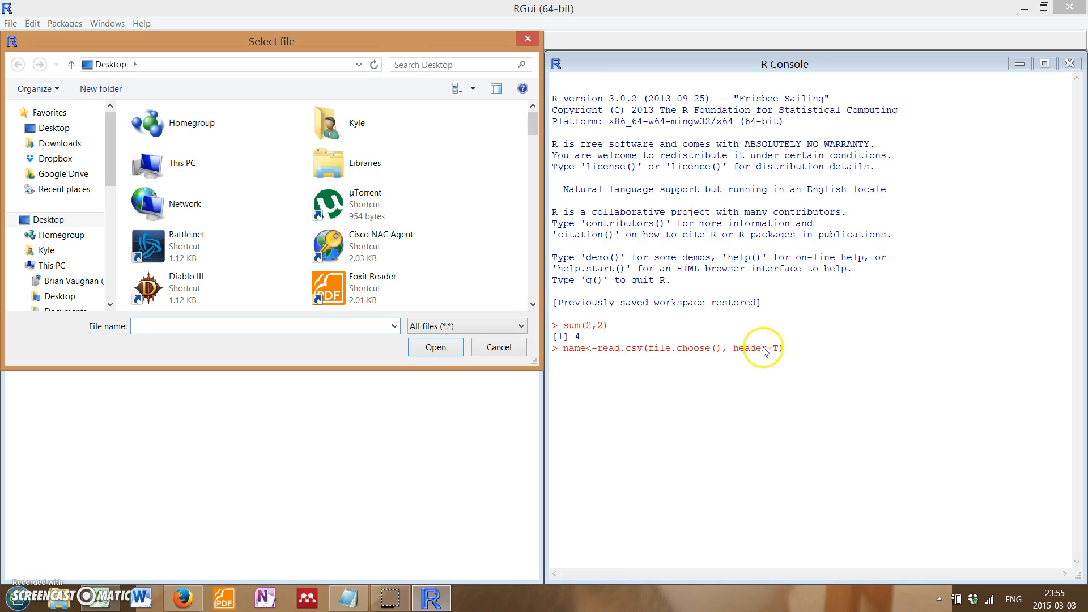
Pick test.csv on the Desktop in the Select file dialog to finish read.csv.
left_click(165, 251)
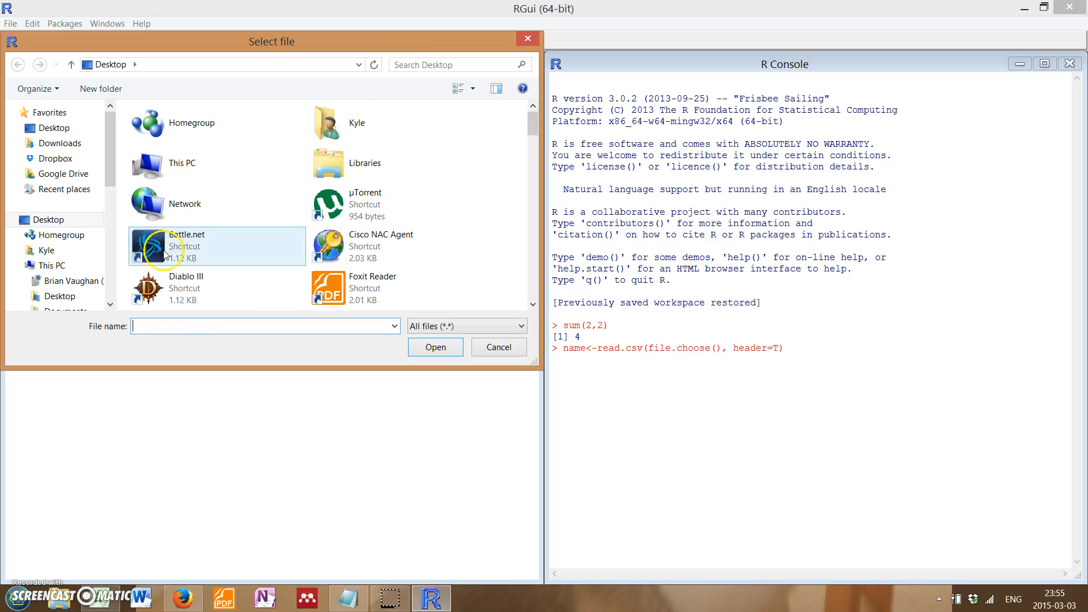
type("test.csv")
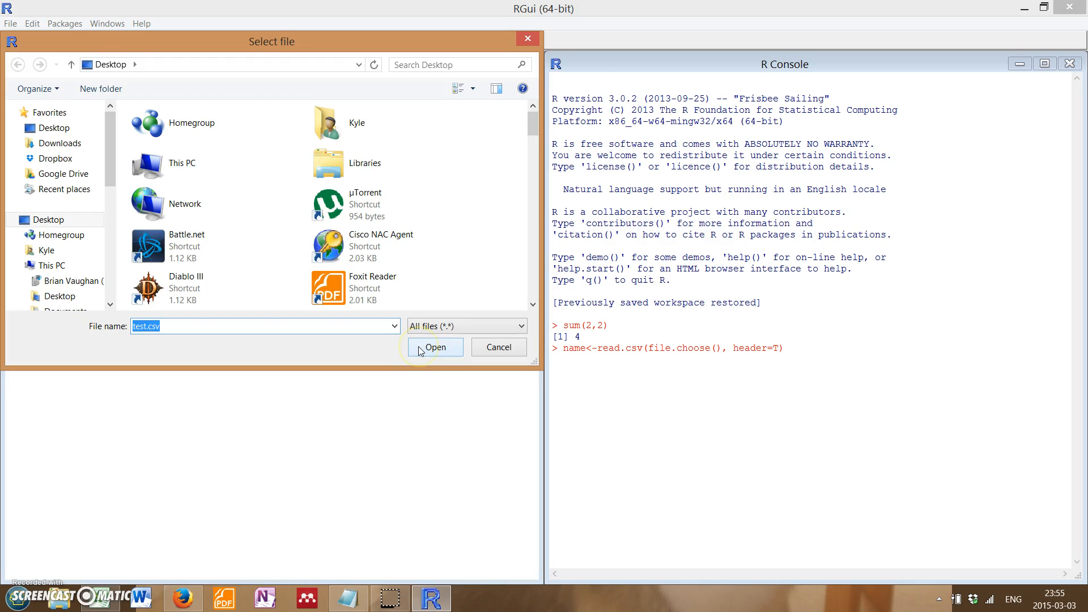
left_click(435, 347)
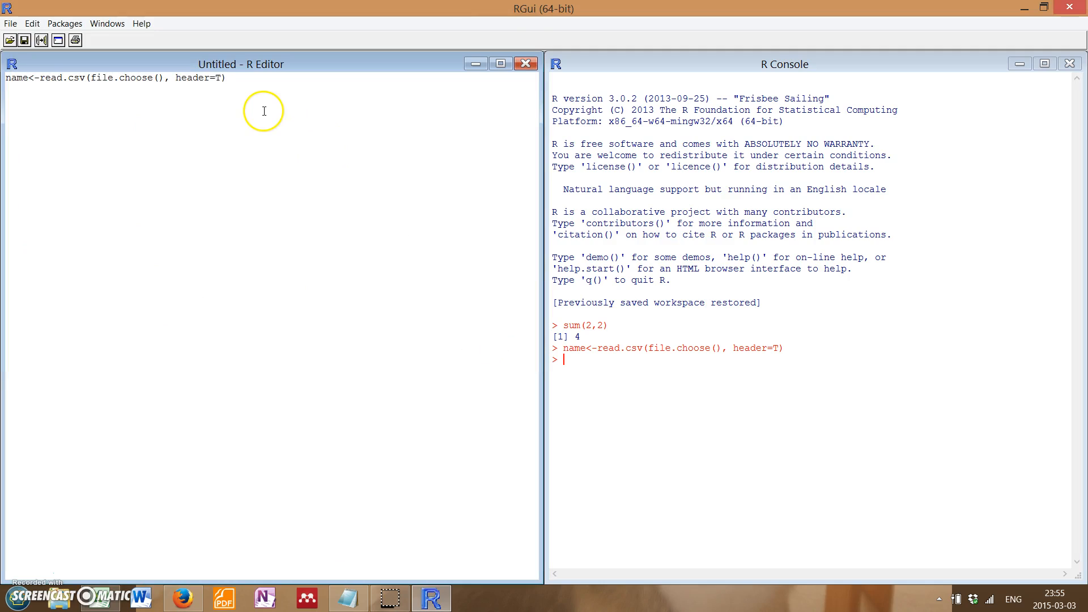
type("head(")
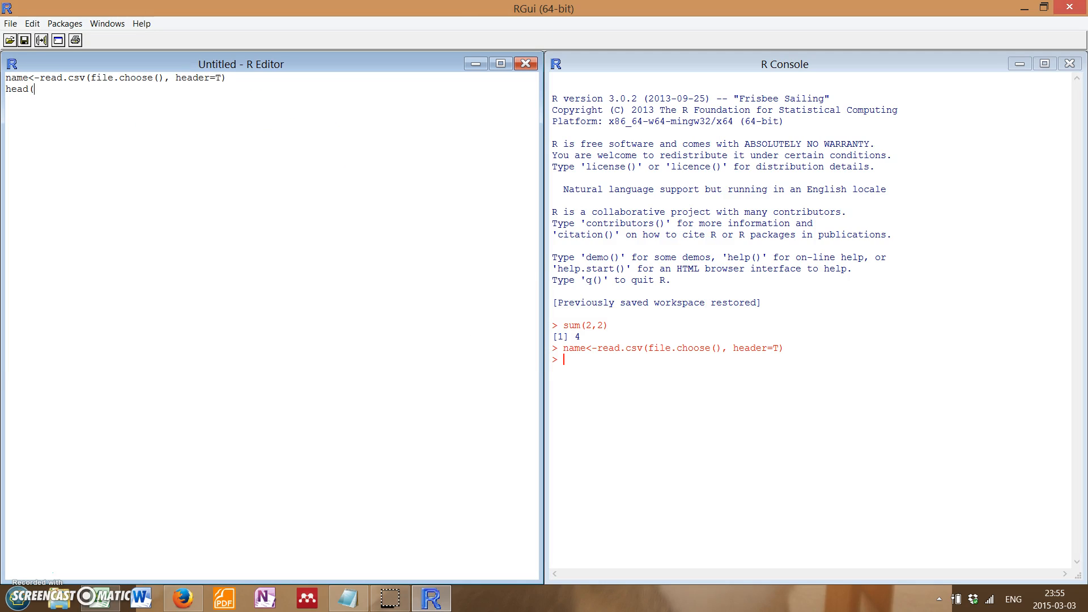
type("n")
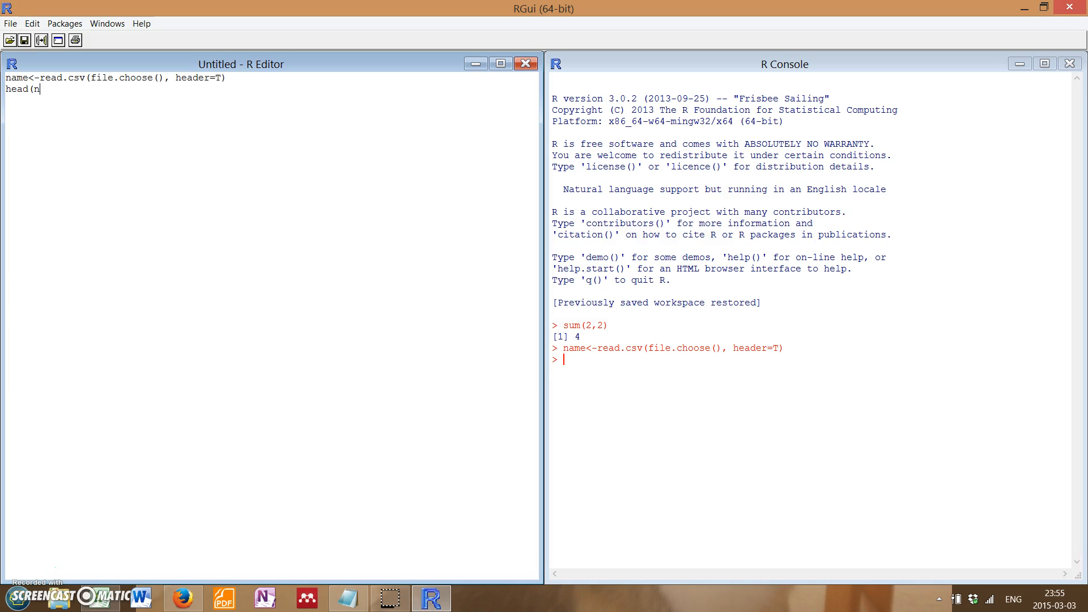
type("name")
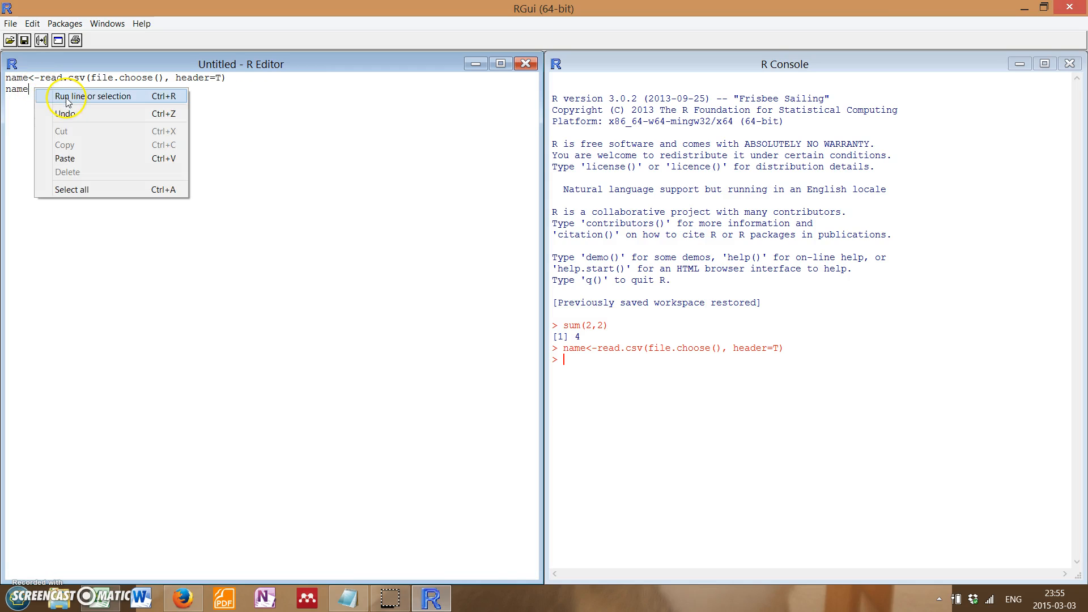
left_click(82, 96)
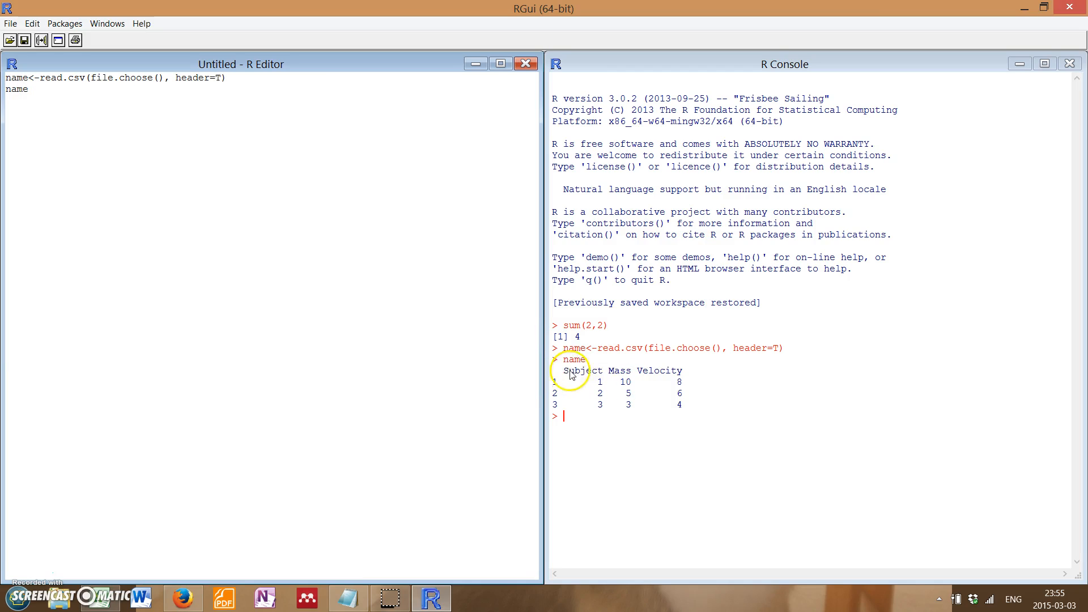
mouse_move(577, 394)
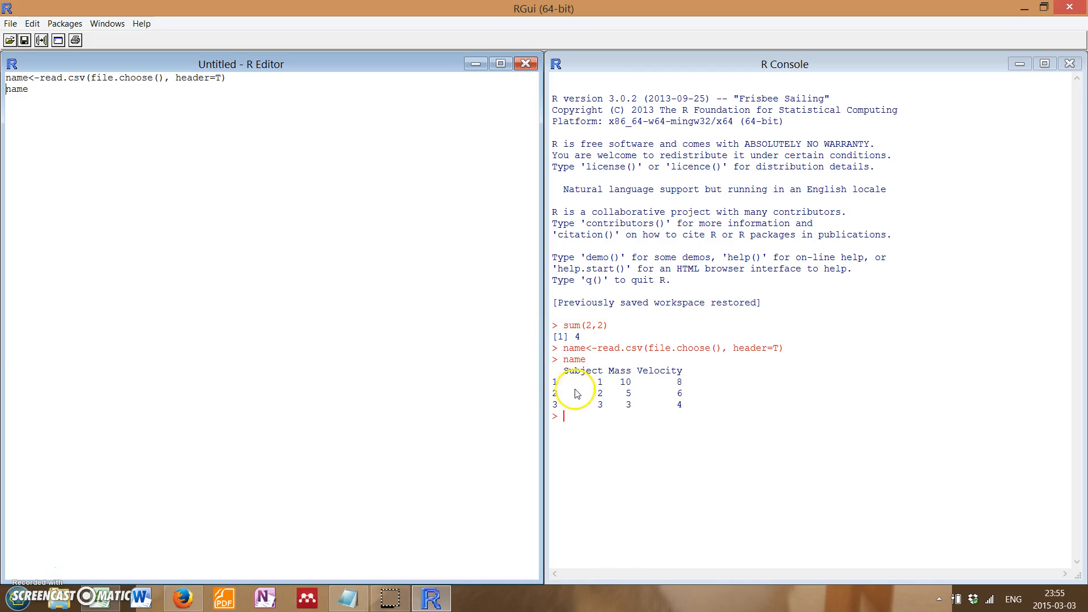
mouse_move(107, 604)
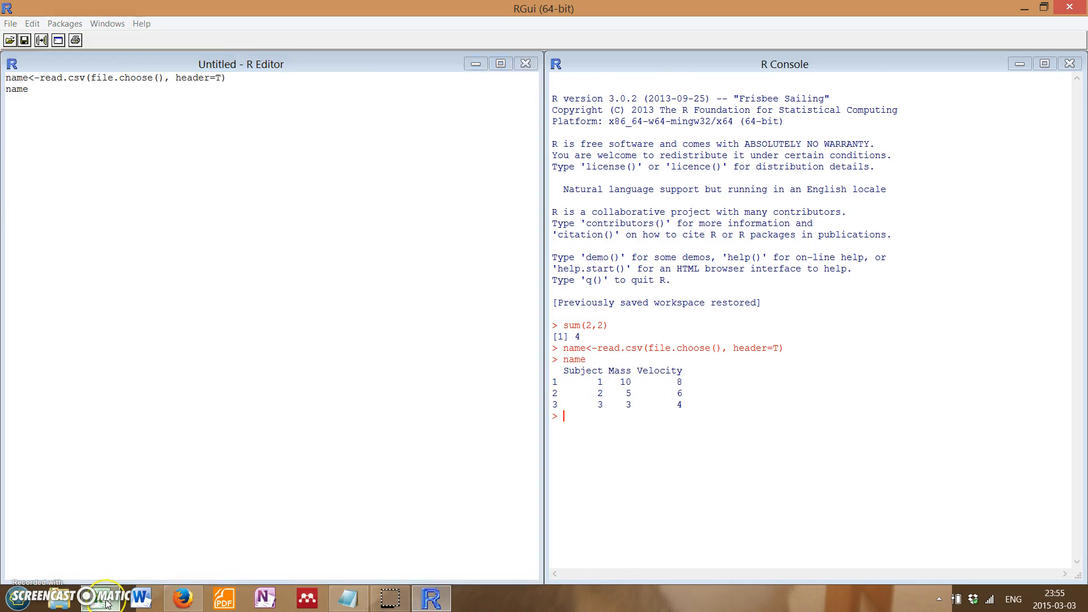
mouse_move(607, 377)
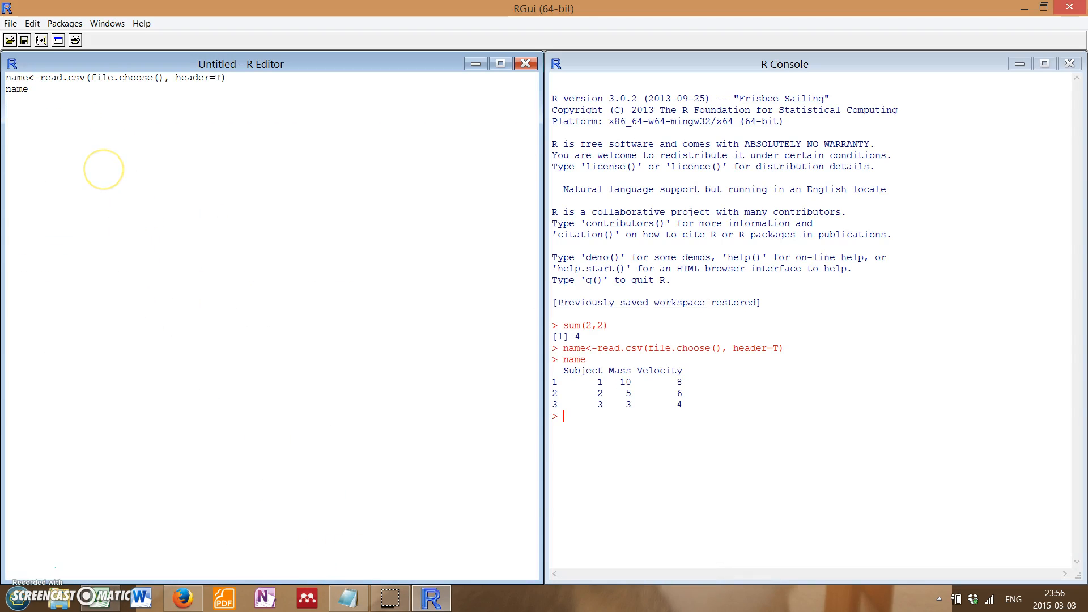
mouse_move(176, 176)
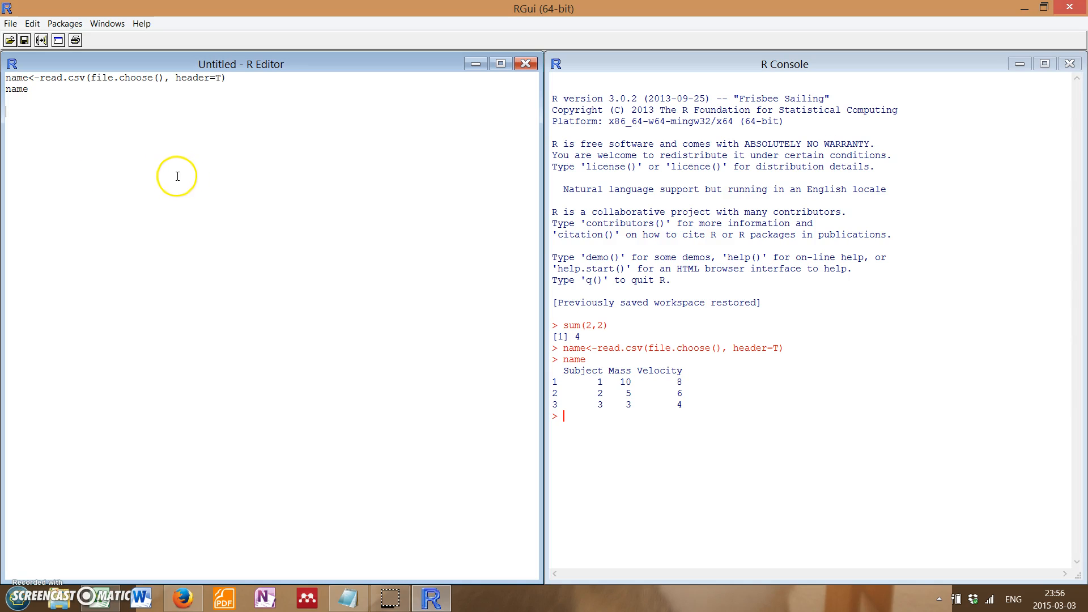
mouse_move(394, 499)
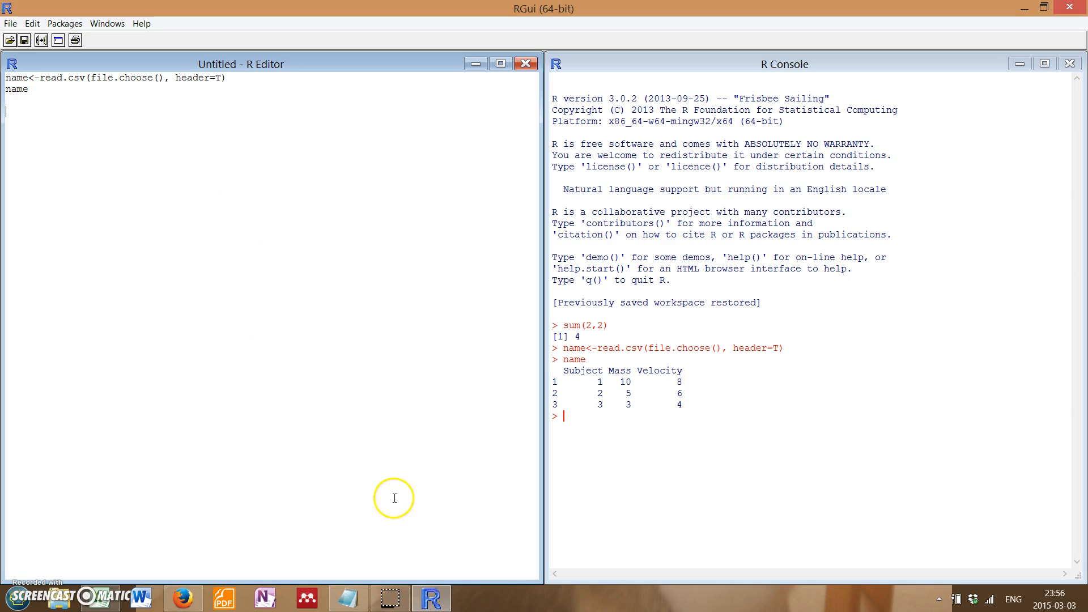
mouse_move(358, 439)
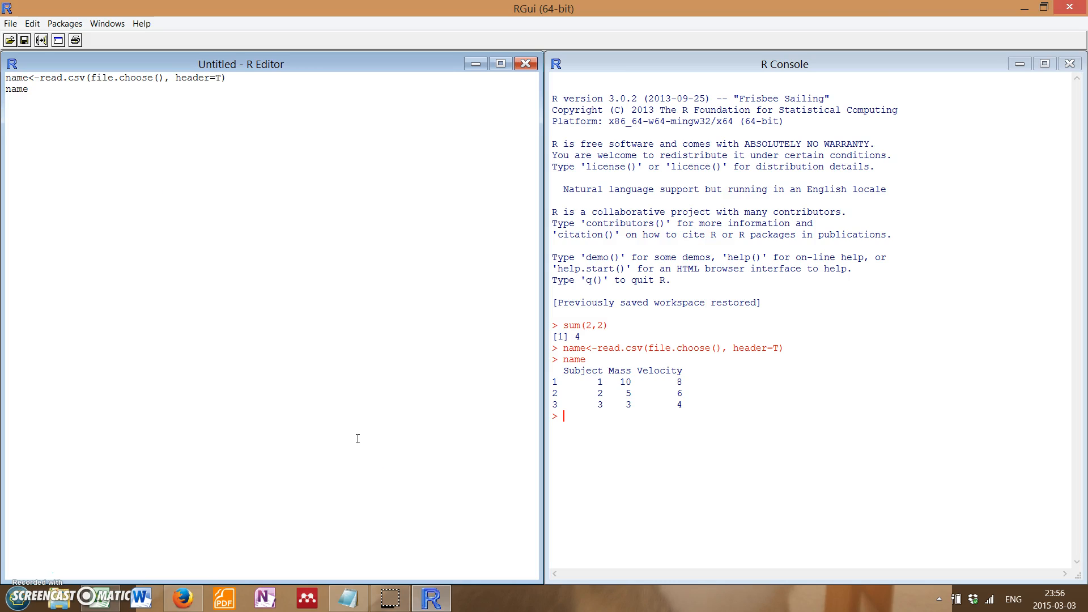
Bring the Notepad tutorial notes on importing data and saving scripts to the front.
left_click(348, 598)
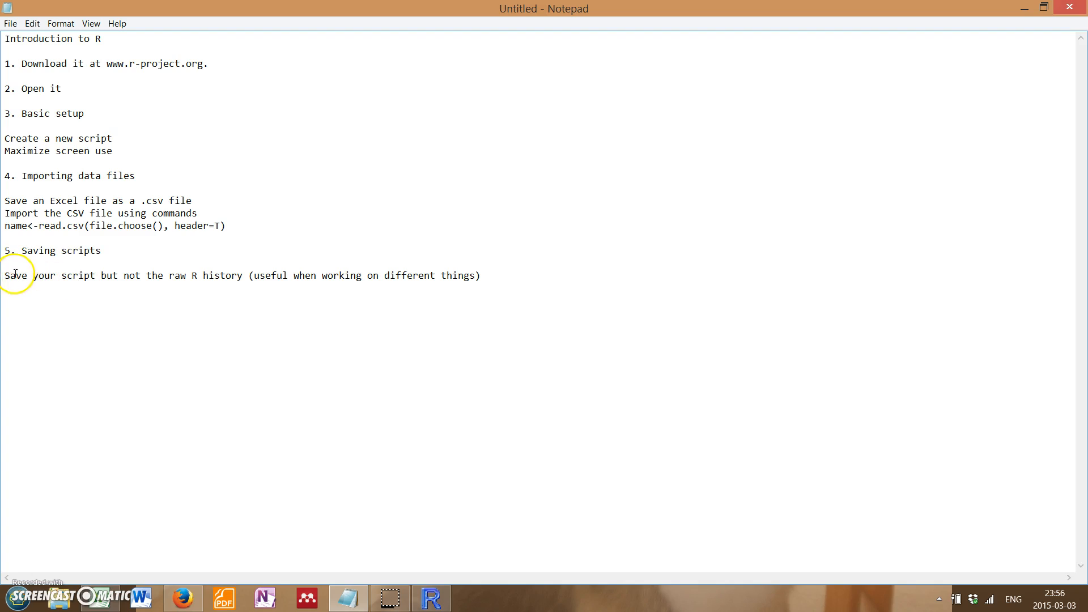
Read the Saving scripts note, then return to RGui's import script and console.
left_click_drag(6, 275, 246, 275)
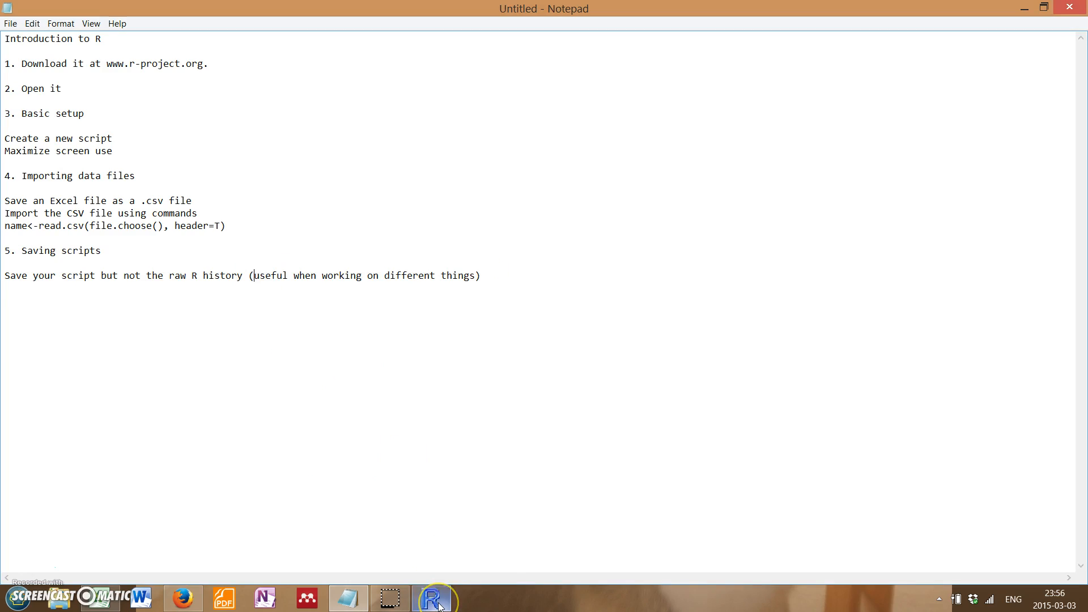
left_click(432, 598)
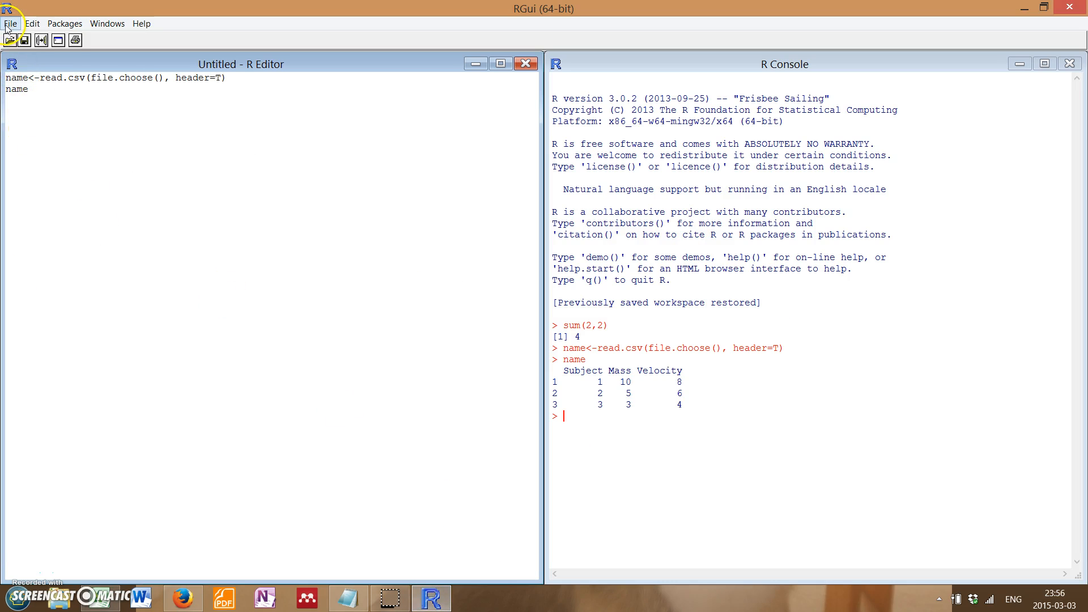
Save the two-line import script to the Desktop as test123.R via File > Save as.
left_click(10, 23)
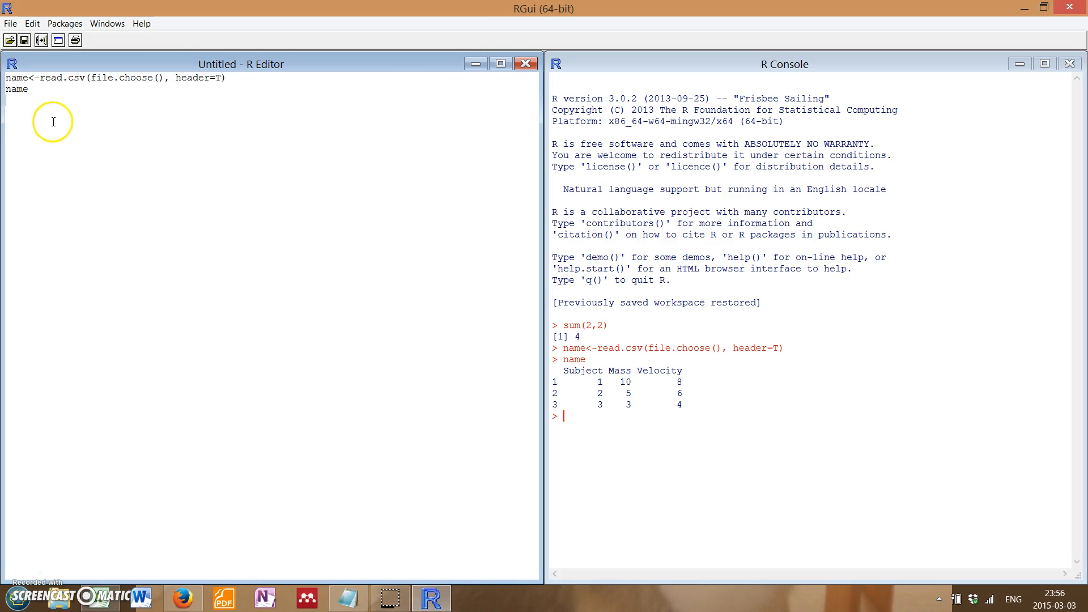
left_click(10, 23)
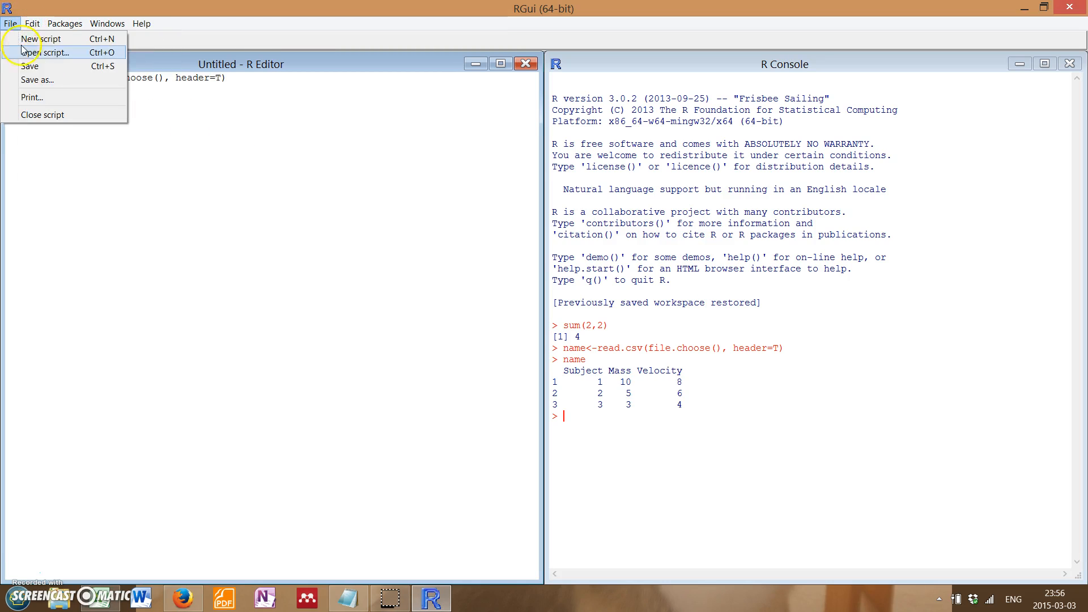
left_click(32, 79)
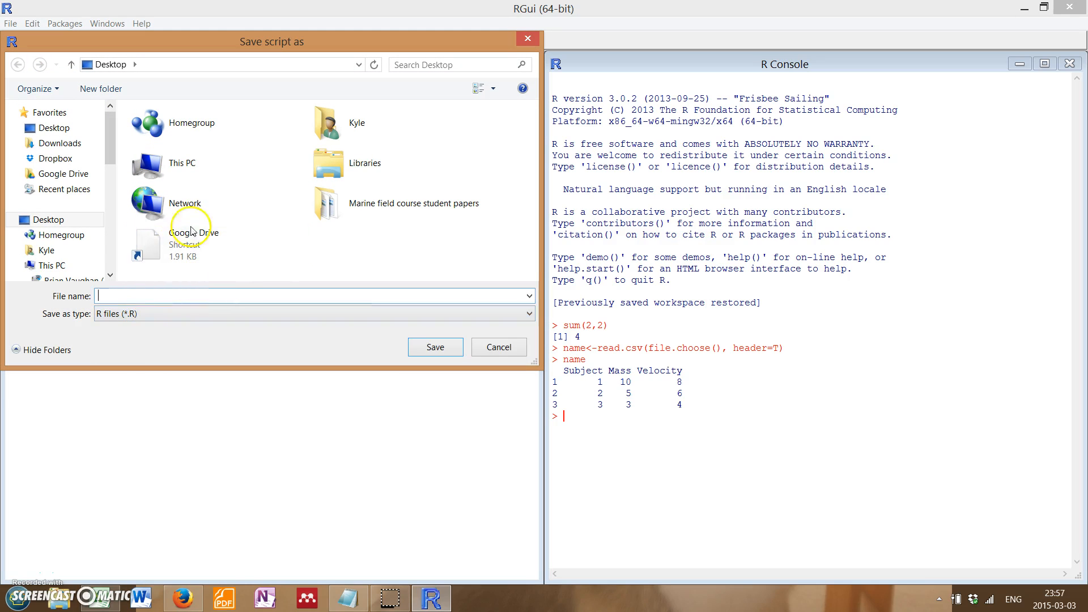
left_click(48, 220)
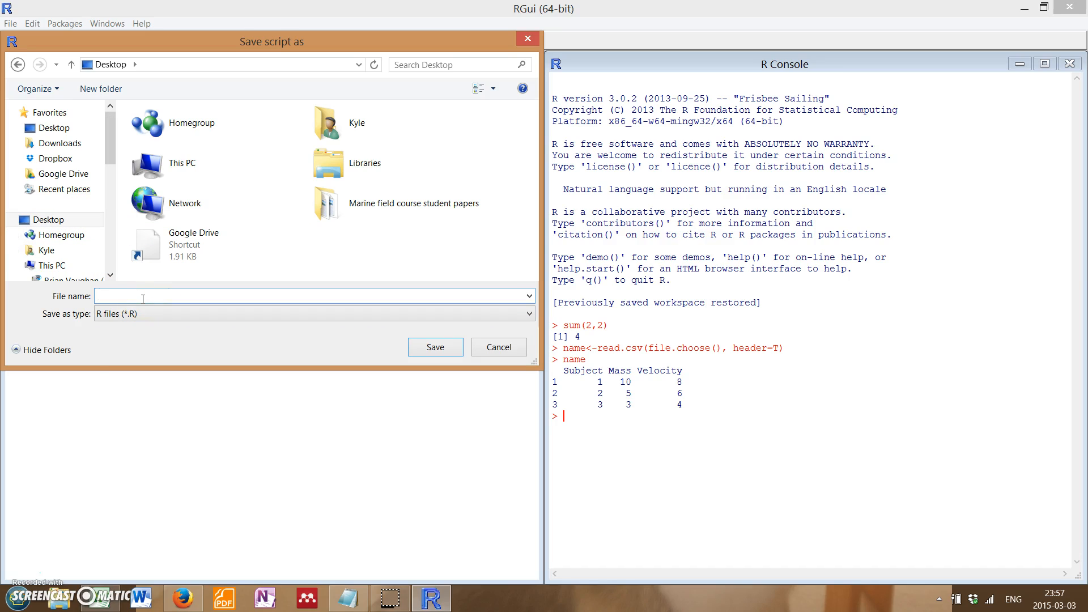
type("test123")
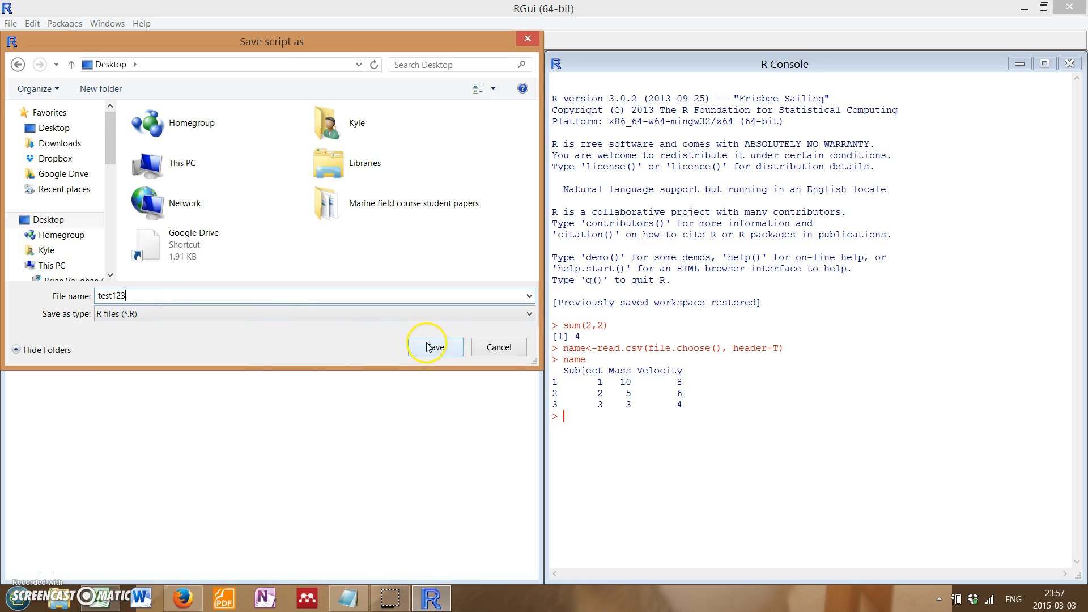
left_click(434, 347)
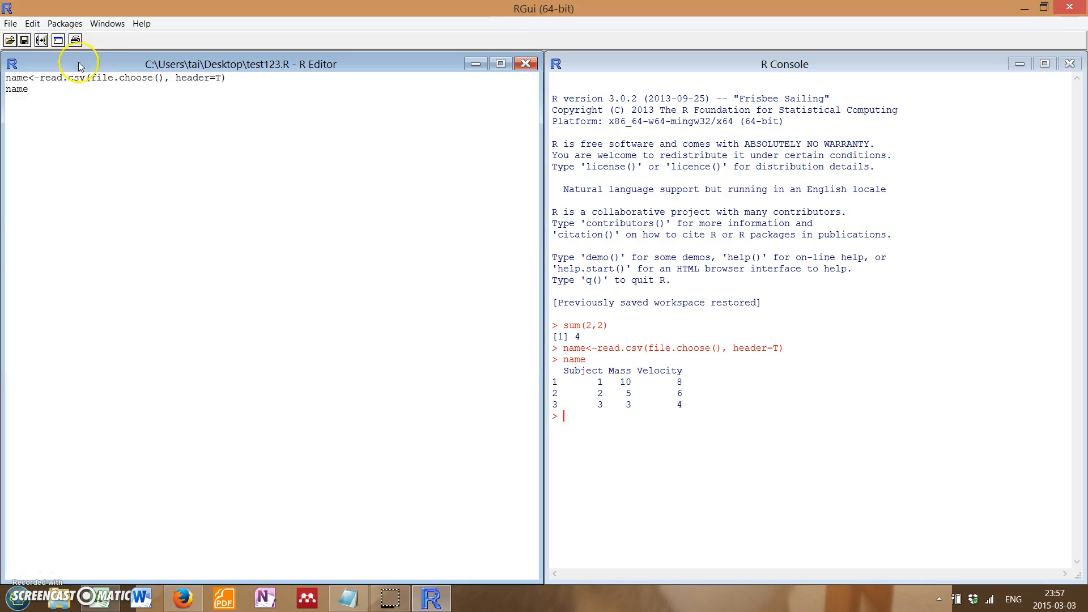
Open test123.R from the Desktop via File > Open script.
left_click(10, 23)
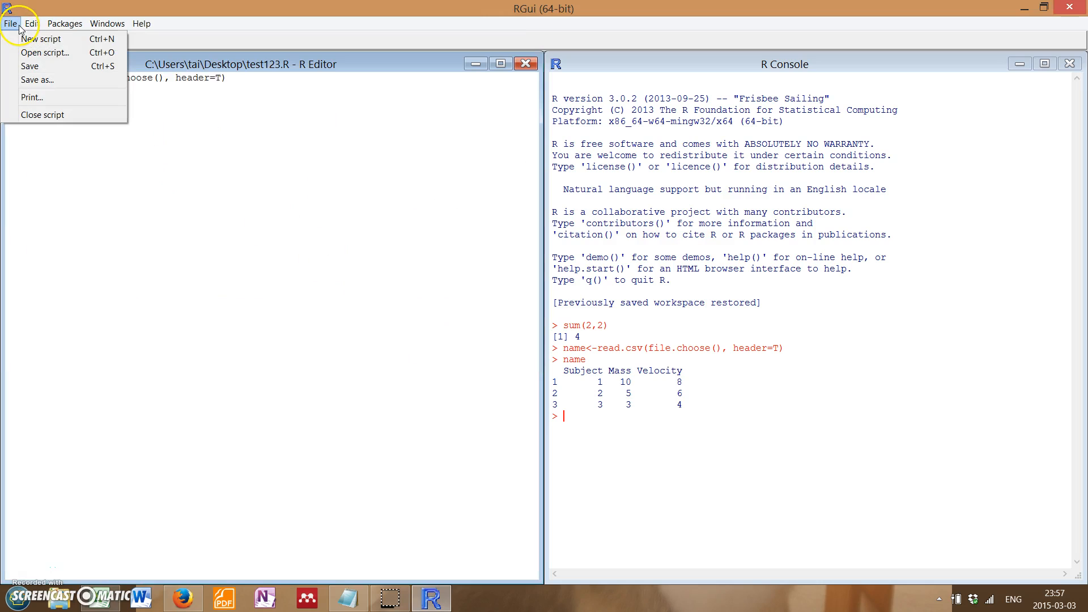
mouse_move(27, 54)
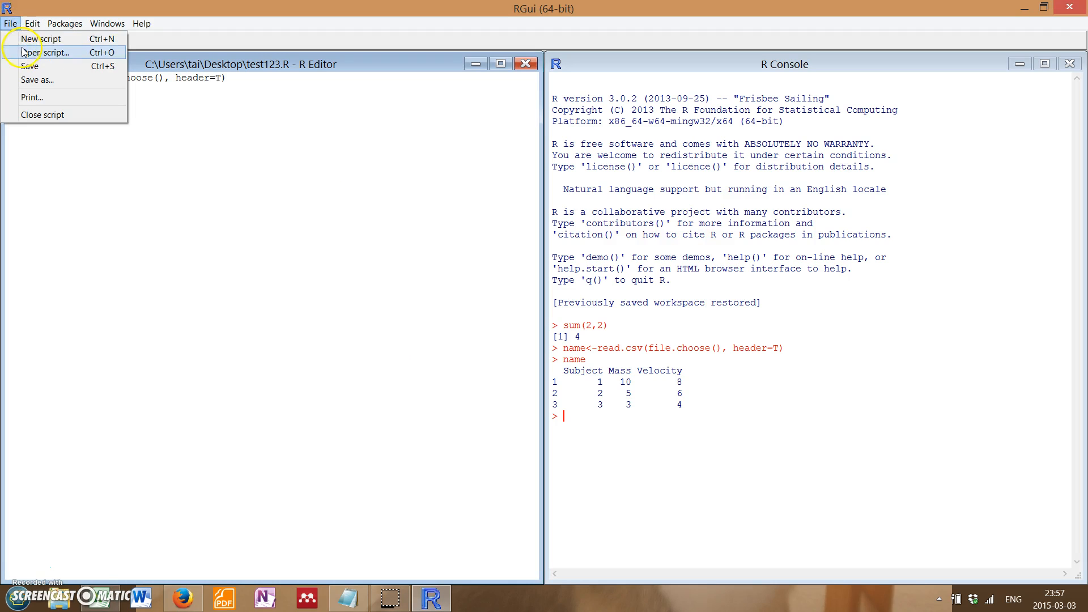
left_click(37, 53)
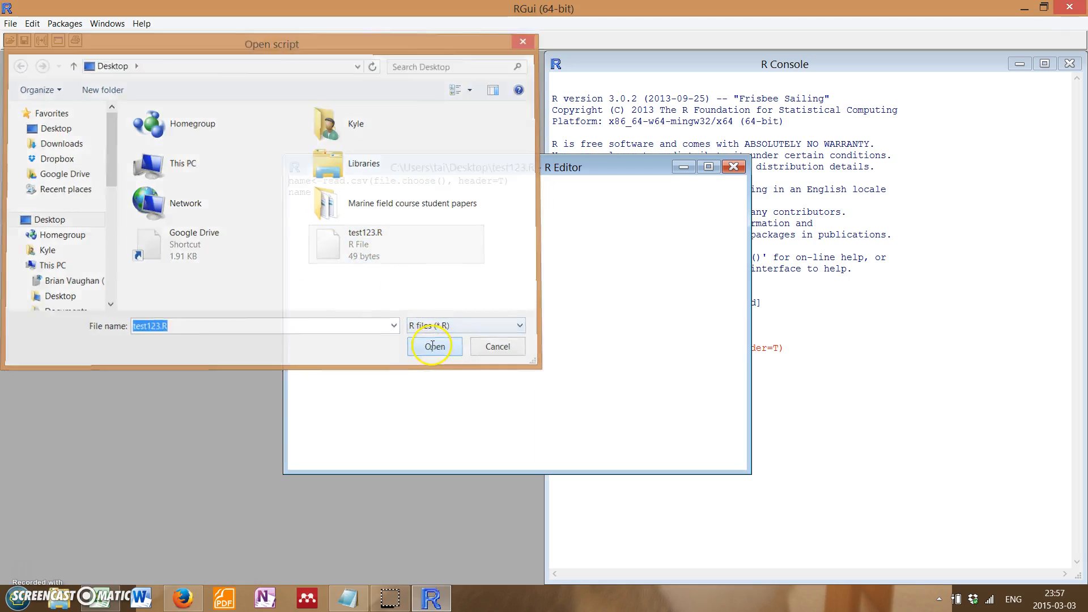
left_click(434, 346)
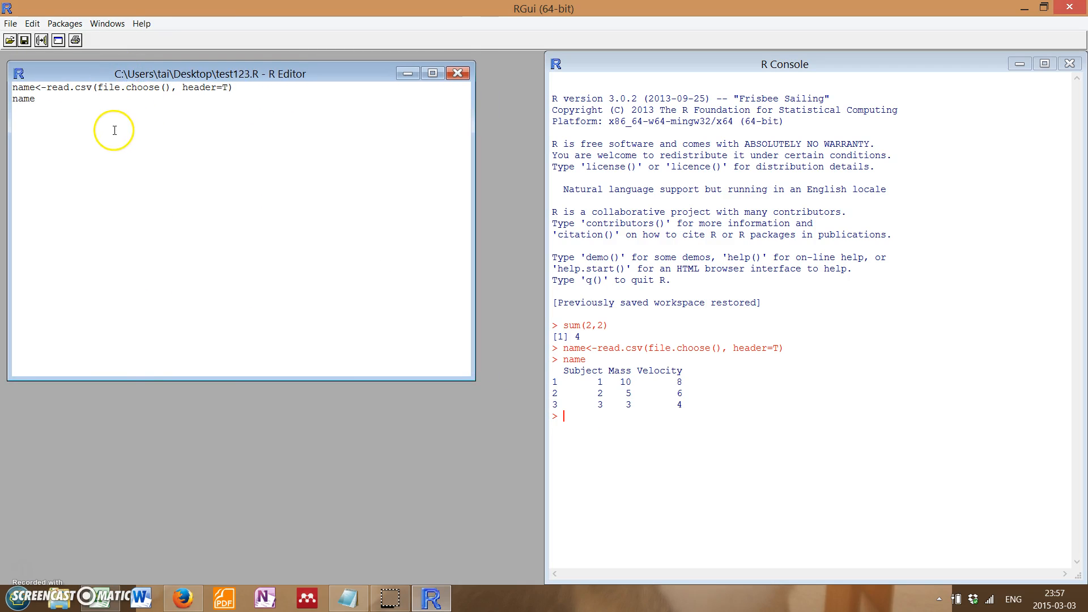
mouse_move(48, 109)
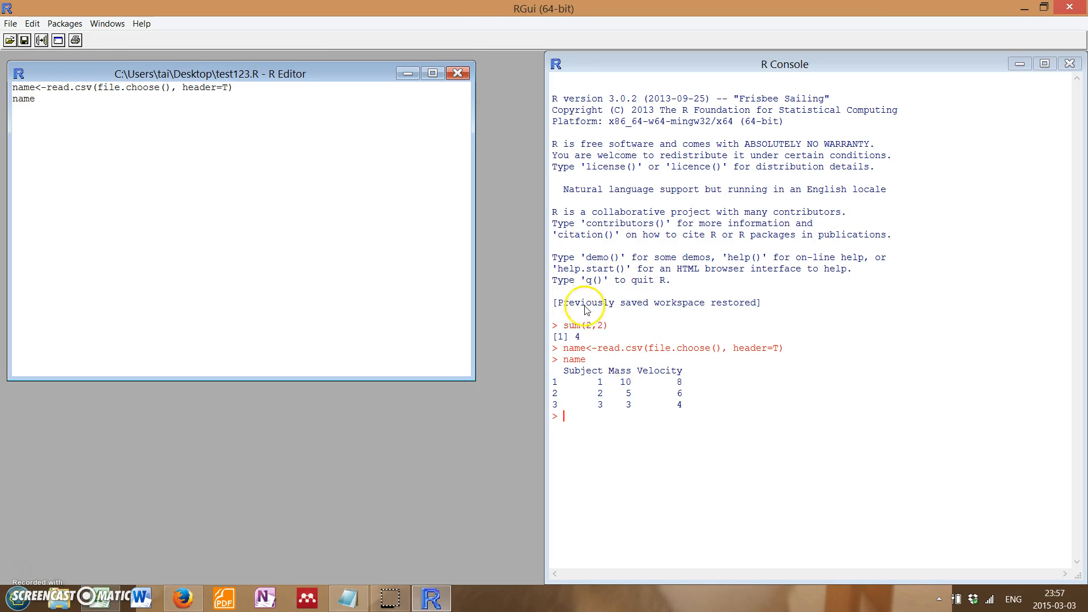
right_click(236, 91)
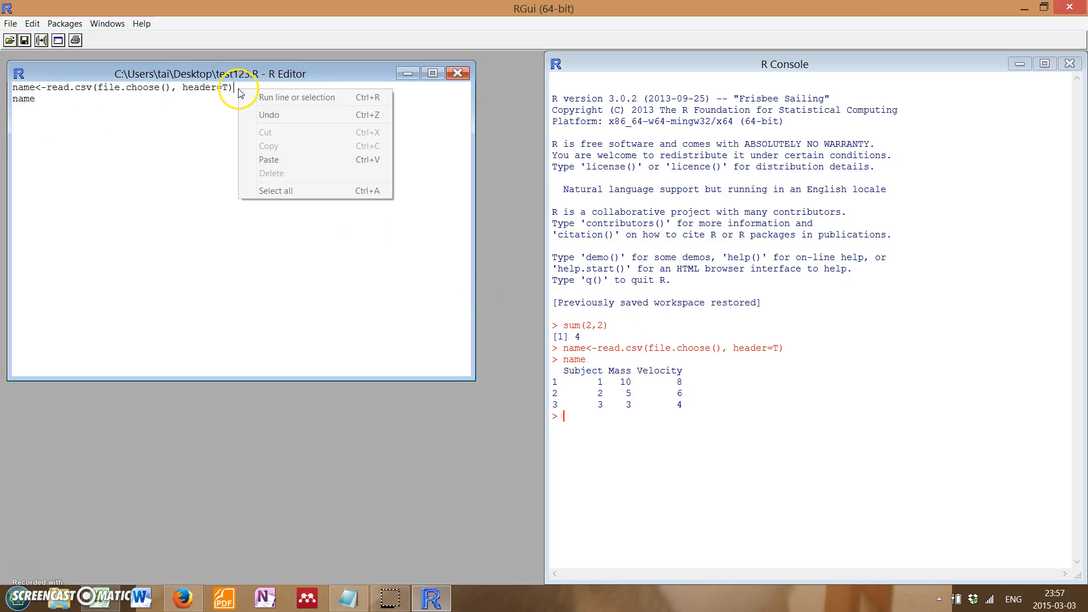
left_click(141, 104)
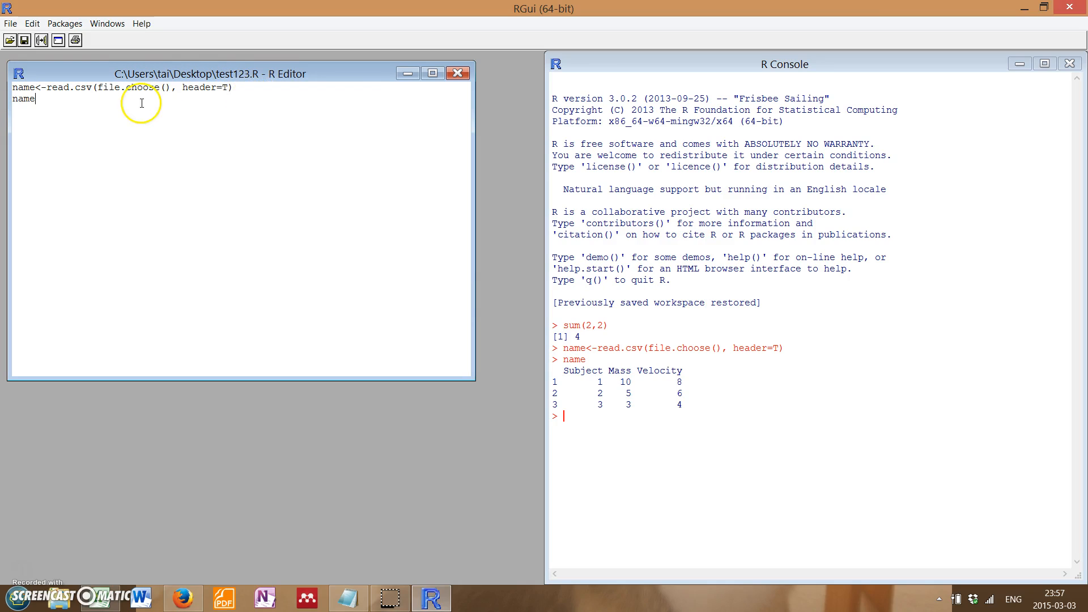
mouse_move(181, 295)
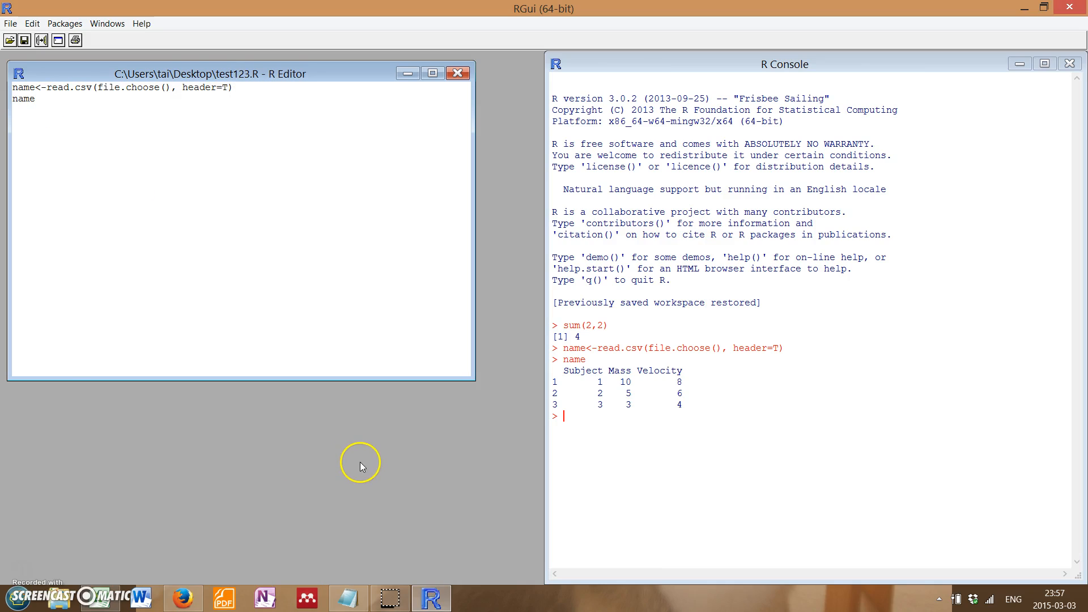
mouse_move(365, 448)
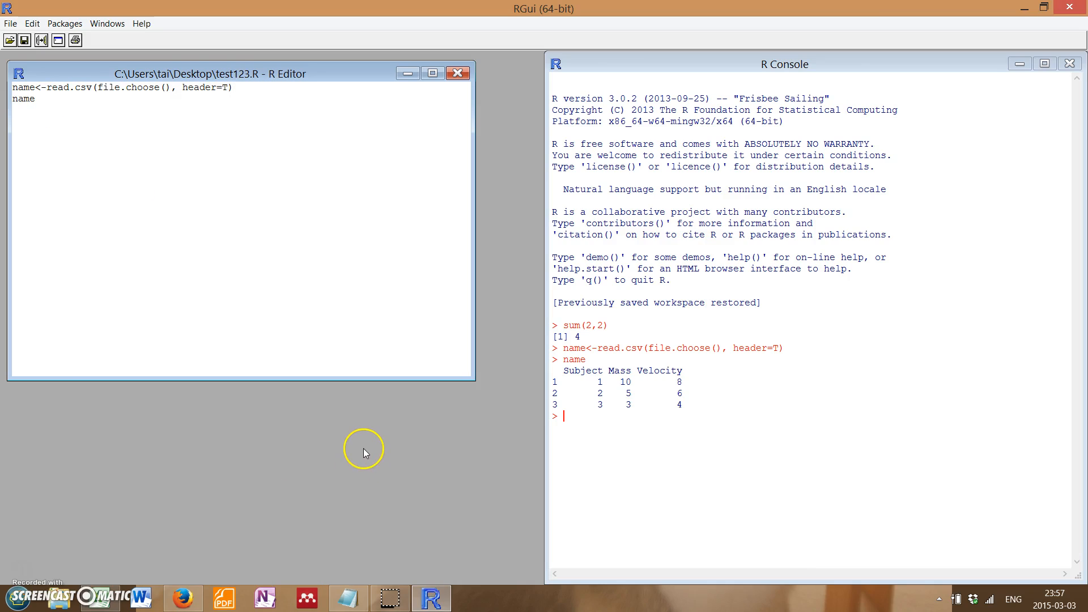
mouse_move(332, 449)
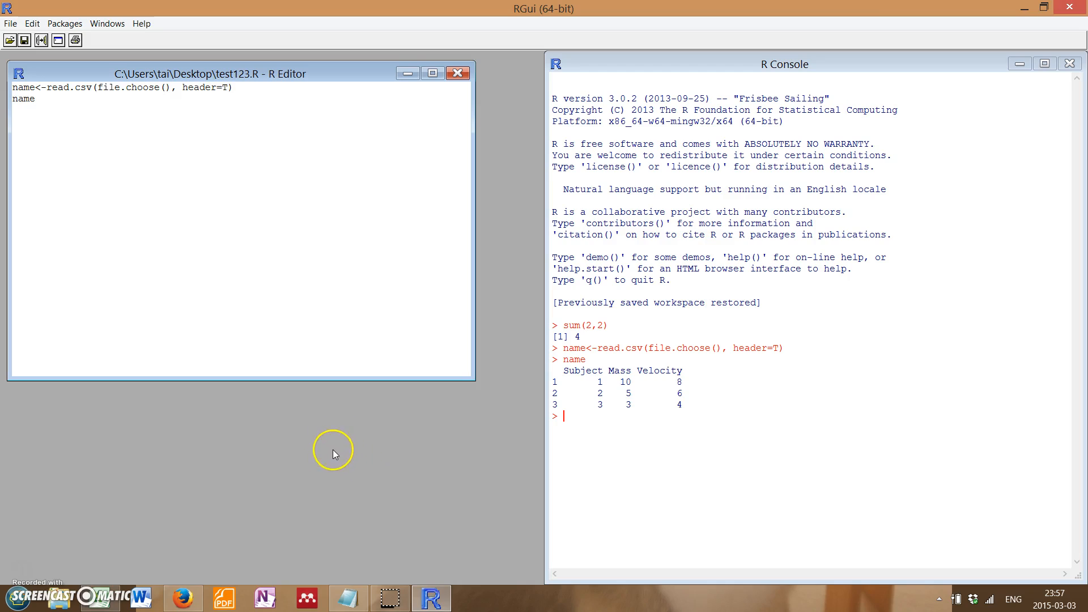